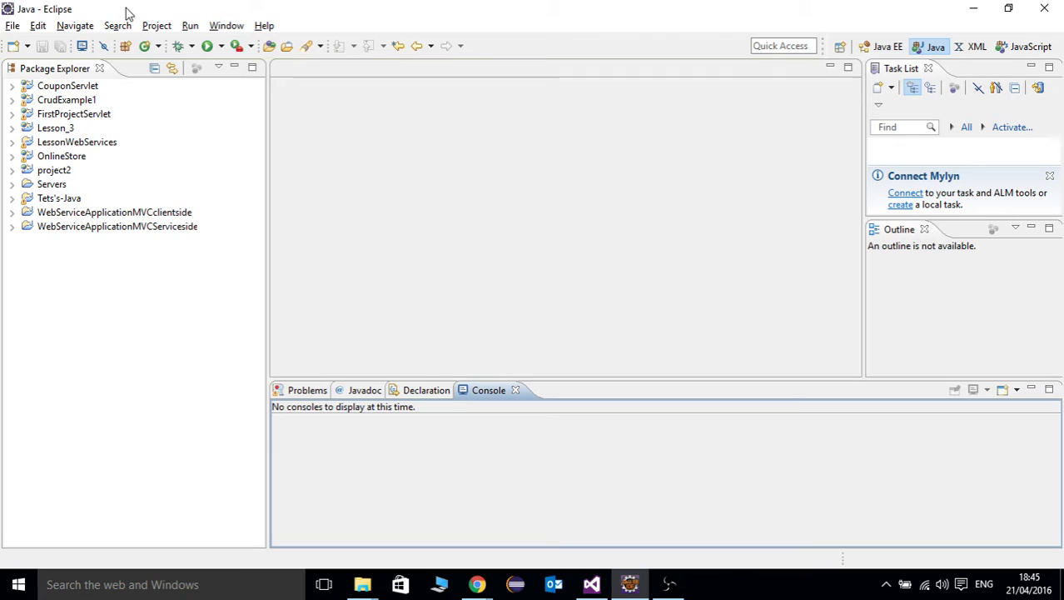
{"action": "mouse_move", "coordinate": [570, 106]}
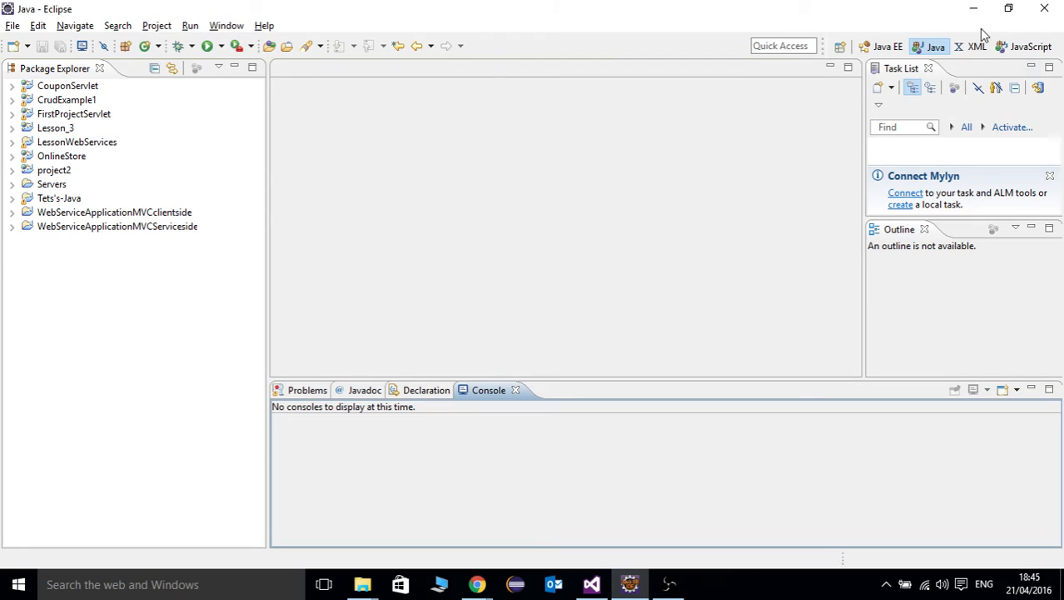
{"action": "mouse_move", "coordinate": [833, 104]}
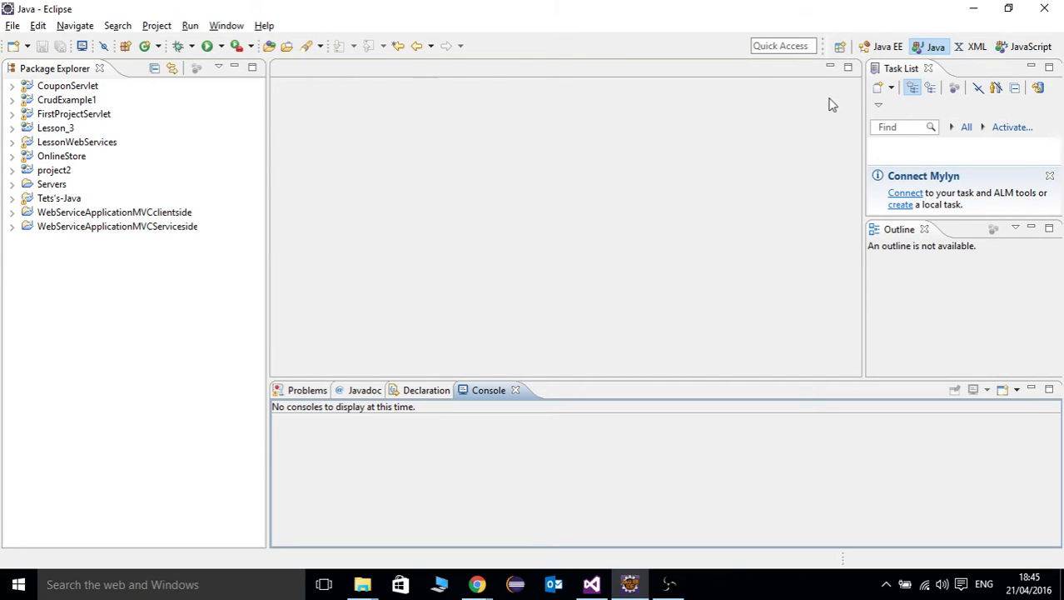
{"action": "mouse_move", "coordinate": [33, 56]}
{"action": "type", "text": "M"}
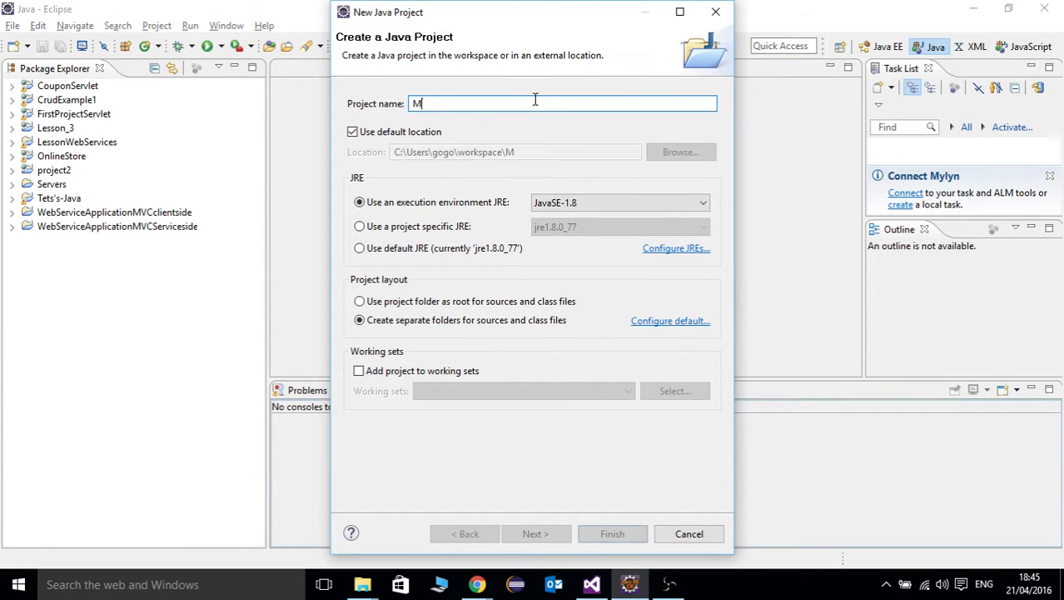
Name the new Java project MarshallAndUnmarshall and finish creating it.
{"action": "type", "text": "arshal"}
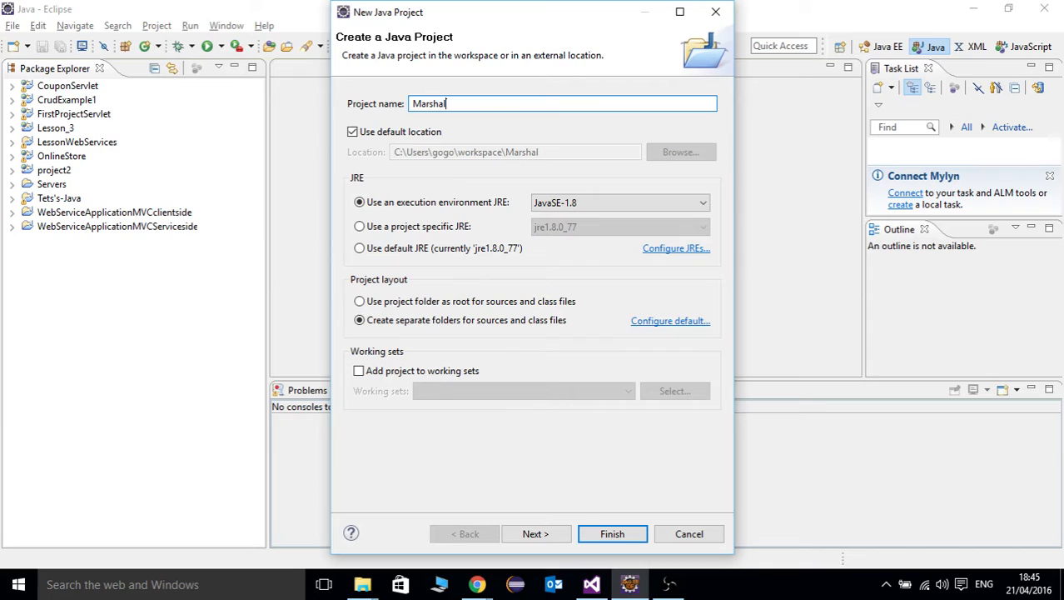
{"action": "type", "text": "AndUn"}
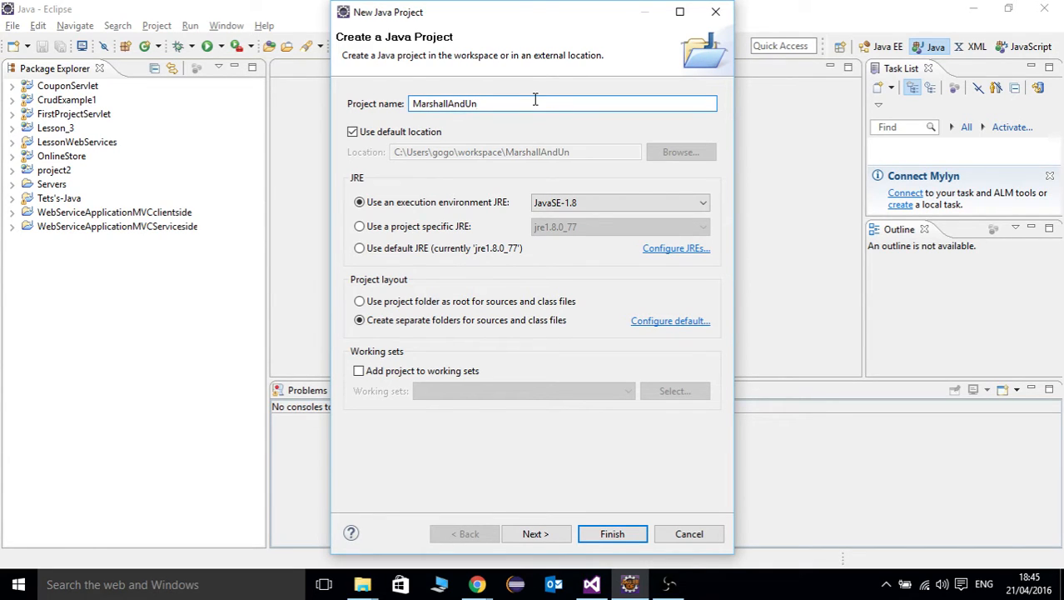
{"action": "type", "text": "marshal"}
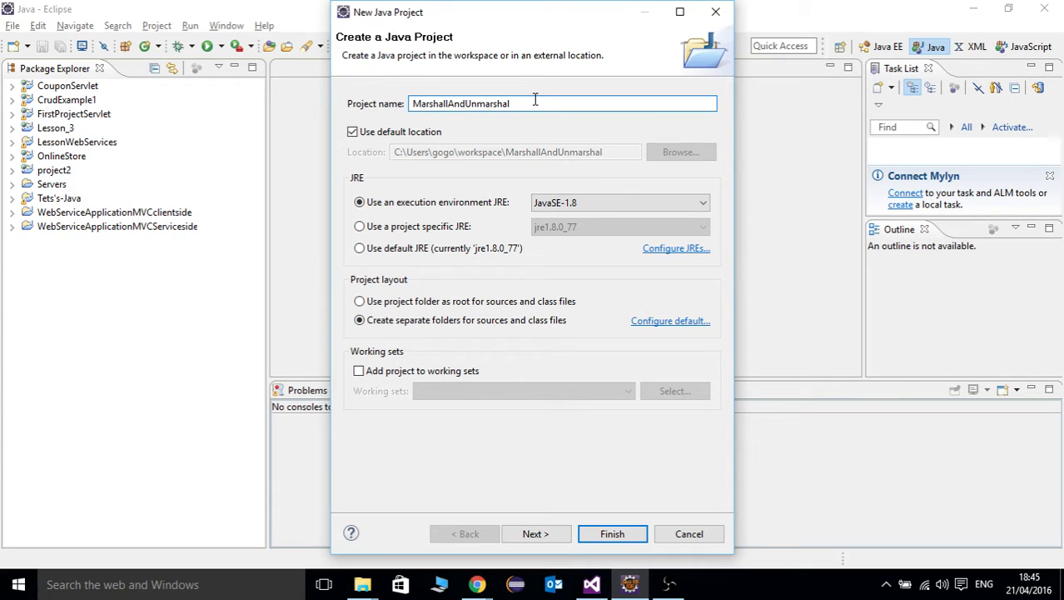
{"action": "left_click", "coordinate": [613, 533]}
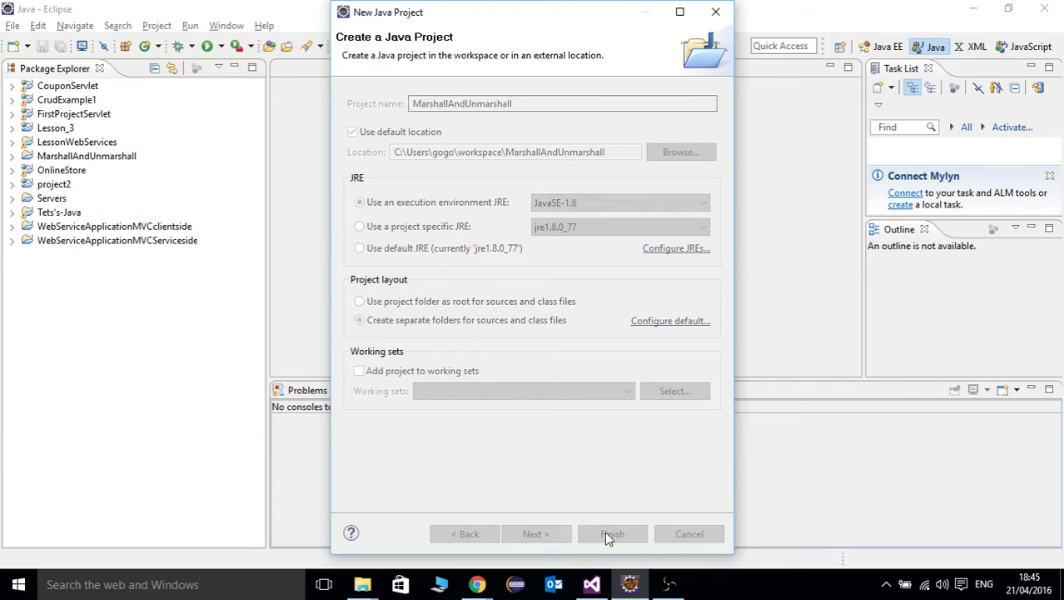
{"action": "left_click", "coordinate": [613, 533]}
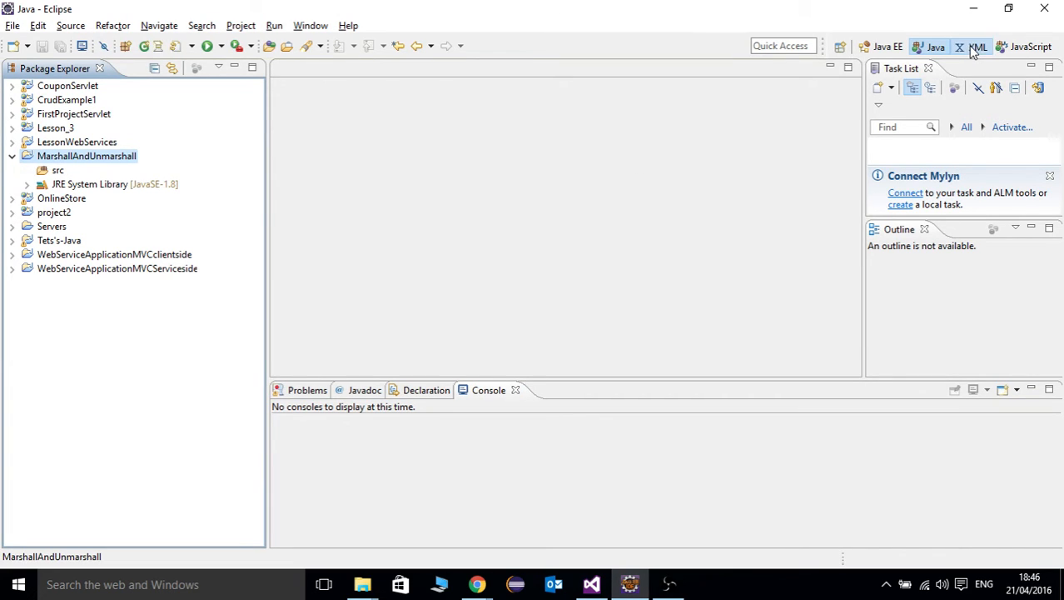
From the XML perspective, create animals.xsd as a new XML Schema file in the project.
{"action": "left_click", "coordinate": [978, 47]}
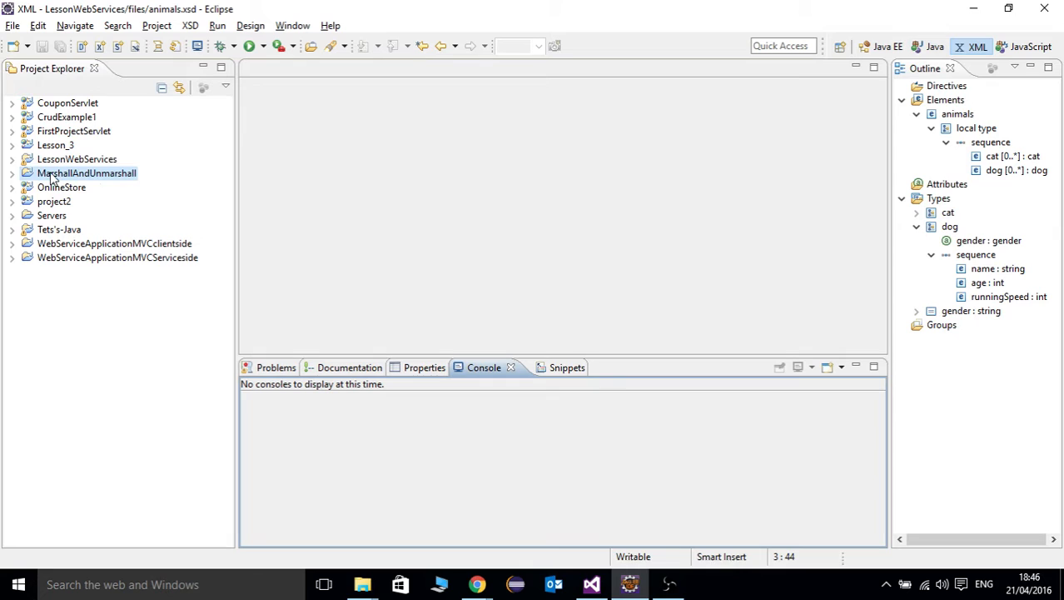
{"action": "right_click", "coordinate": [87, 171]}
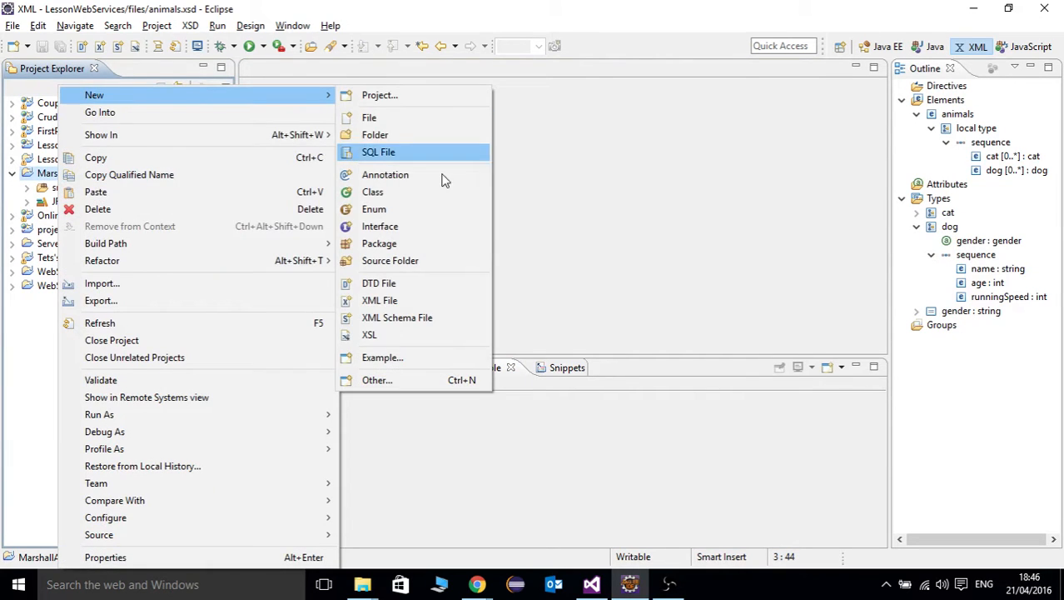
{"action": "mouse_move", "coordinate": [385, 334]}
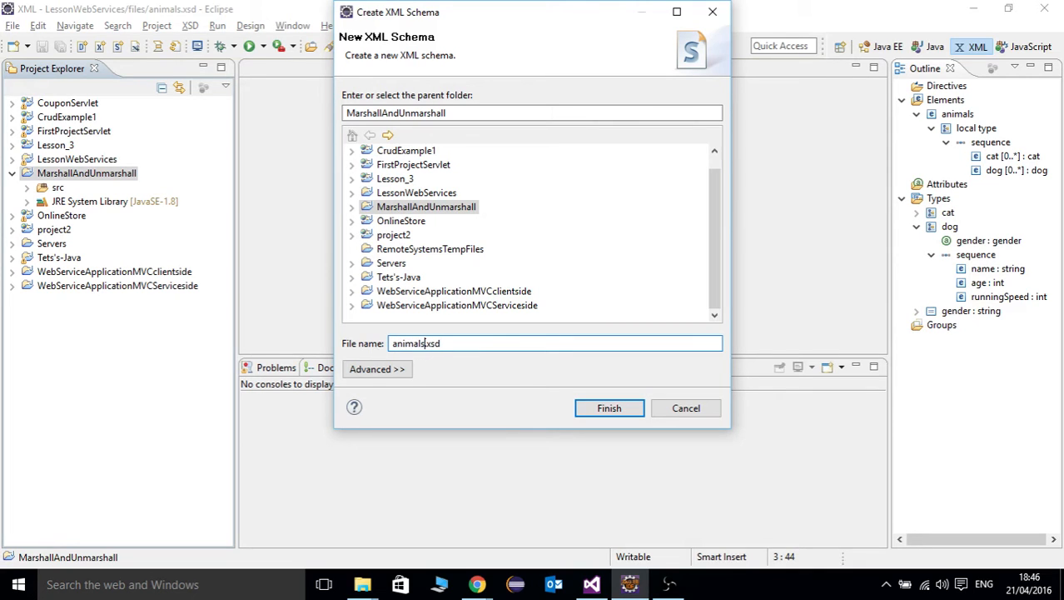
{"action": "mouse_move", "coordinate": [373, 348]}
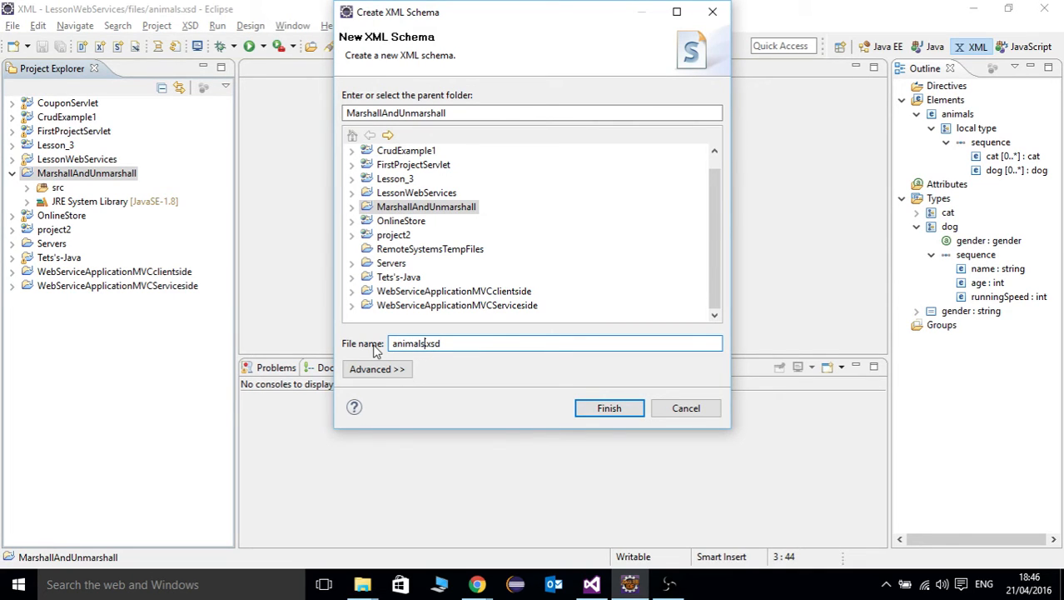
{"action": "left_click", "coordinate": [610, 406]}
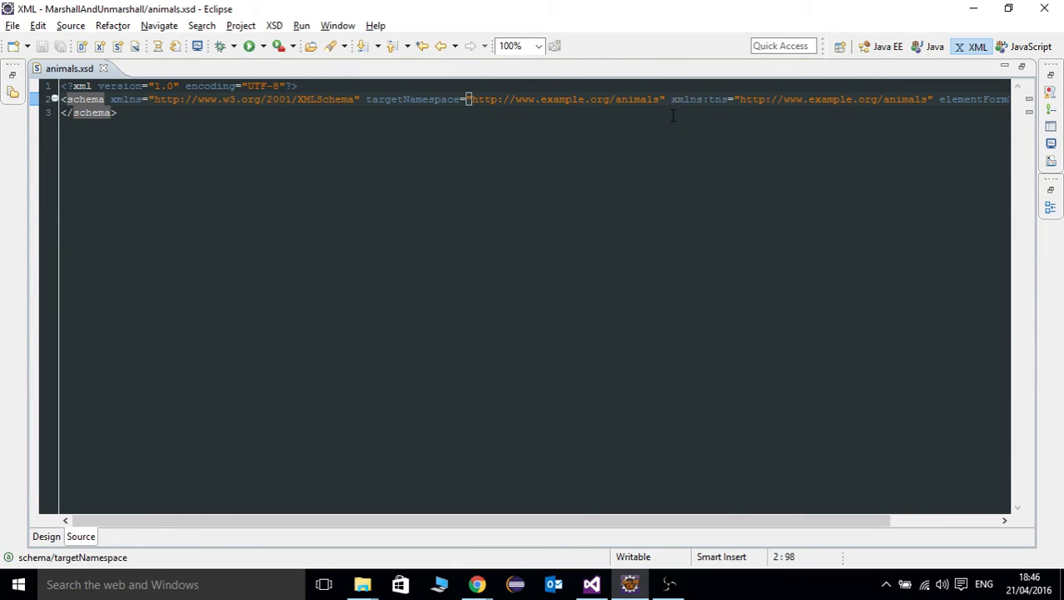
{"action": "key", "text": "Return"}
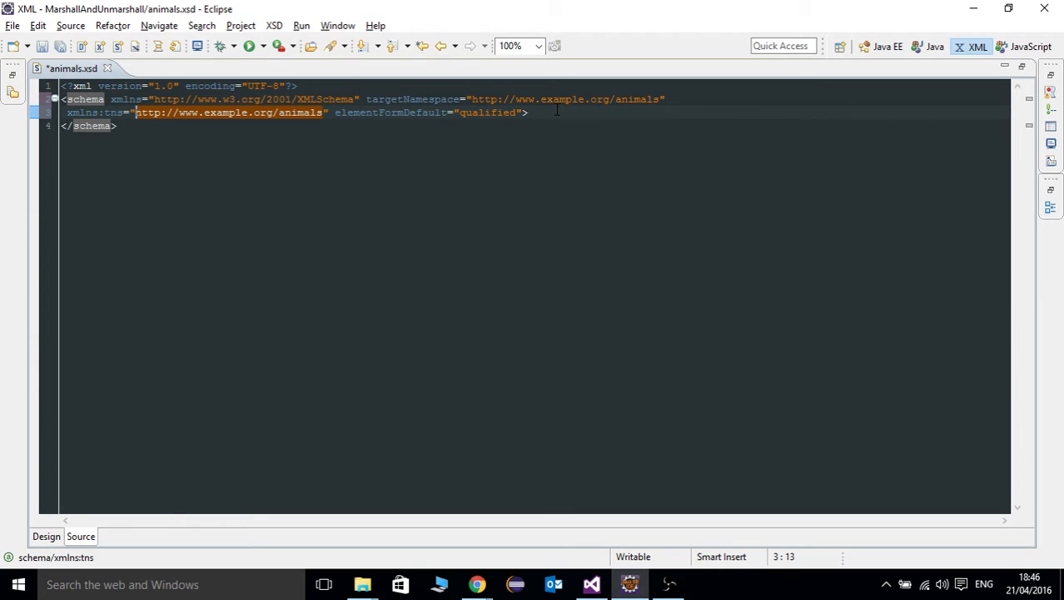
{"action": "key", "text": "Return"}
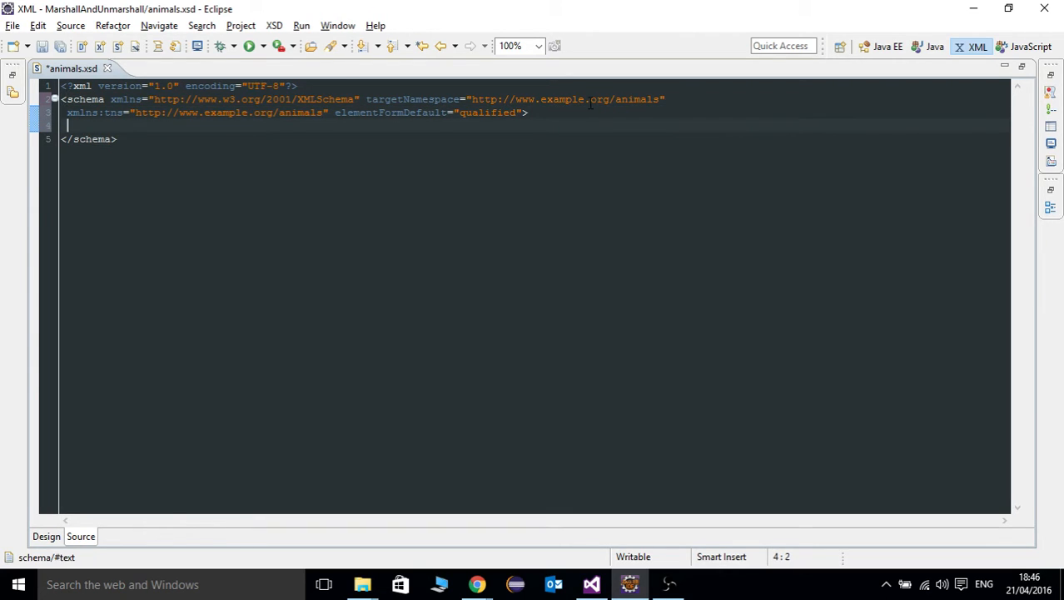
{"action": "double_click", "coordinate": [563, 100]}
{"action": "type", "text": "ily"}
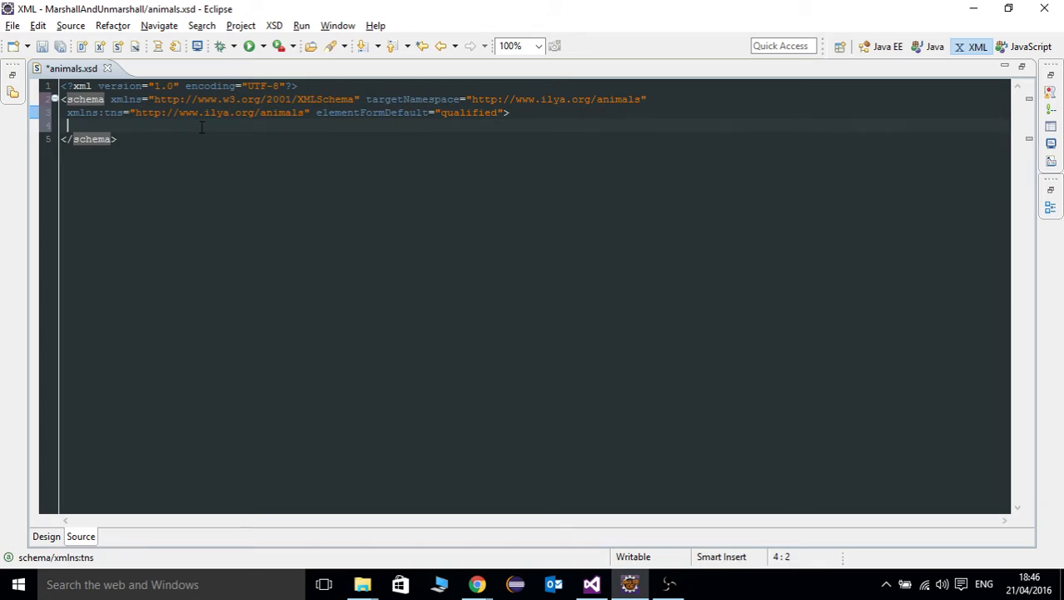
{"action": "key", "text": "Return"}
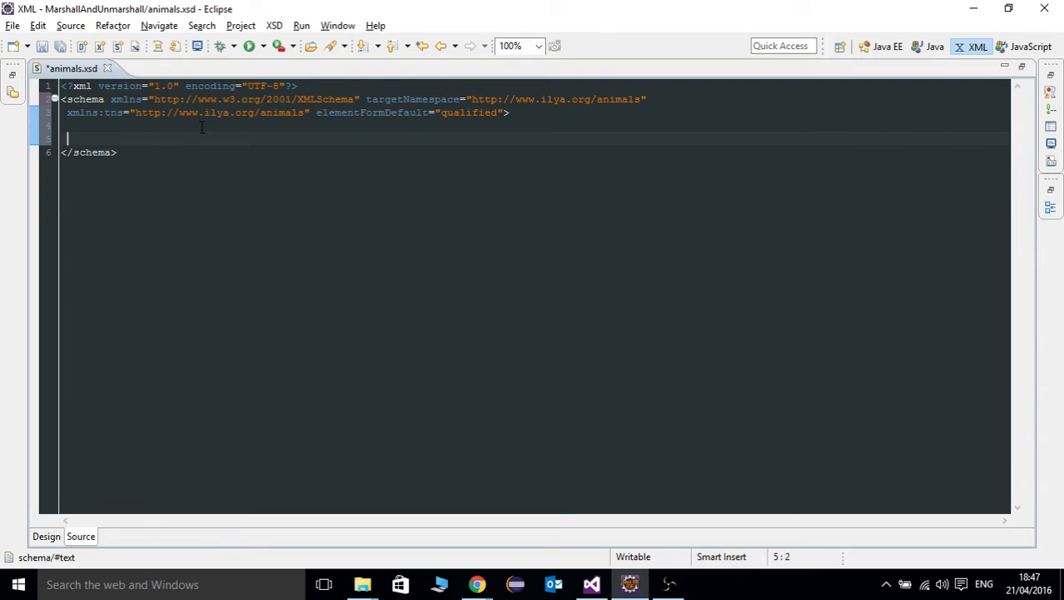
Add a simpleType named gender split across separate lines.
{"action": "type", "text": "<"}
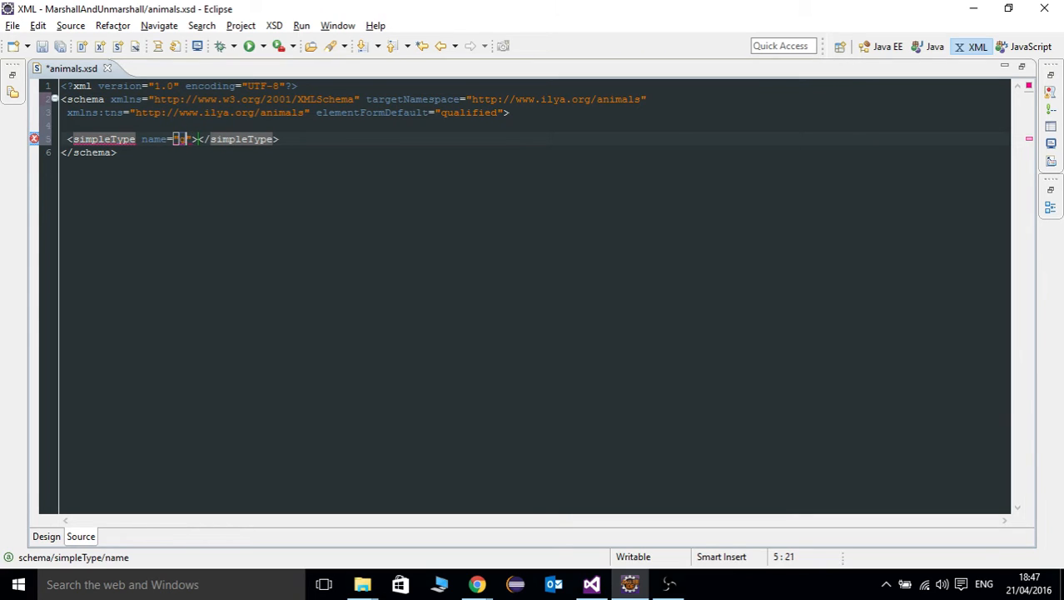
{"action": "type", "text": "gender"}
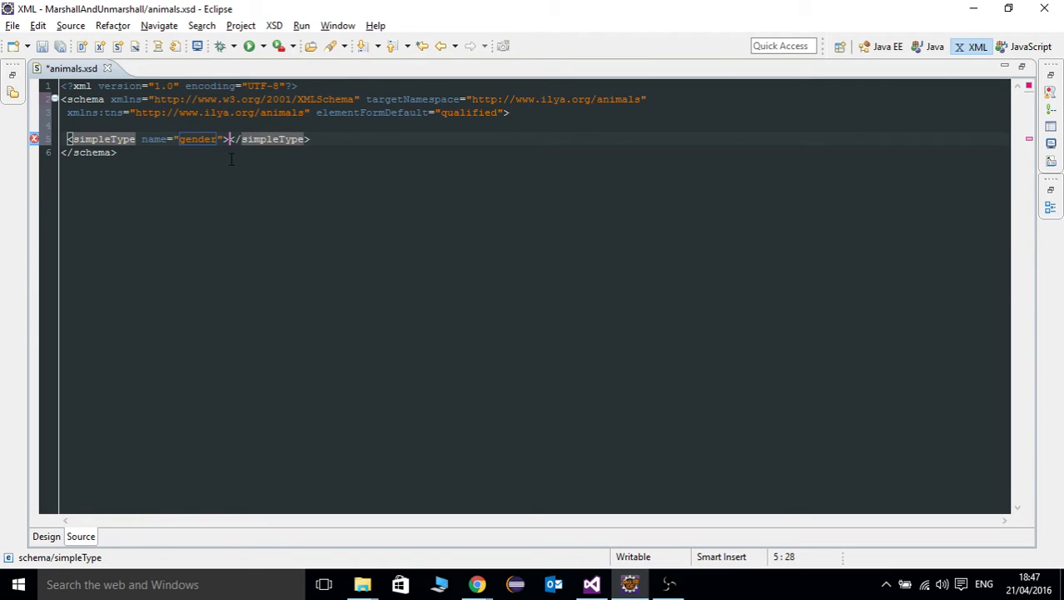
{"action": "key", "text": "Return"}
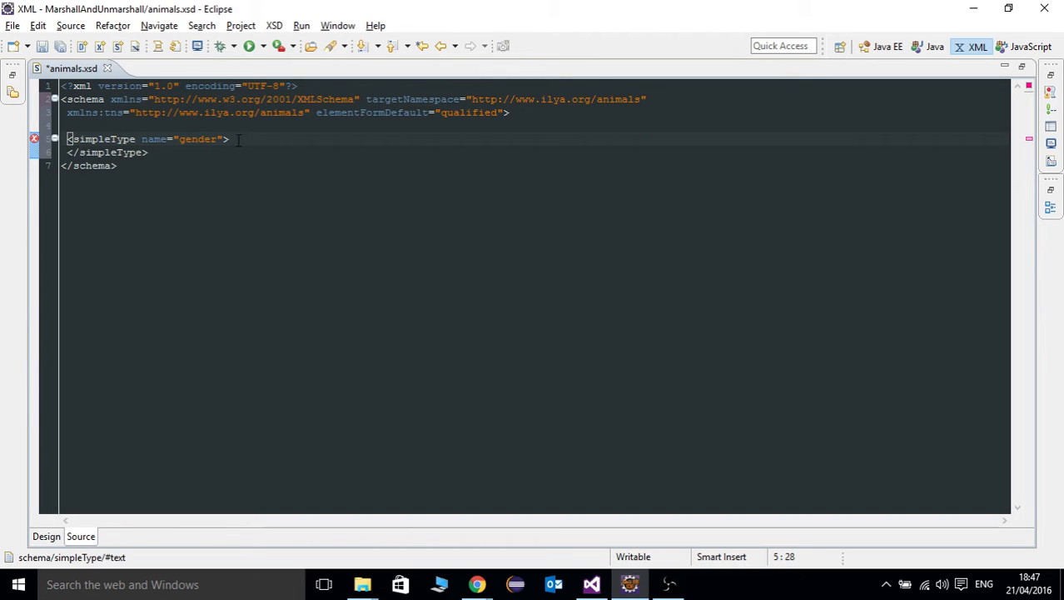
{"action": "key", "text": "Return"}
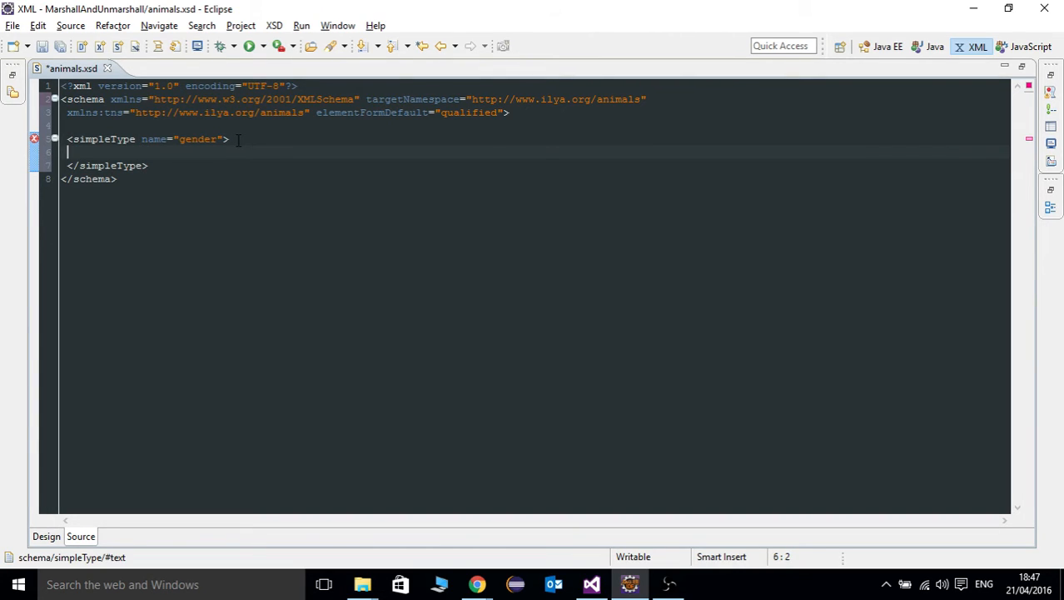
Restrict gender to base string with enumeration values M and F.
{"action": "type", "text": "<"}
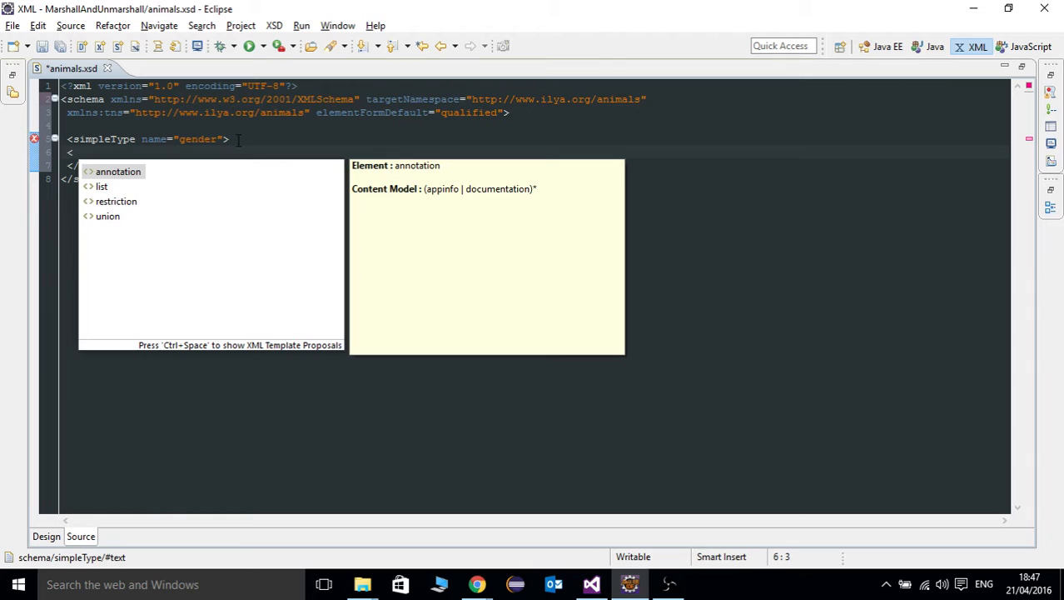
{"action": "type", "text": "re"}
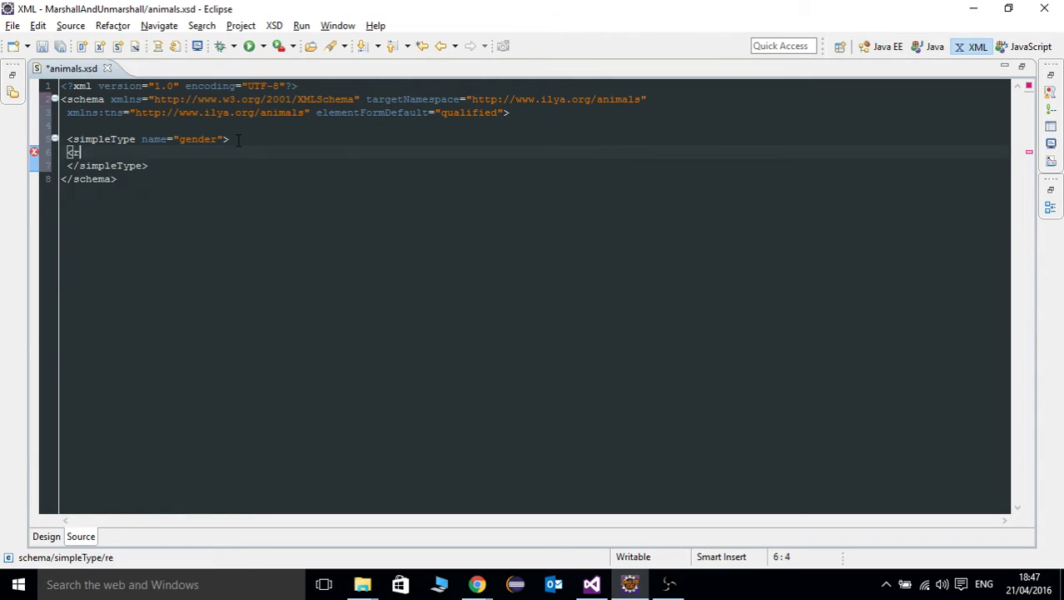
{"action": "type", "text": "re"}
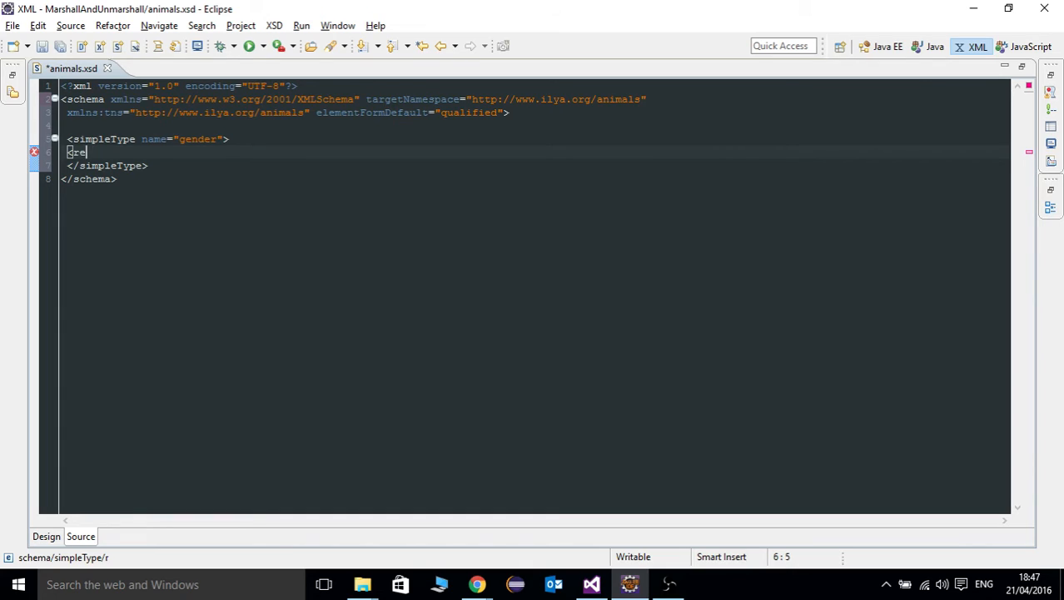
{"action": "type", "text": "restriction>"}
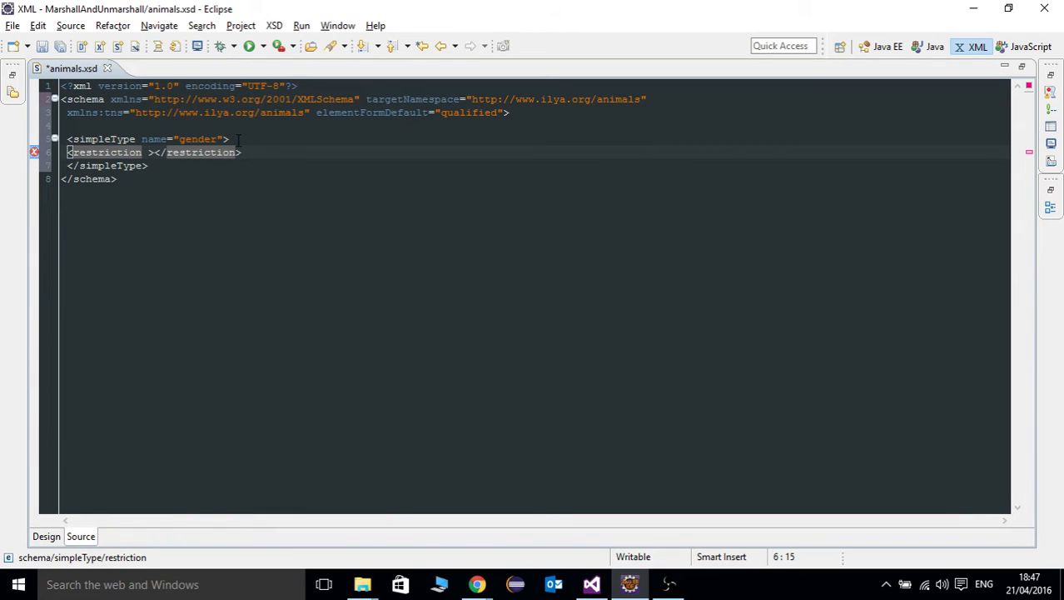
{"action": "type", "text": "base=\"str"}
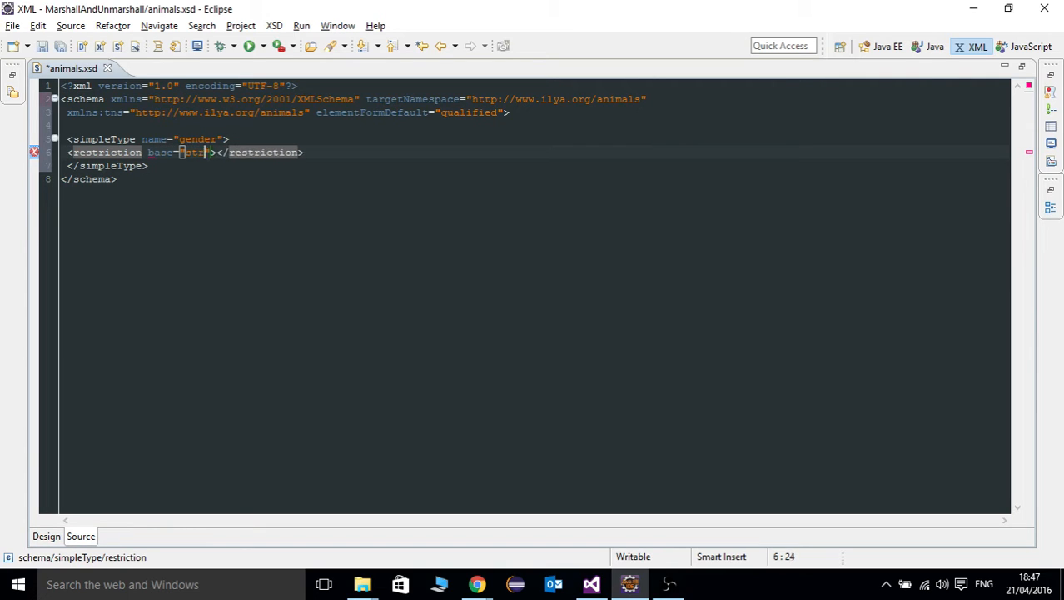
{"action": "type", "text": "ing"}
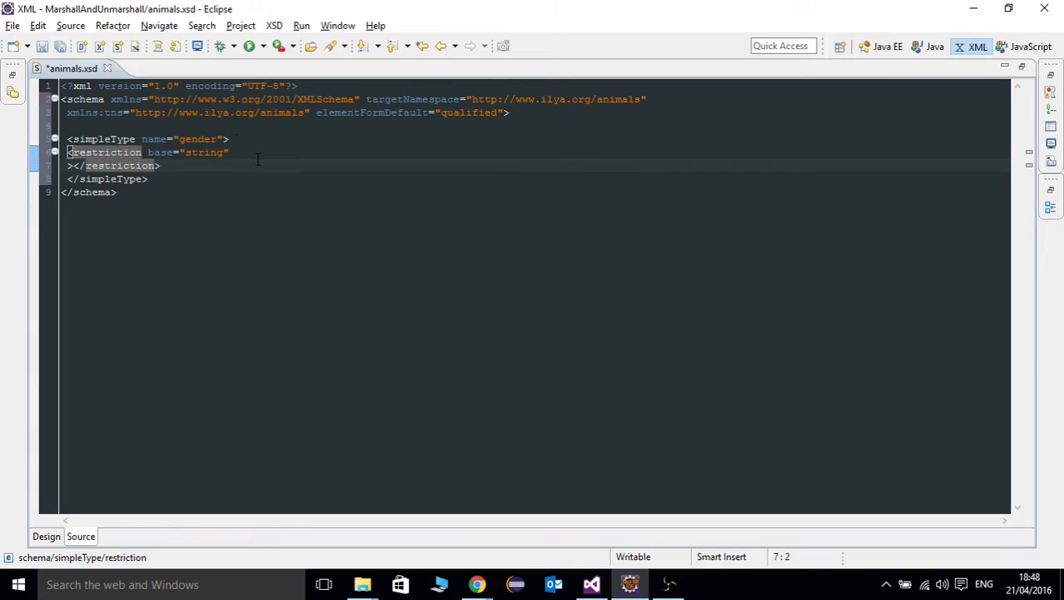
{"action": "left_click", "coordinate": [76, 165]}
{"action": "type", "text": ">"}
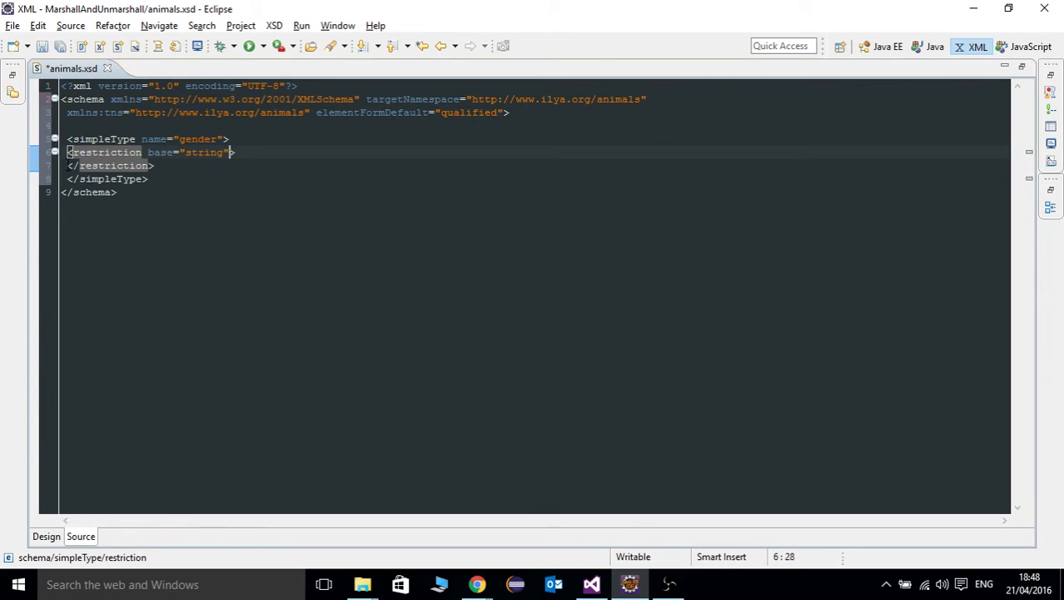
{"action": "key", "text": "Return"}
{"action": "type", "text": "<enumeration value=\"\"></enumeration>"}
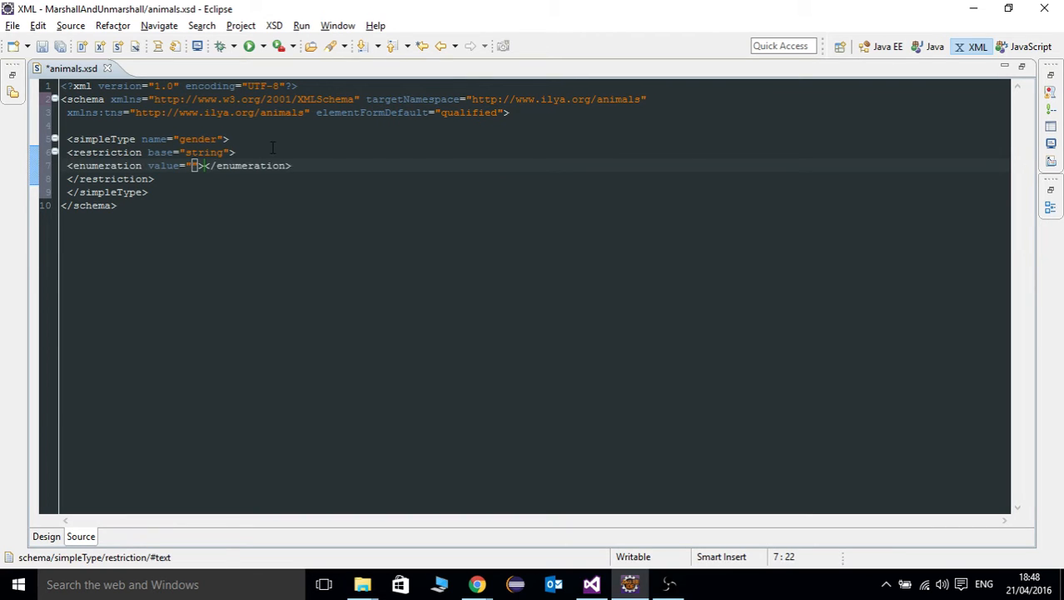
{"action": "type", "text": "M"}
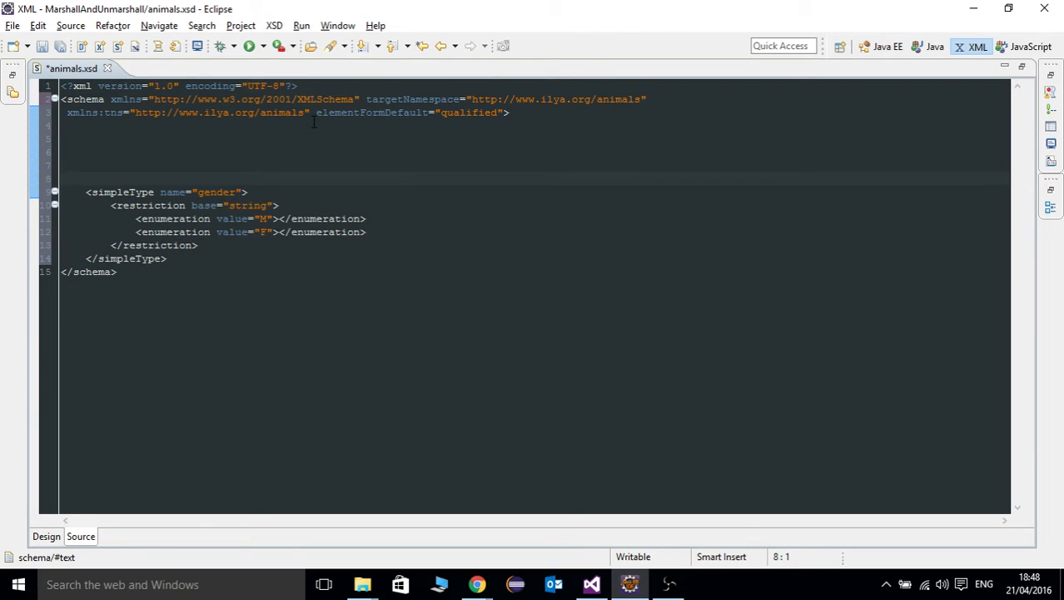
Add a complexType named dog containing an empty sequence above the gender type.
{"action": "left_click", "coordinate": [61, 179]}
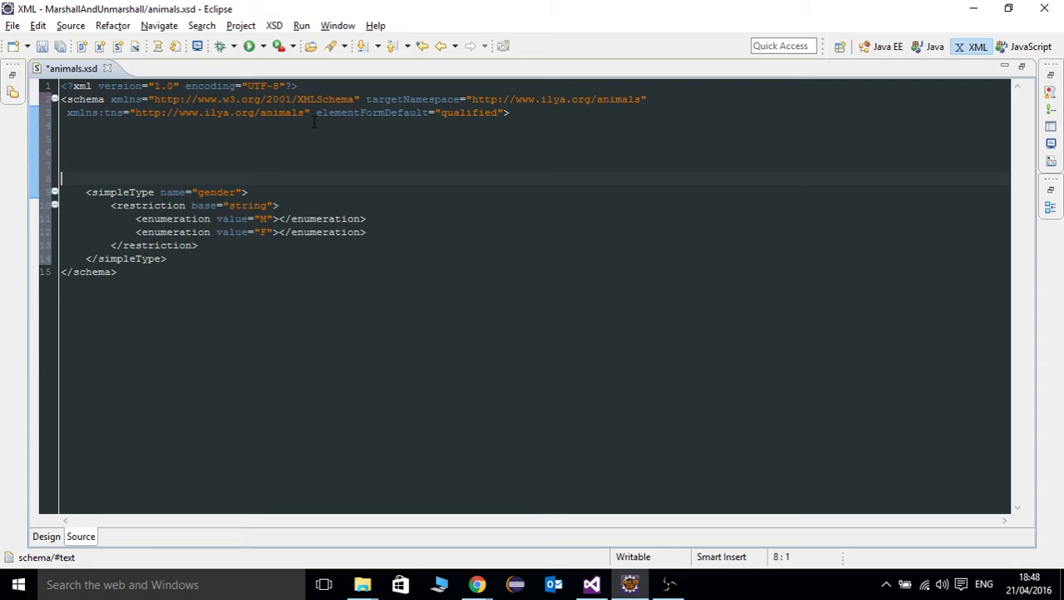
{"action": "key", "text": "ctrl+space"}
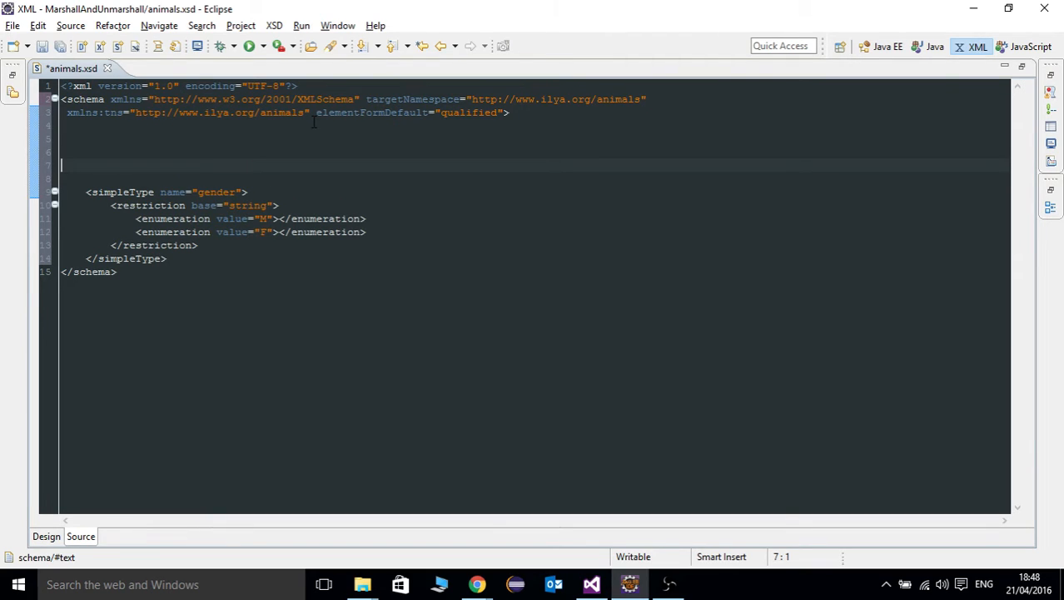
{"action": "type", "text": "<complexType name=\"\"></complexType>"}
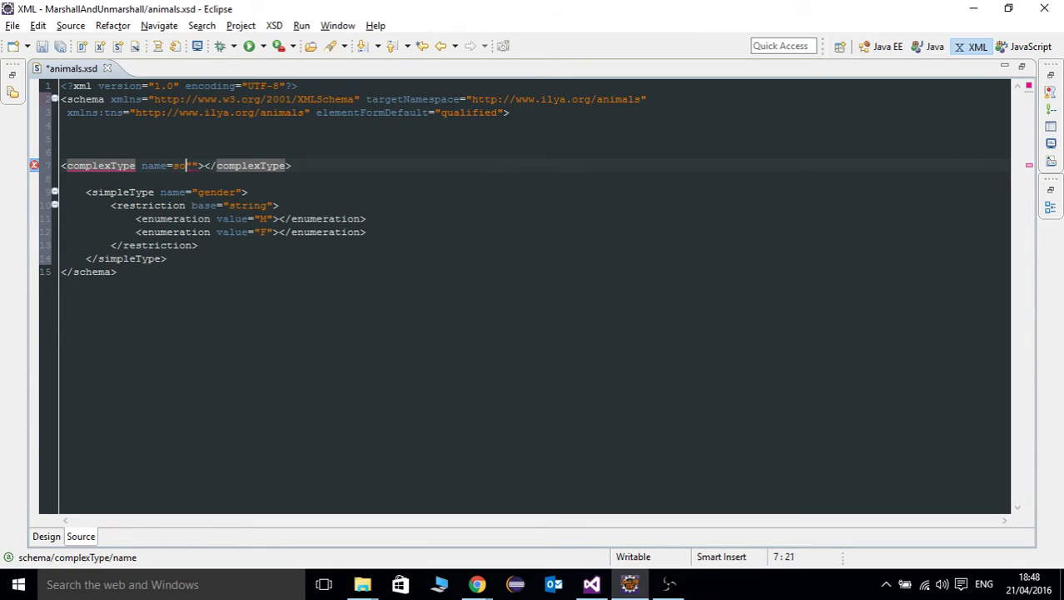
{"action": "key", "text": "BackSpace"}
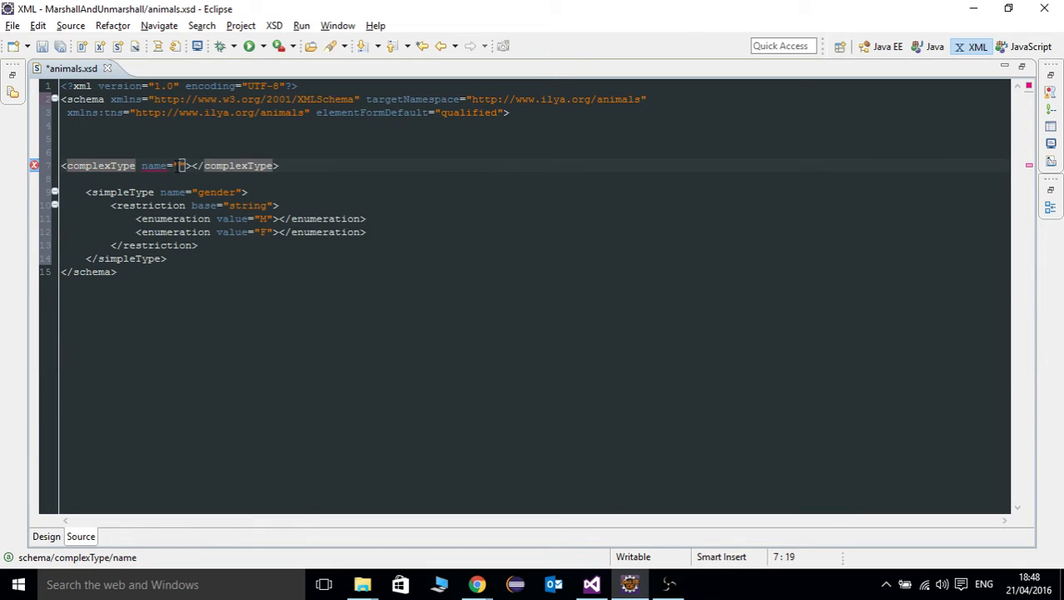
{"action": "type", "text": "dog"}
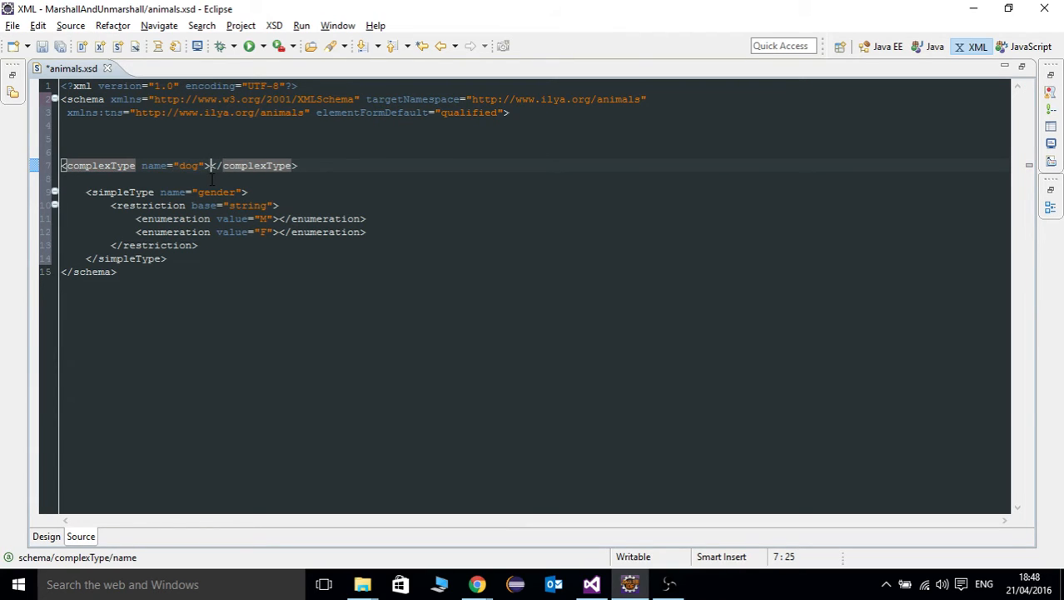
{"action": "key", "text": "Return"}
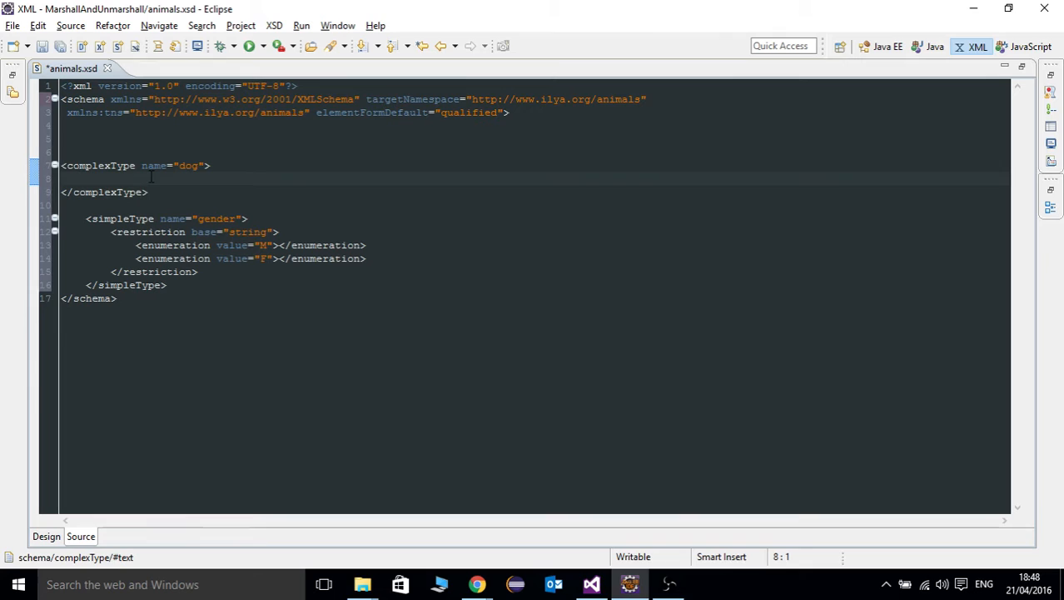
{"action": "type", "text": "<"}
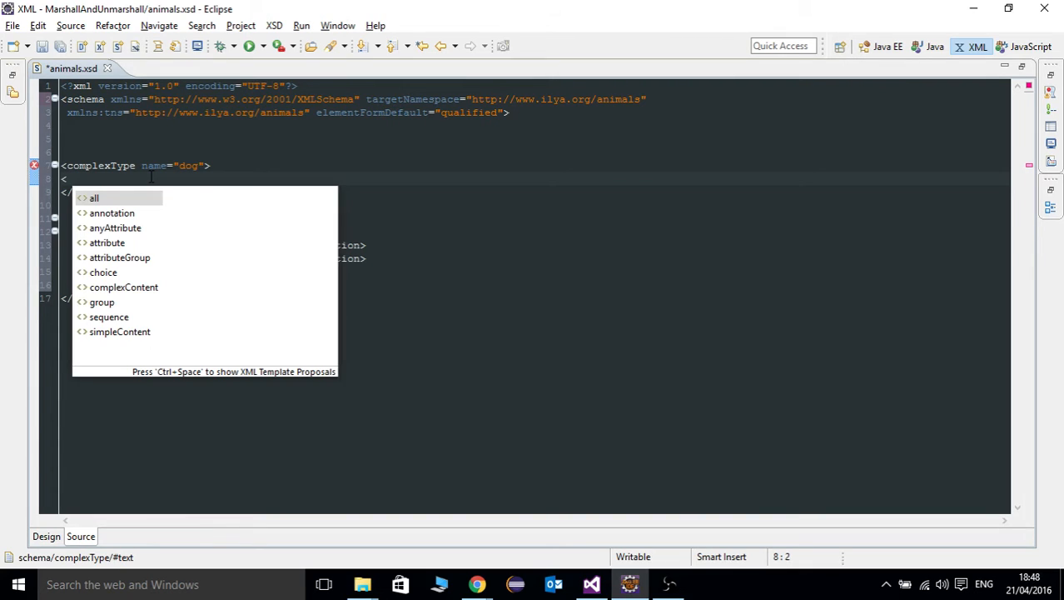
{"action": "mouse_move", "coordinate": [94, 196]}
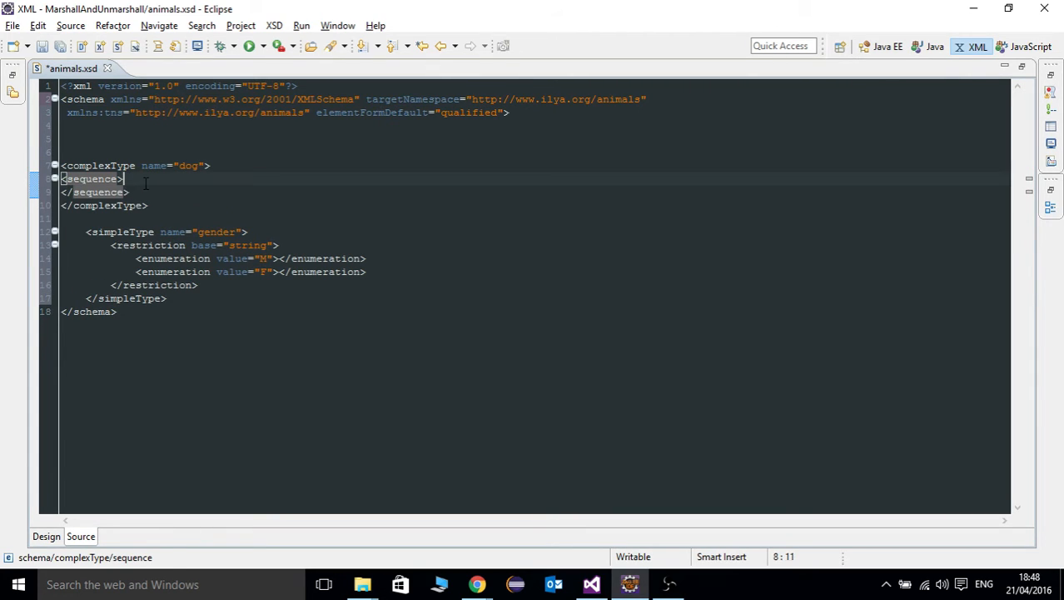
{"action": "key", "text": "Return"}
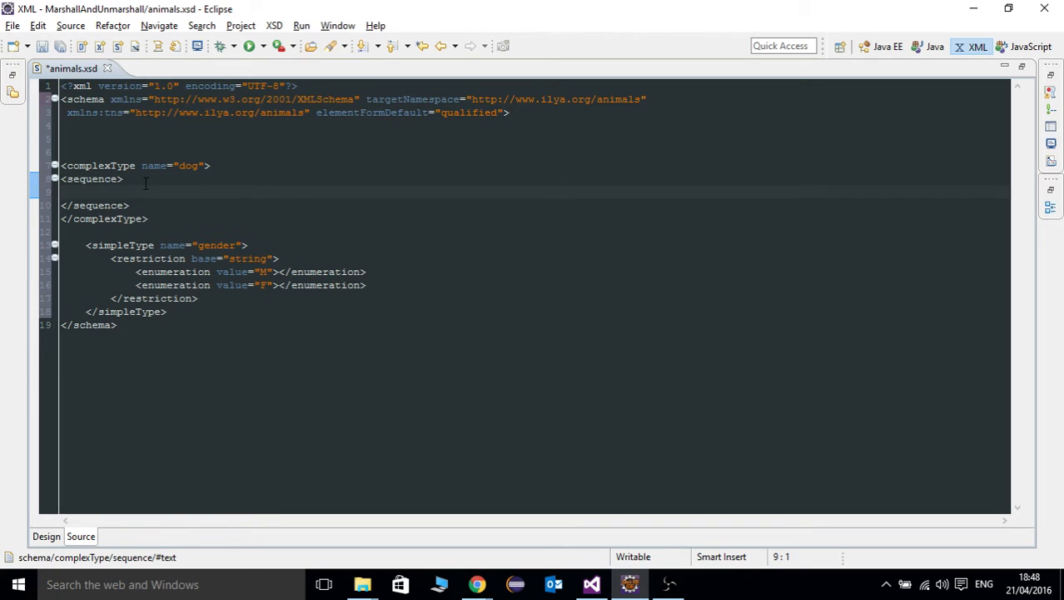
Fill the dog sequence with elements name (string), age (int) and runningSpeed (double).
{"action": "type", "text": "<element ></element>"}
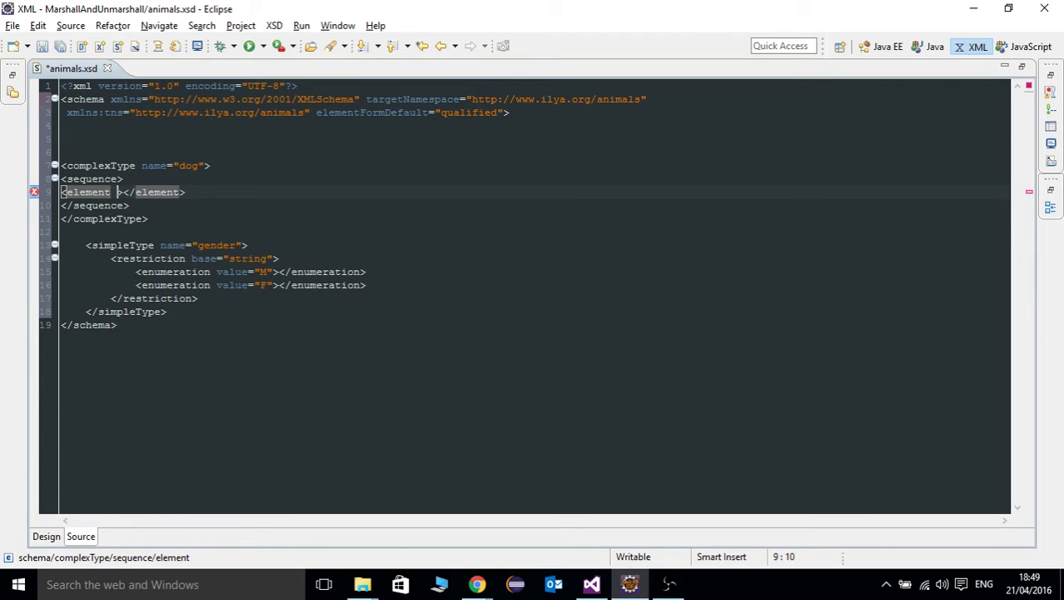
{"action": "type", "text": "name\"\""}
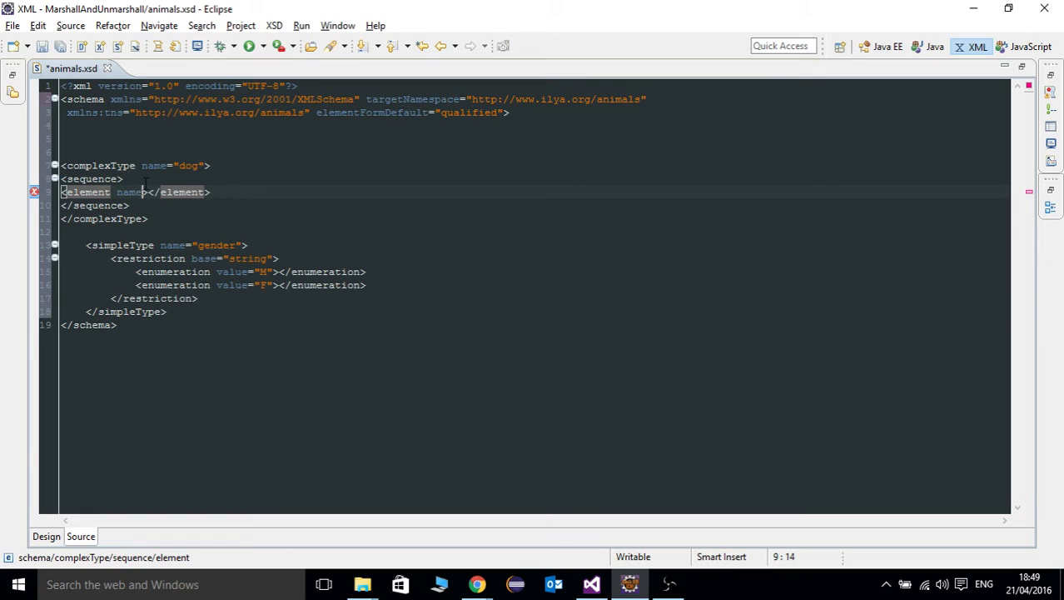
{"action": "type", "text": "=\"name"}
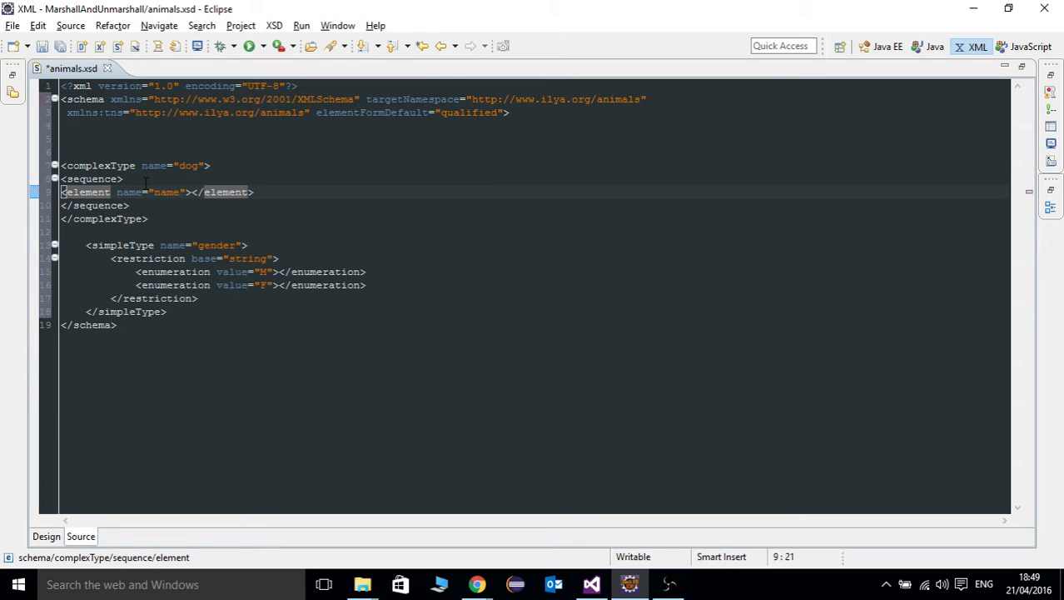
{"action": "type", "text": "type"}
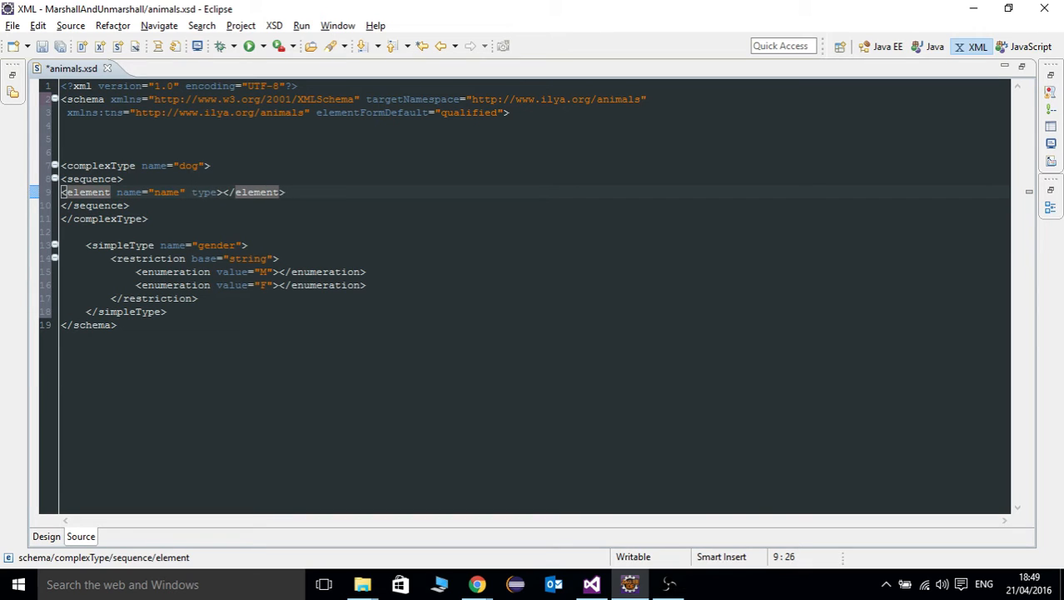
{"action": "type", "text": "string\""}
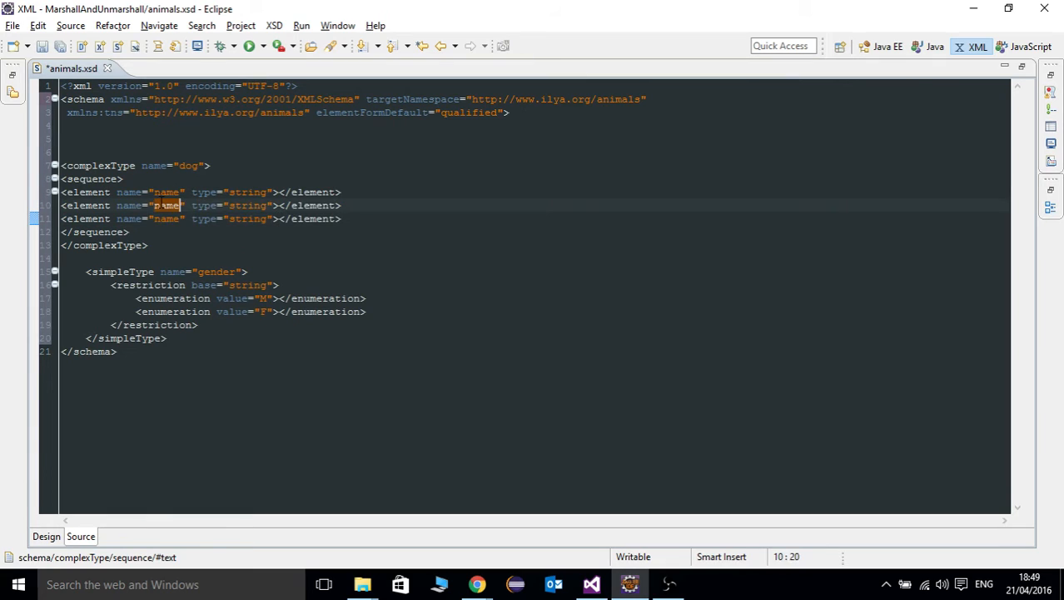
{"action": "type", "text": "age"}
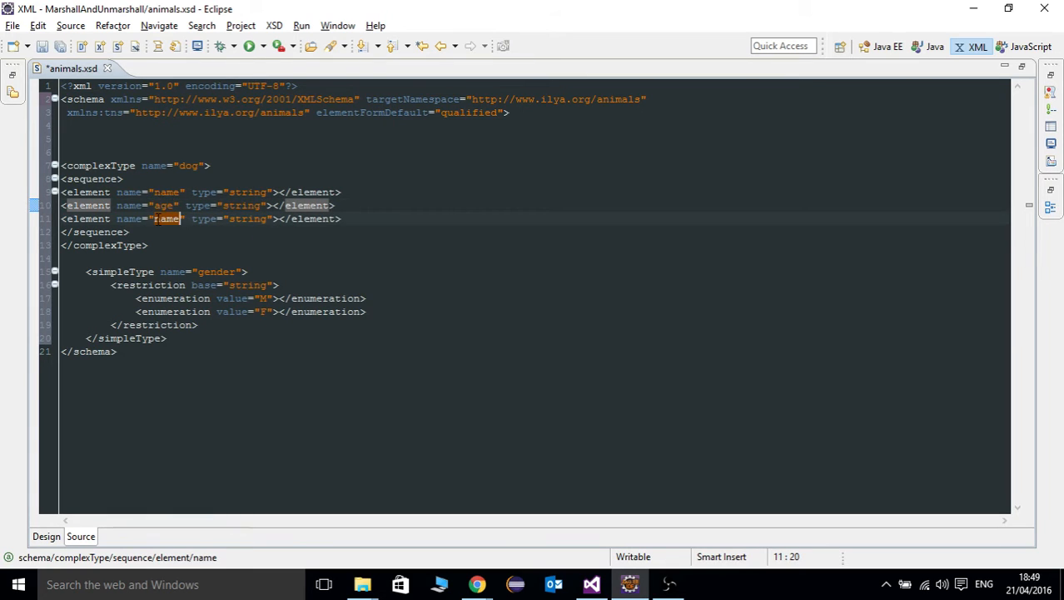
{"action": "type", "text": "running"}
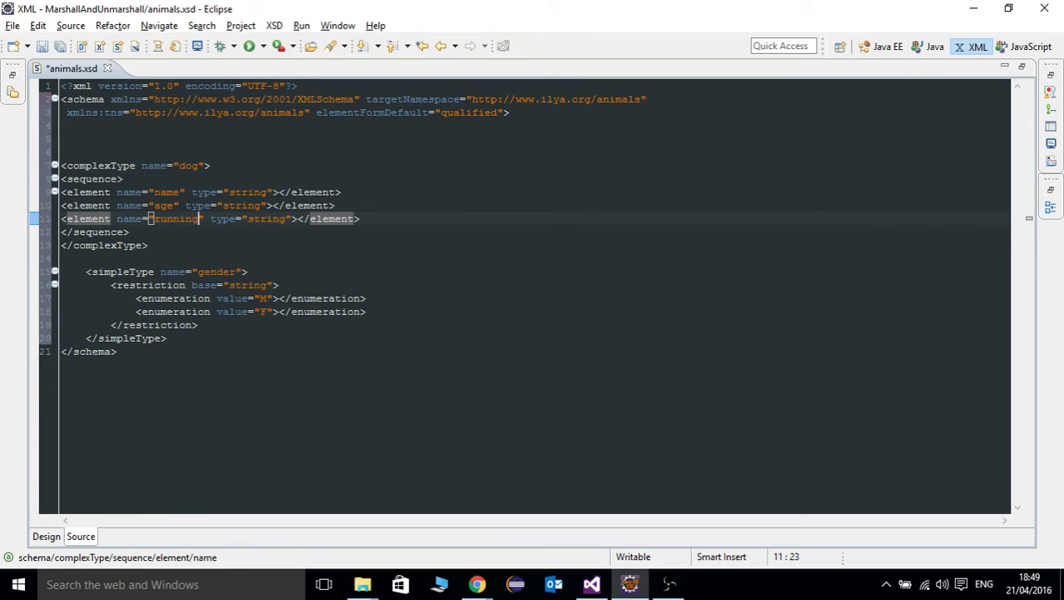
{"action": "type", "text": "Speed"}
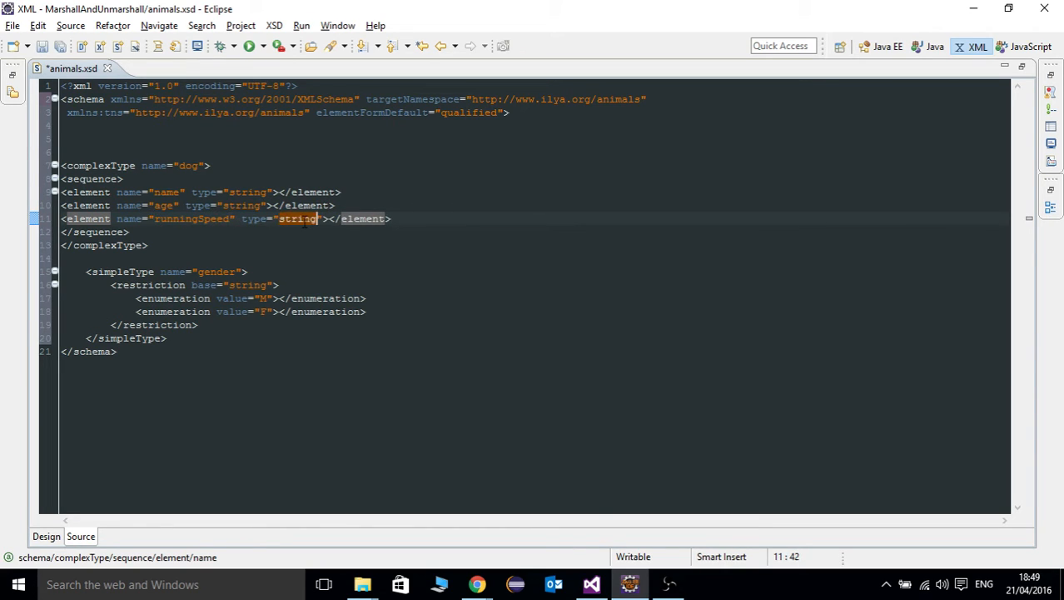
{"action": "type", "text": "int"}
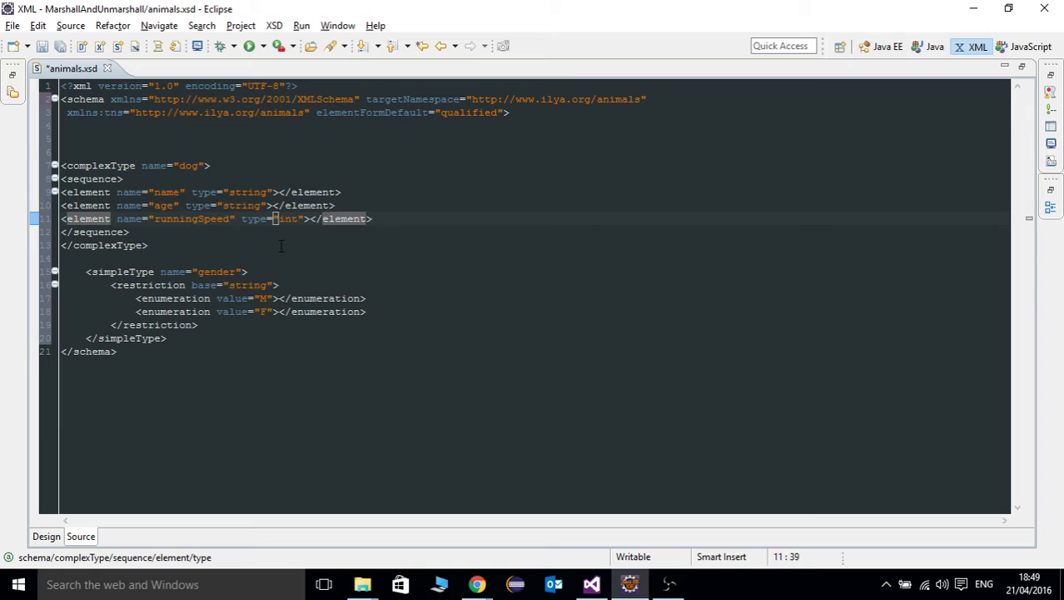
{"action": "type", "text": "double"}
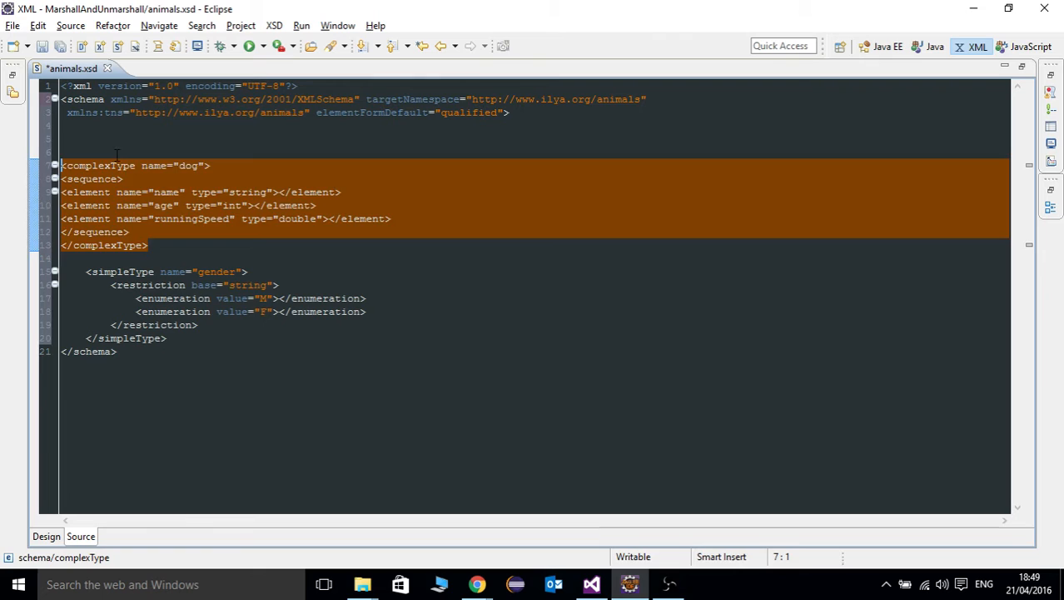
Paste a copy of the dog complexType and rename it cat.
{"action": "key", "text": "ctrl+v"}
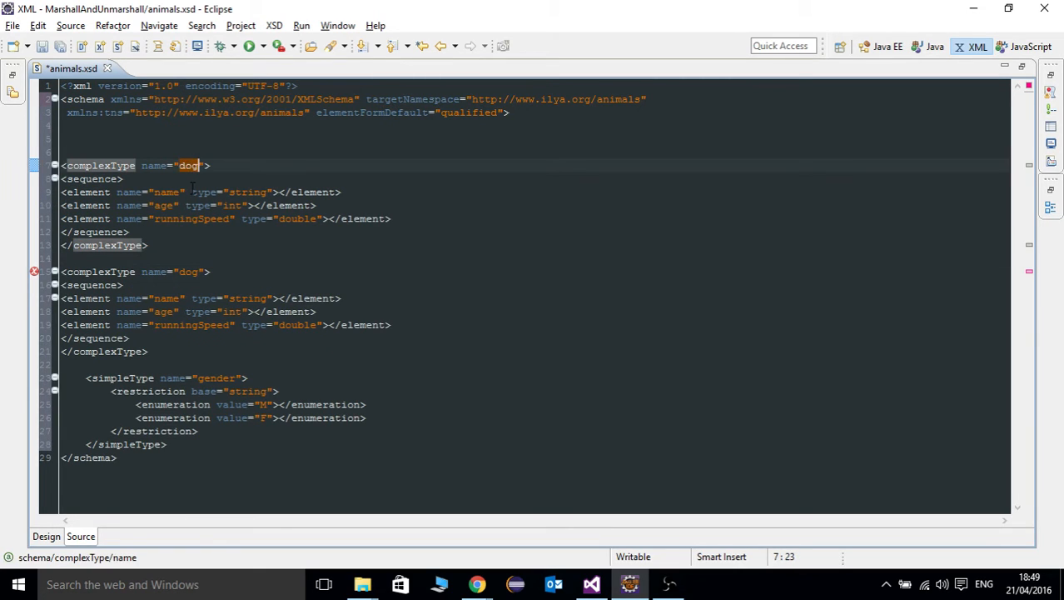
{"action": "type", "text": "cat"}
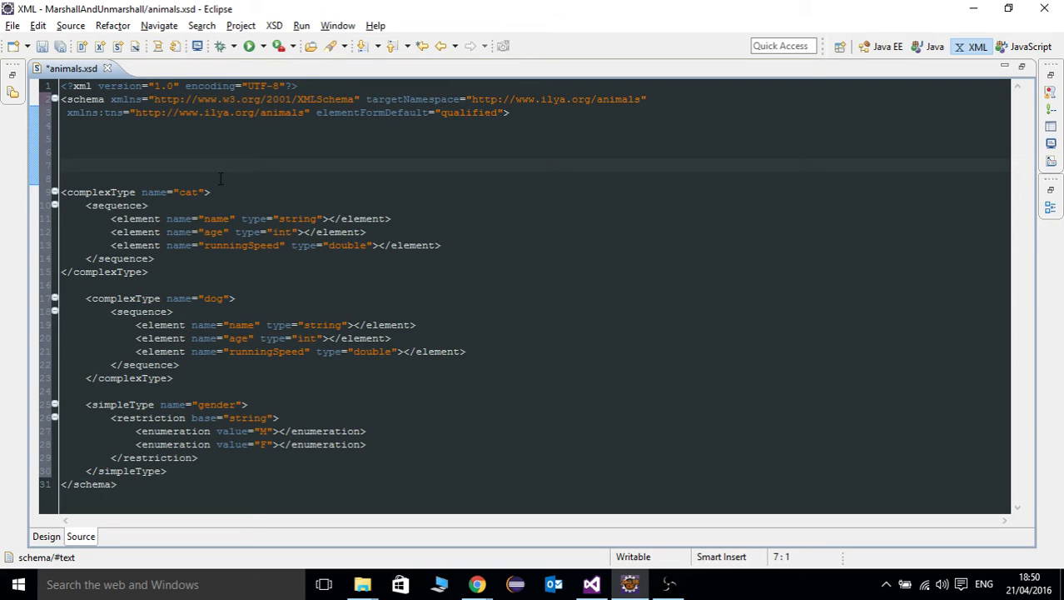
Add a root element named animals with a complexType holding a sequence.
{"action": "type", "text": "<"}
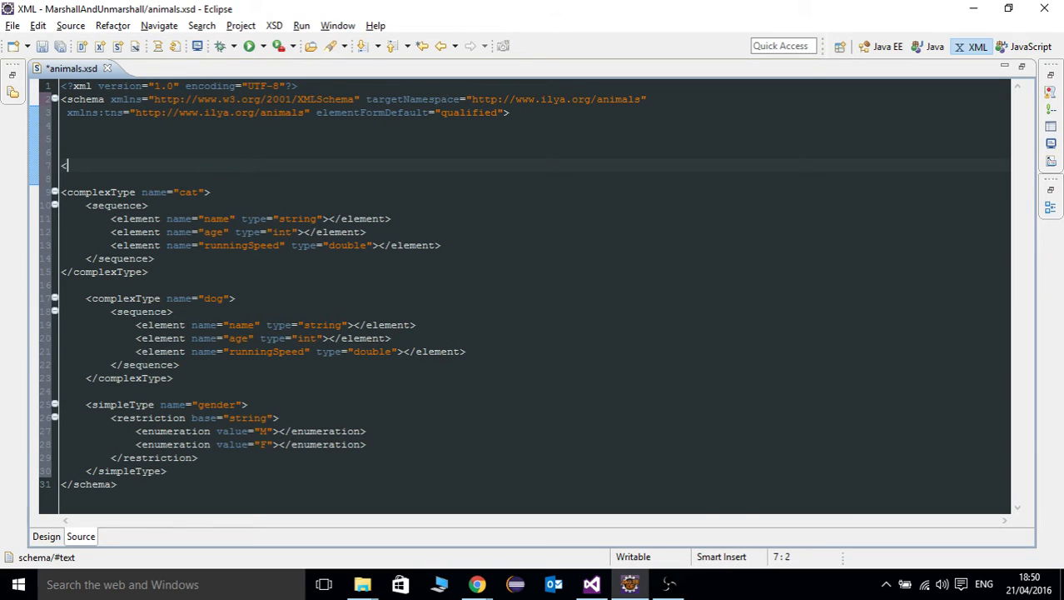
{"action": "type", "text": "element name=\"\"></element>"}
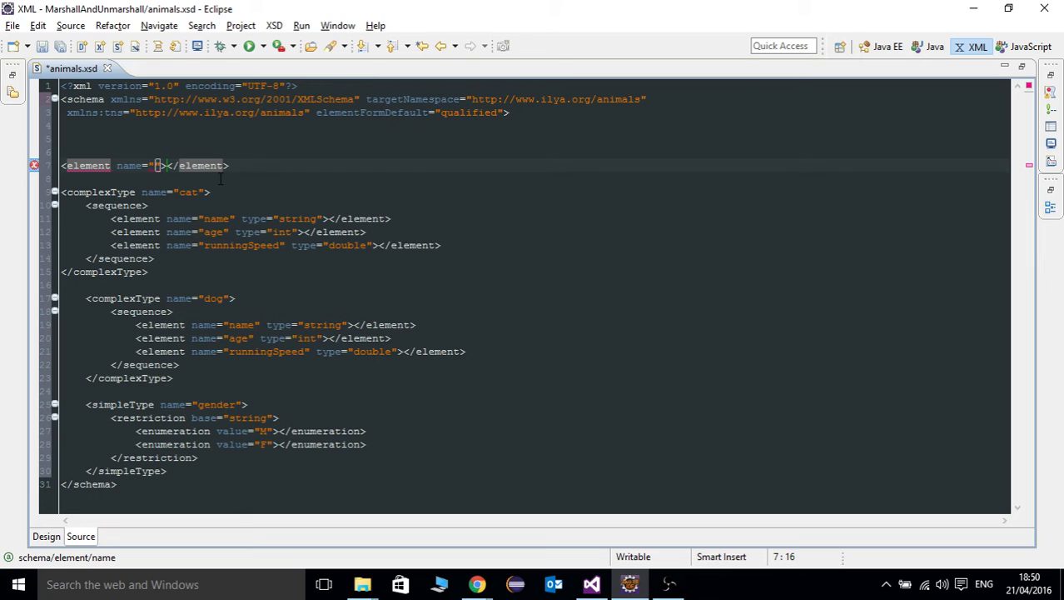
{"action": "mouse_move", "coordinate": [159, 164]}
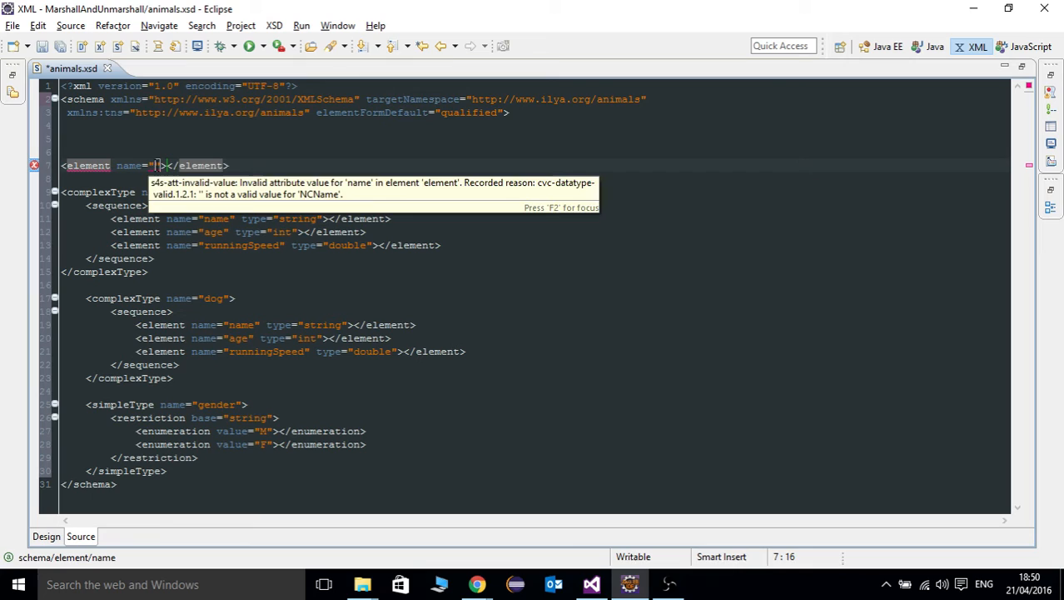
{"action": "type", "text": "animals"}
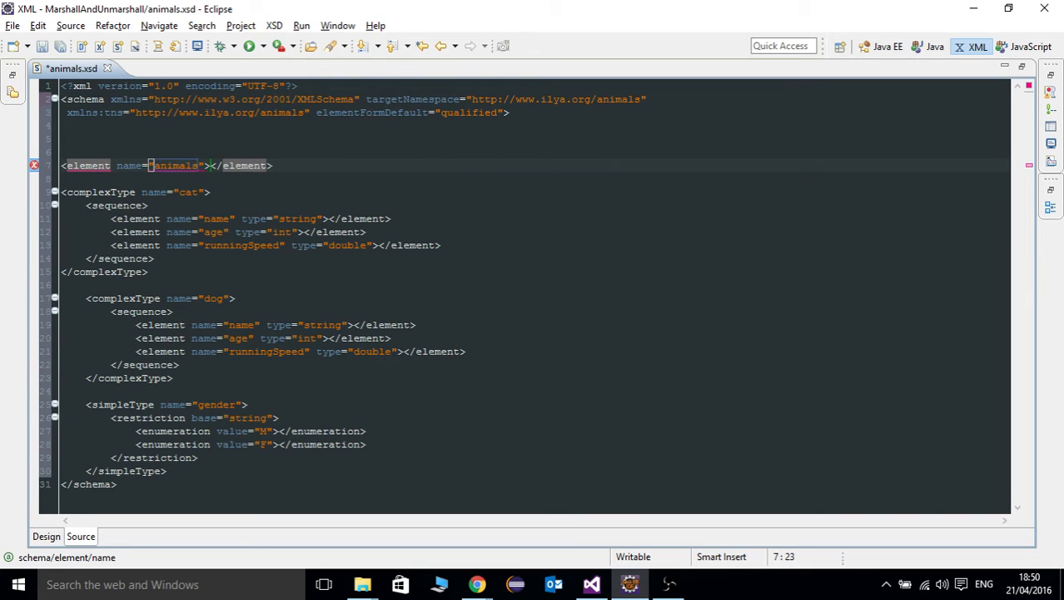
{"action": "left_click", "coordinate": [208, 165]}
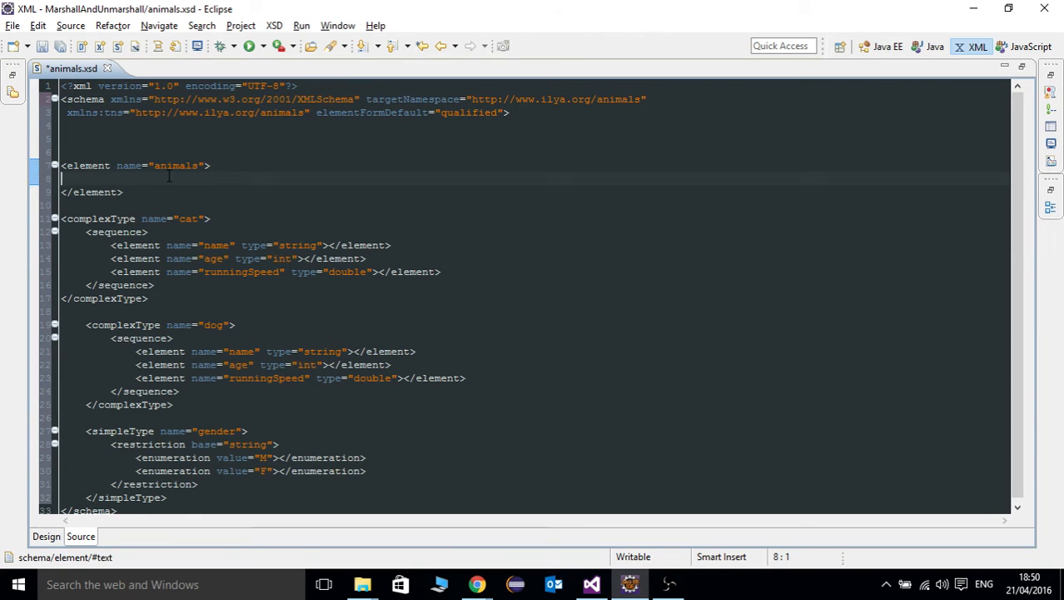
{"action": "type", "text": "<complexType></complexType>"}
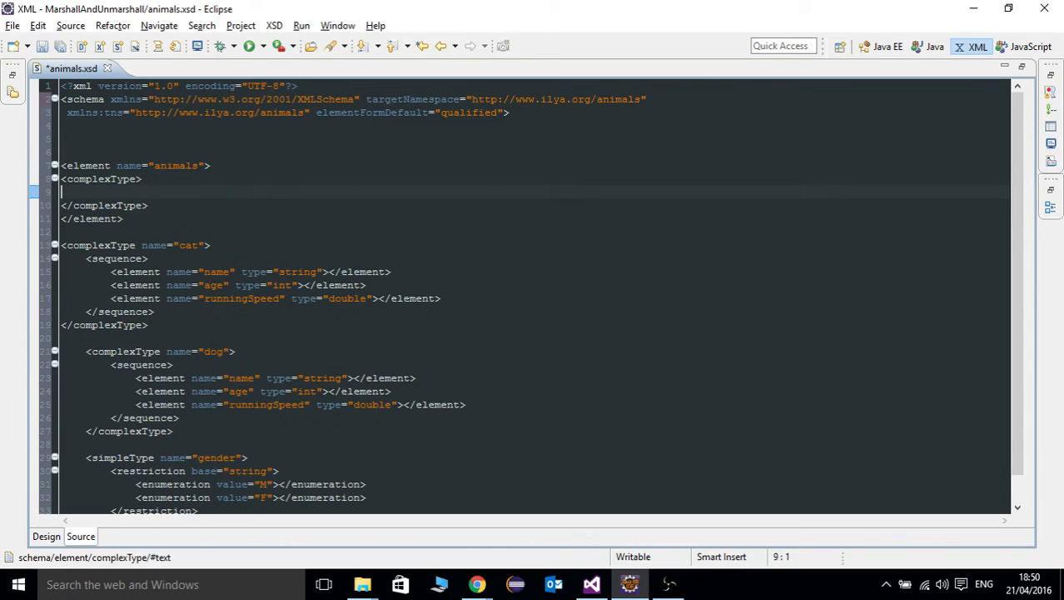
{"action": "type", "text": "s"}
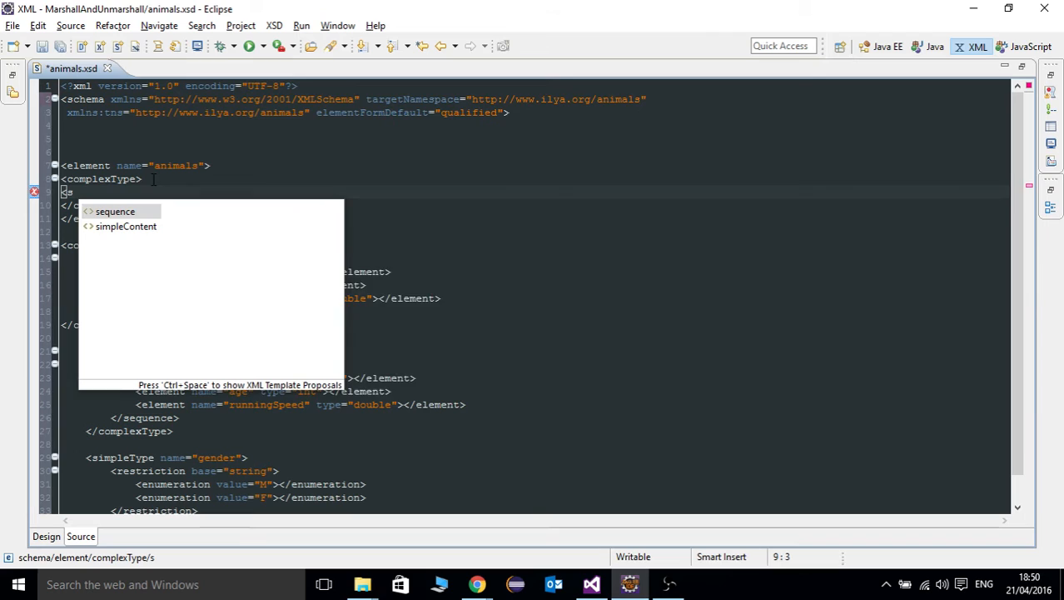
{"action": "left_click", "coordinate": [115, 209]}
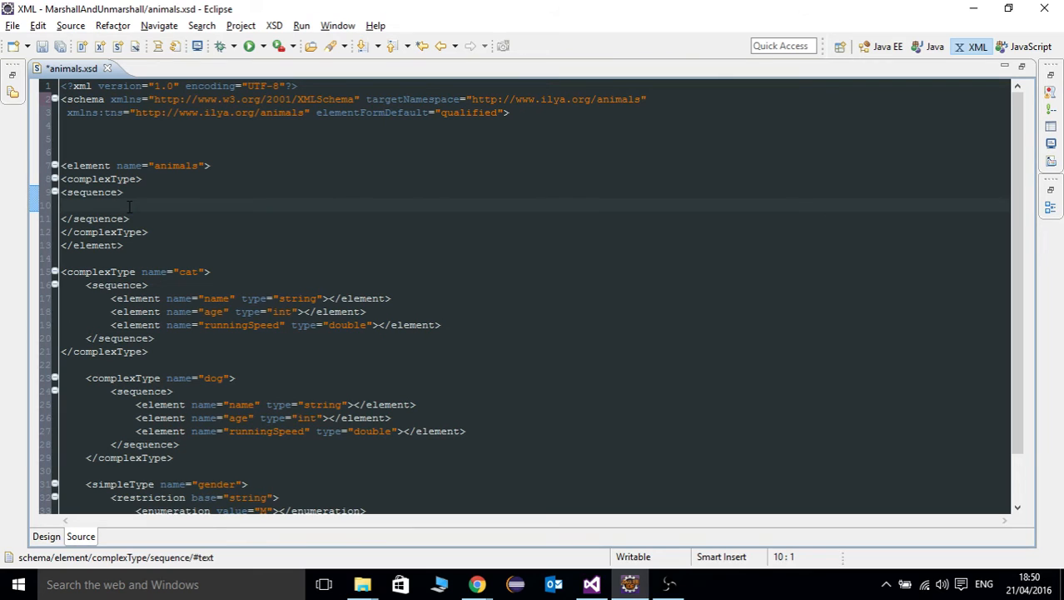
Inside the sequence add element cat of type tns:cat, minOccurs 0, maxOccurs unbounded.
{"action": "type", "text": "<element ></element>"}
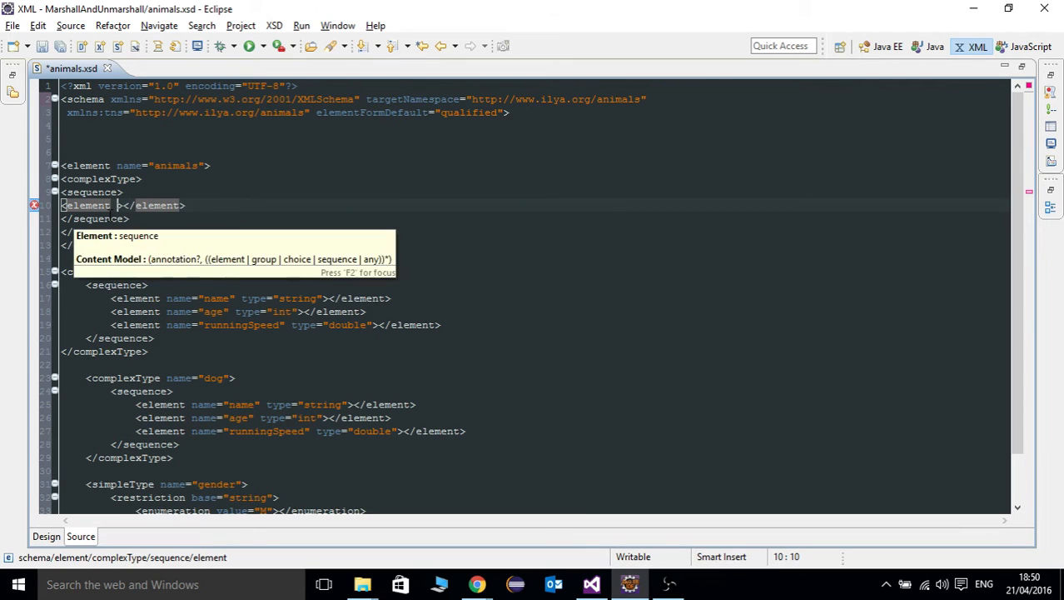
{"action": "type", "text": "name"}
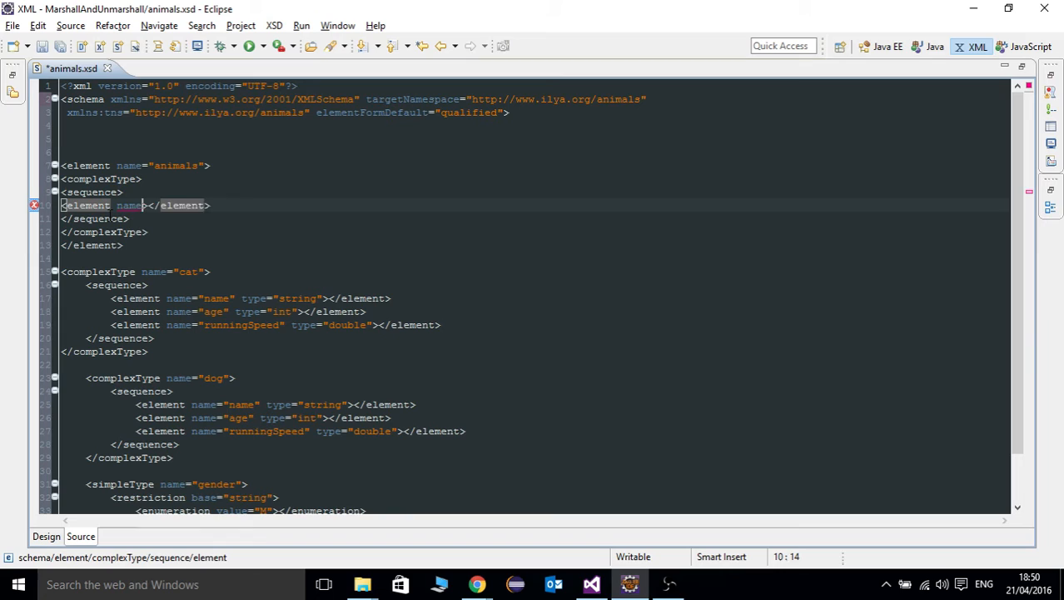
{"action": "type", "text": "\"cat\""}
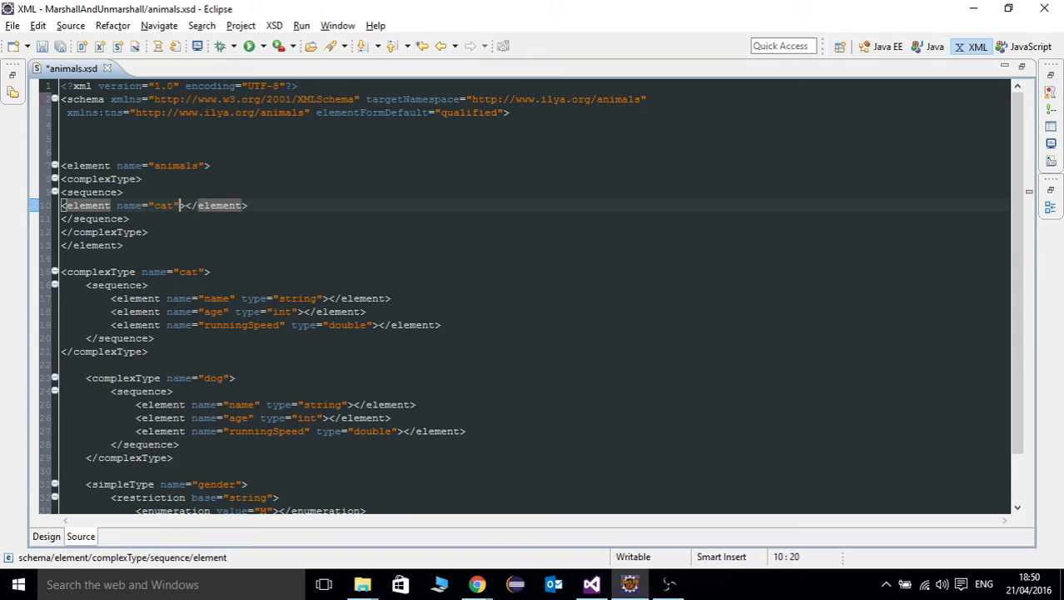
{"action": "type", "text": "type="}
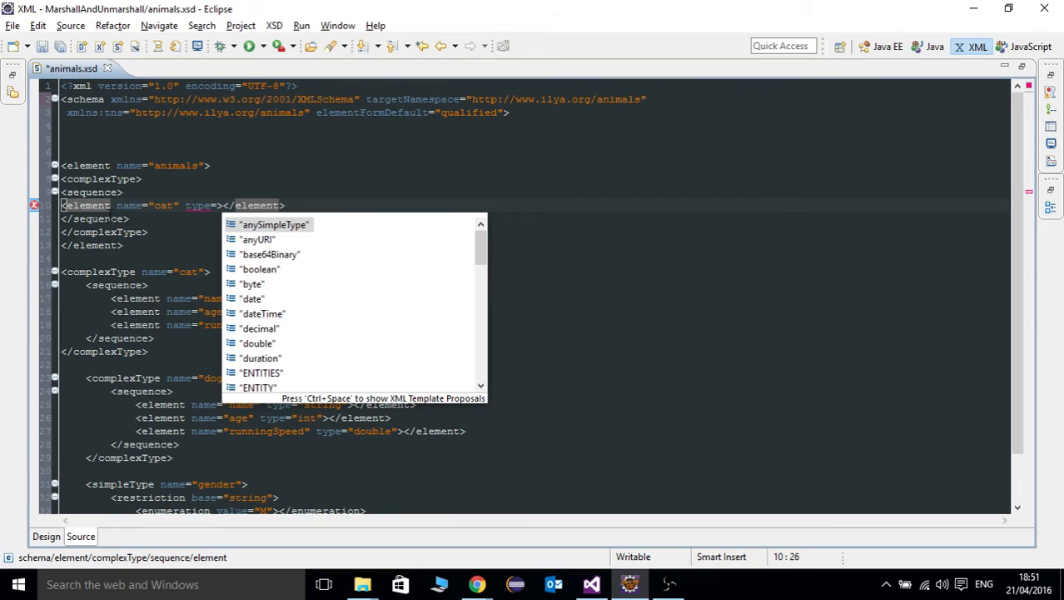
{"action": "mouse_move", "coordinate": [273, 223]}
{"action": "type", "text": "\"tns:cat\" "}
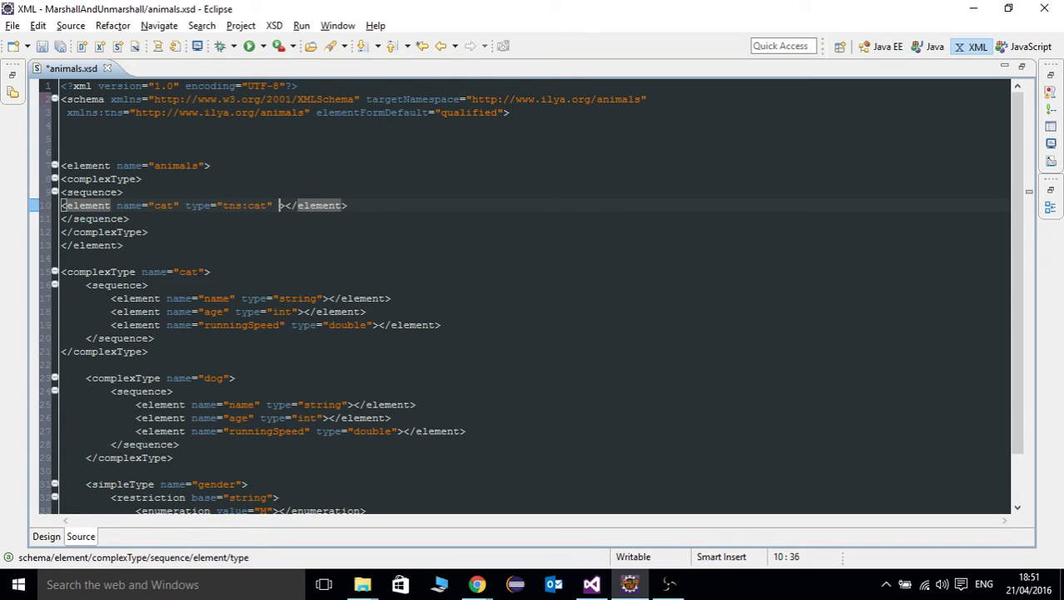
{"action": "type", "text": "minOccurs=\"0"}
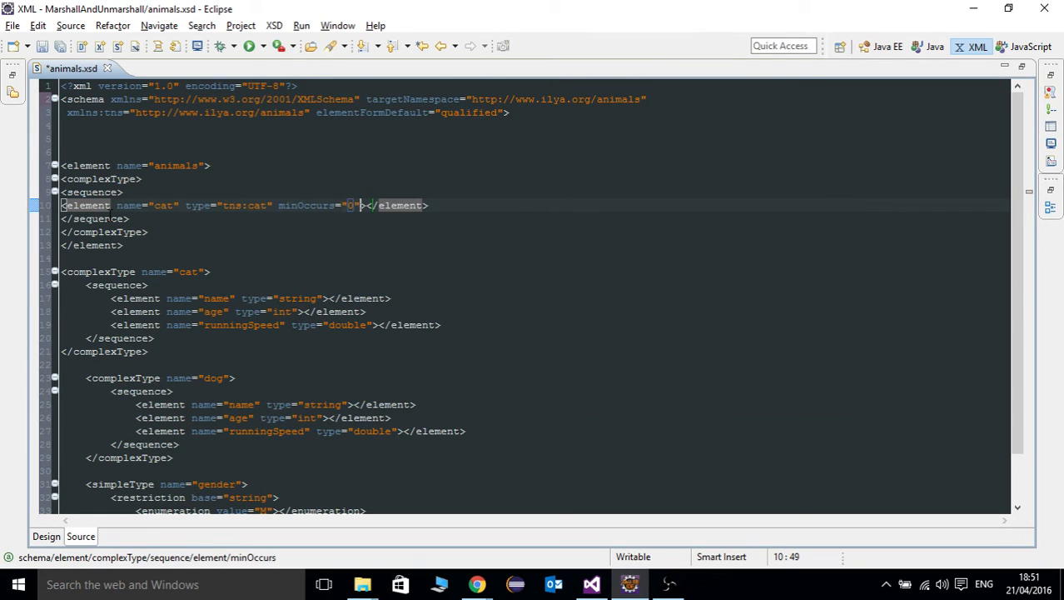
{"action": "type", "text": "max"}
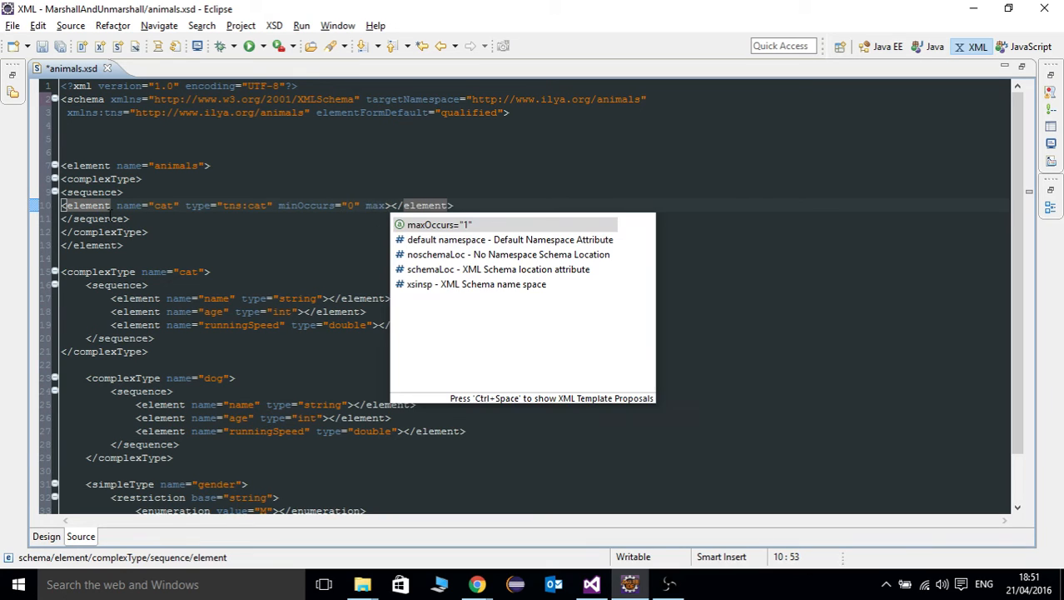
{"action": "left_click", "coordinate": [439, 223]}
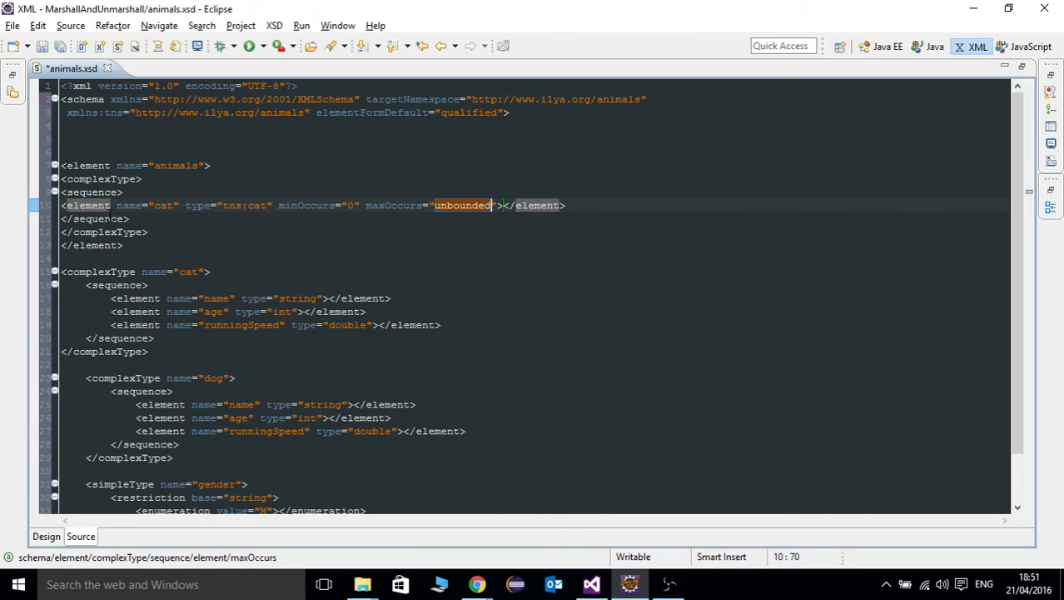
{"action": "mouse_move", "coordinate": [250, 367]}
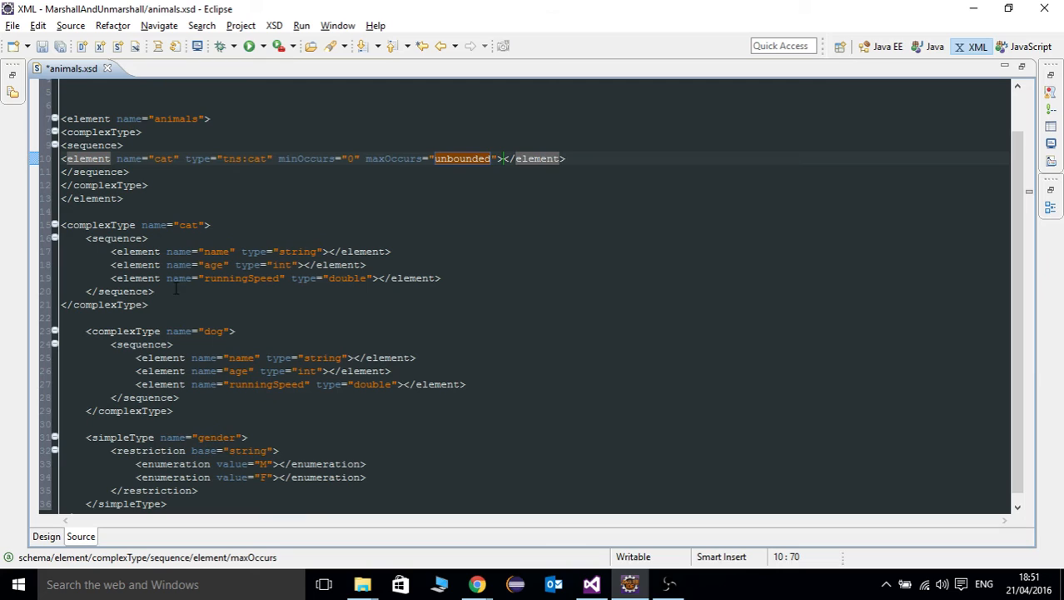
Add an attribute named gender of type tns:gender to the cat type.
{"action": "left_click", "coordinate": [90, 290]}
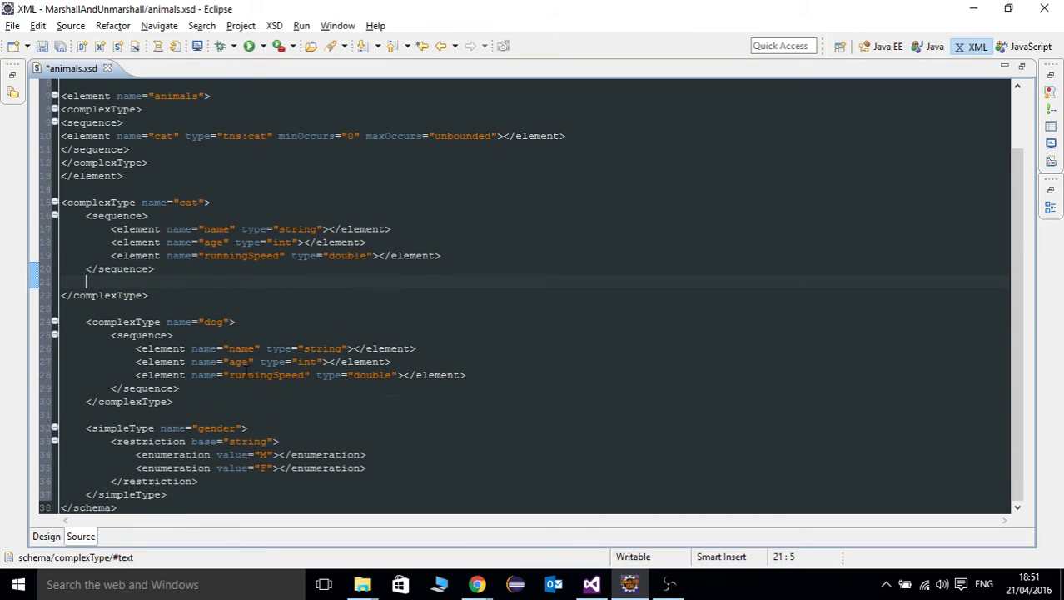
{"action": "left_click", "coordinate": [211, 427]}
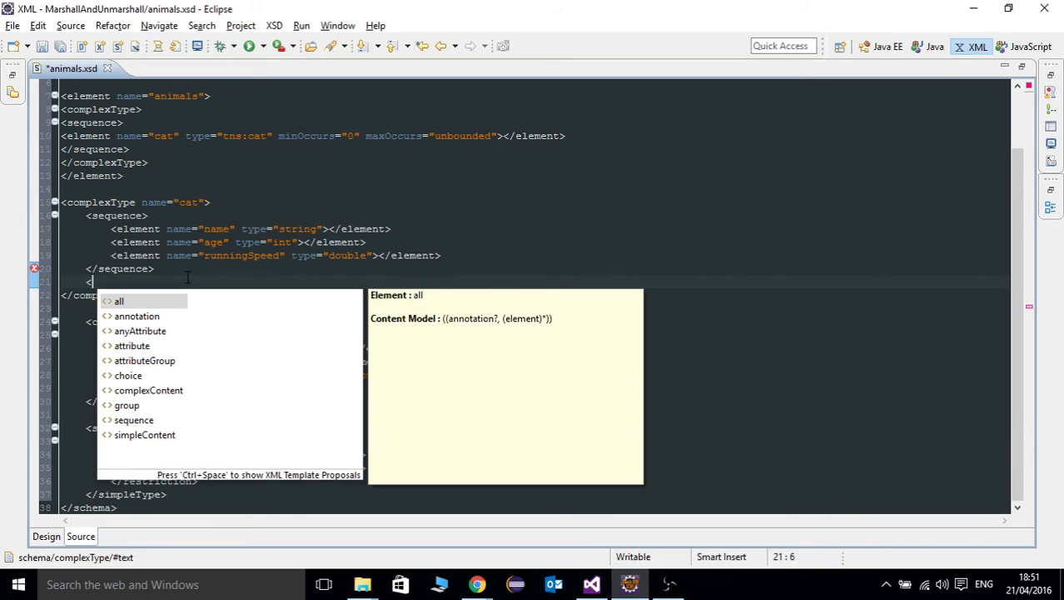
{"action": "type", "text": "attribute name></attribute>"}
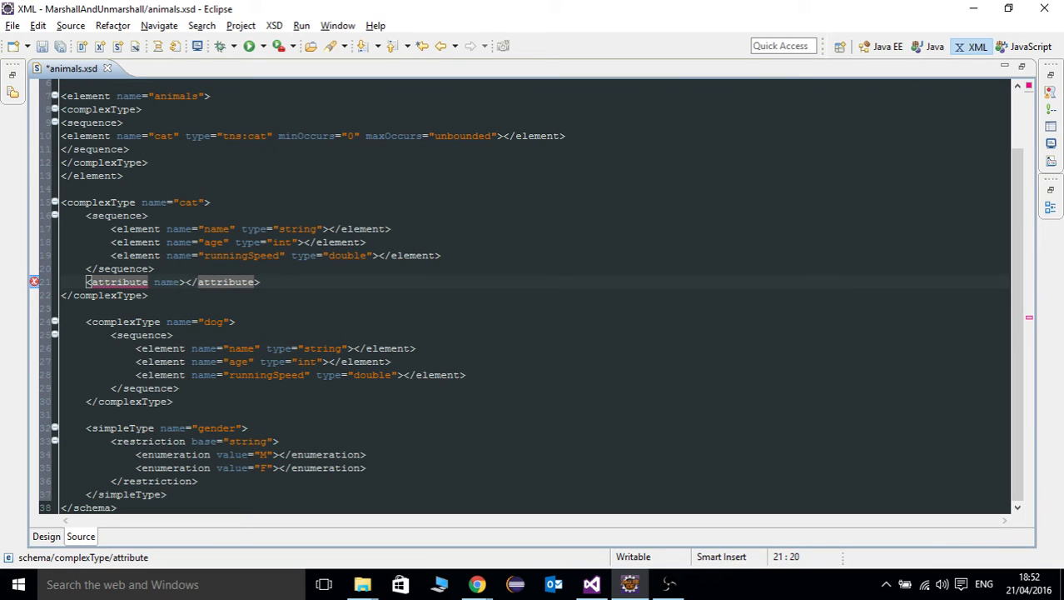
{"action": "type", "text": "gender"}
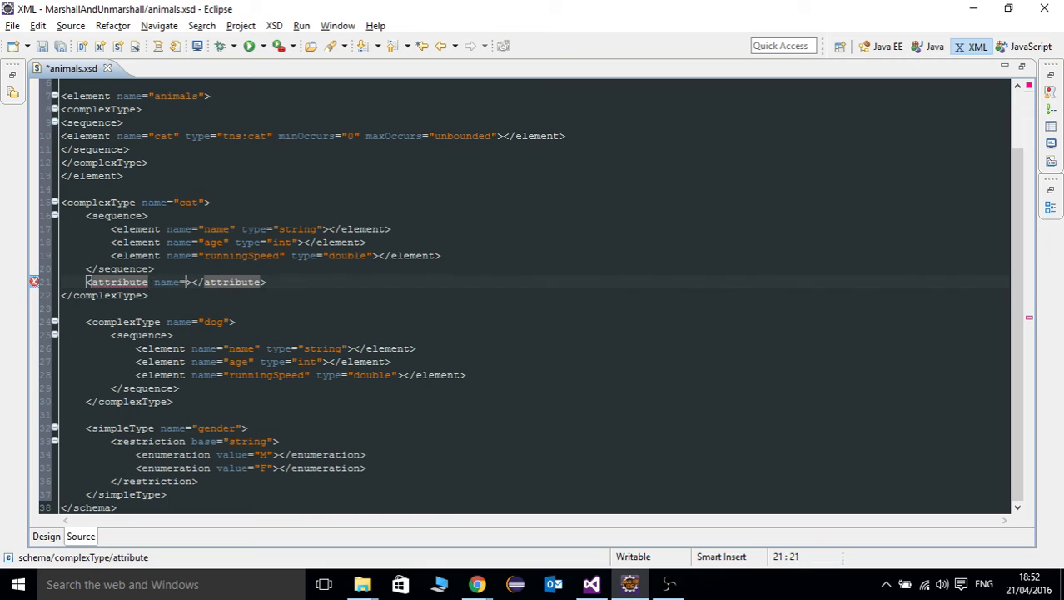
{"action": "type", "text": "gender\""}
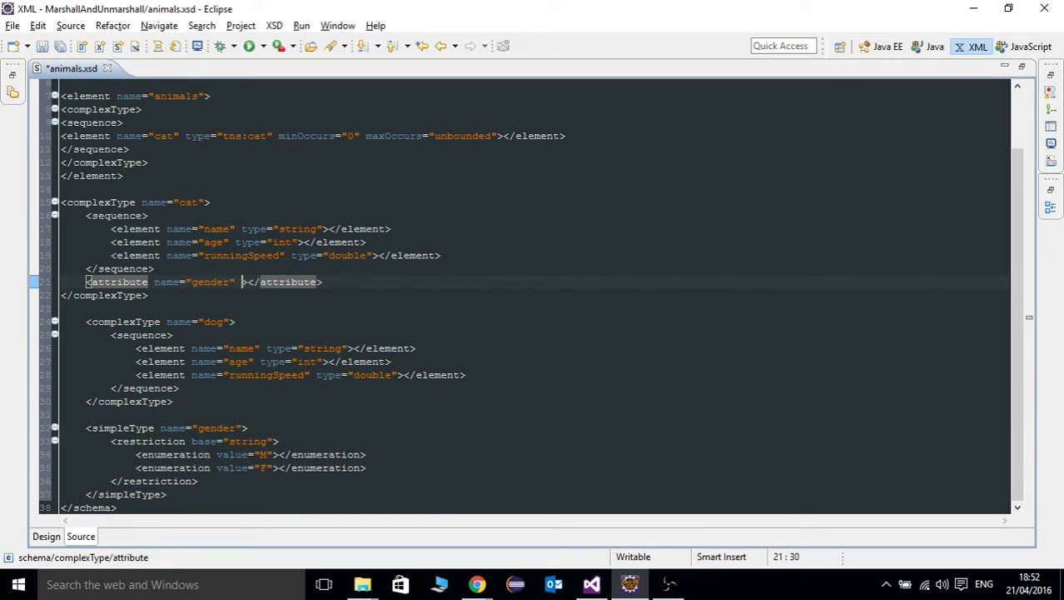
{"action": "type", "text": "type"}
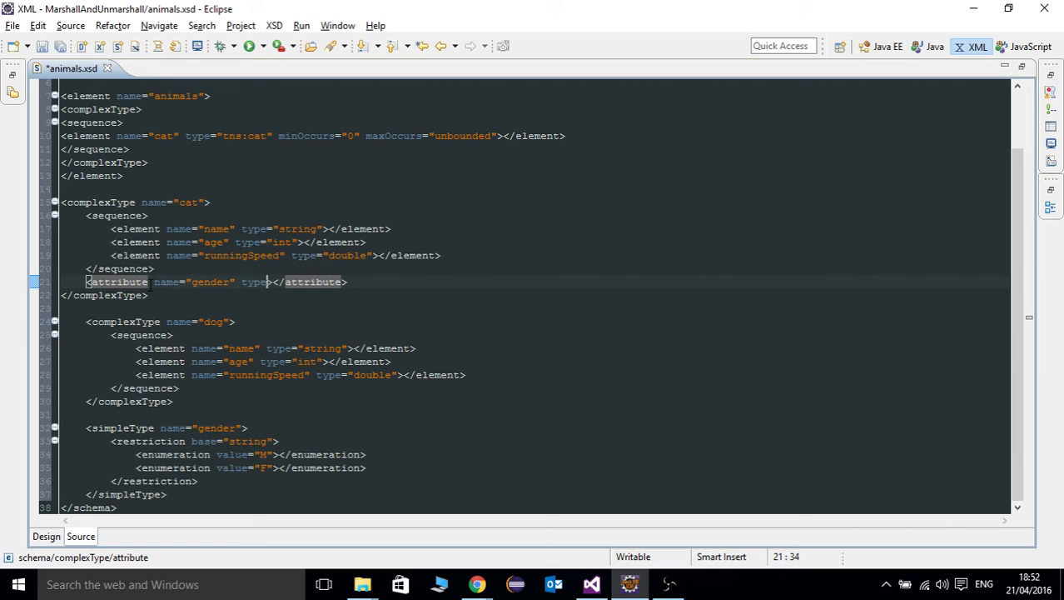
{"action": "type", "text": "\""}
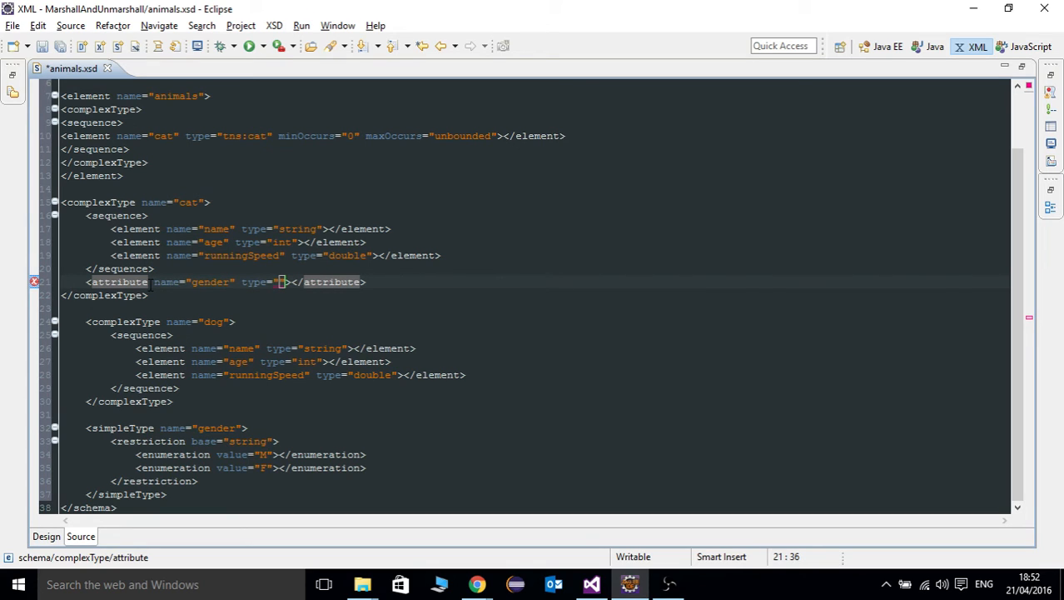
{"action": "type", "text": "tns"}
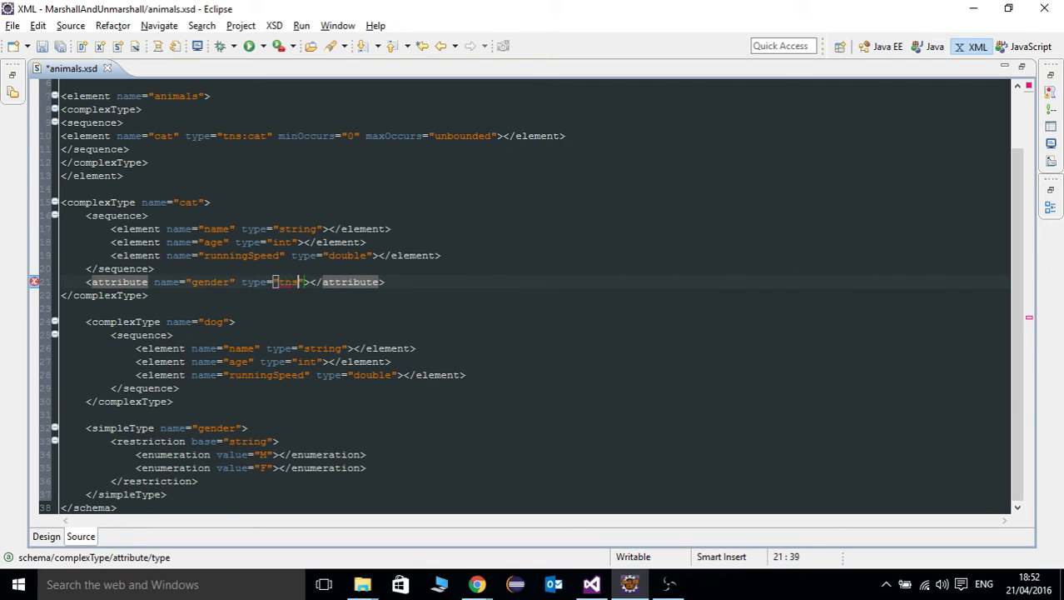
{"action": "type", "text": "gender"}
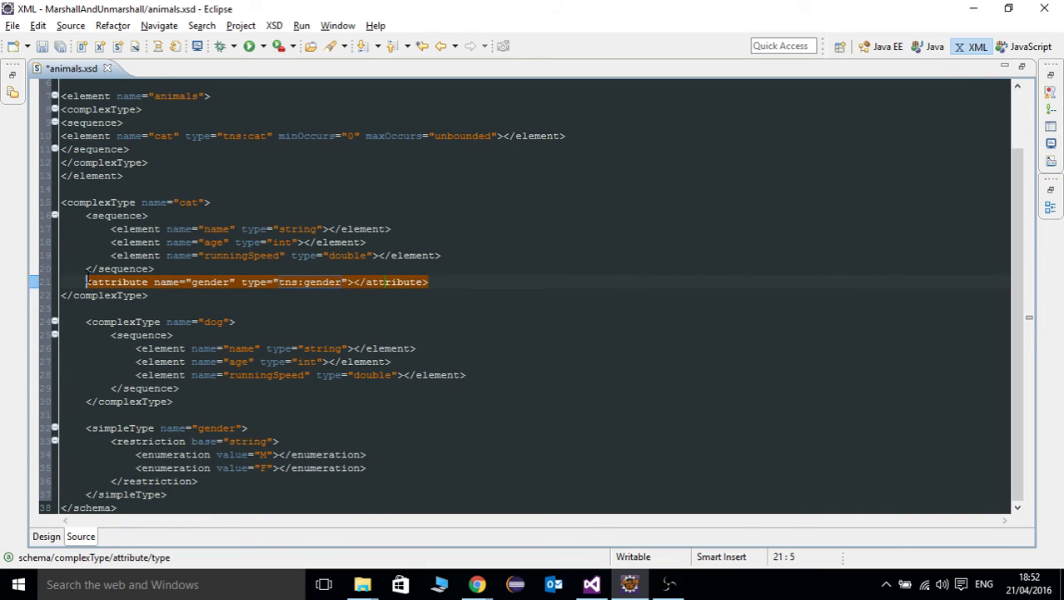
Give the dog type the same gender attribute and start a dog element in the animals sequence.
{"action": "left_click", "coordinate": [88, 282]}
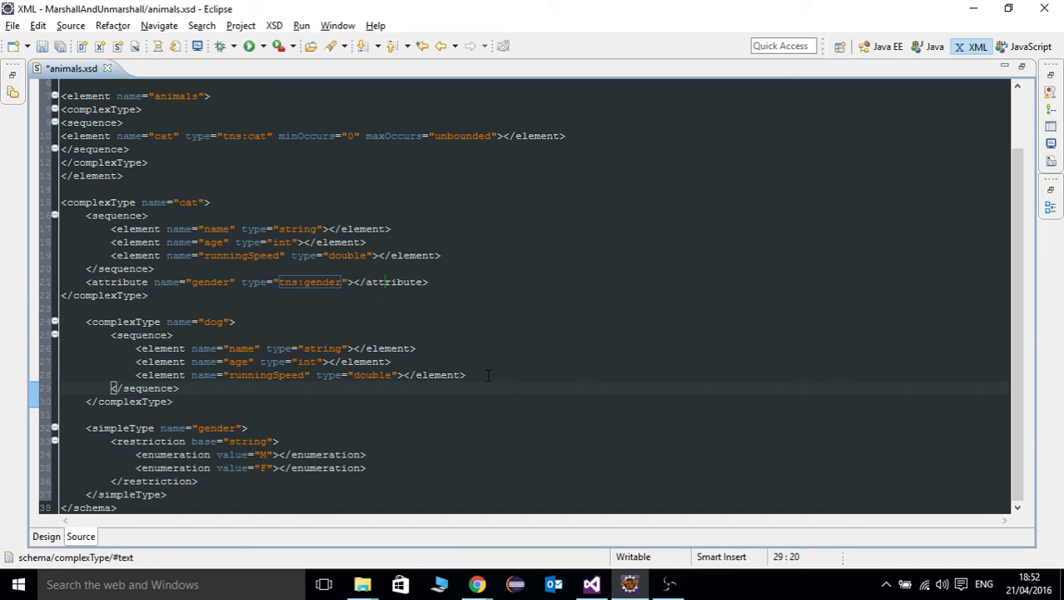
{"action": "left_click", "coordinate": [466, 375]}
{"action": "type", "text": "<attribute name=\"gender\" type=\"tns:gender\"></attribute>"}
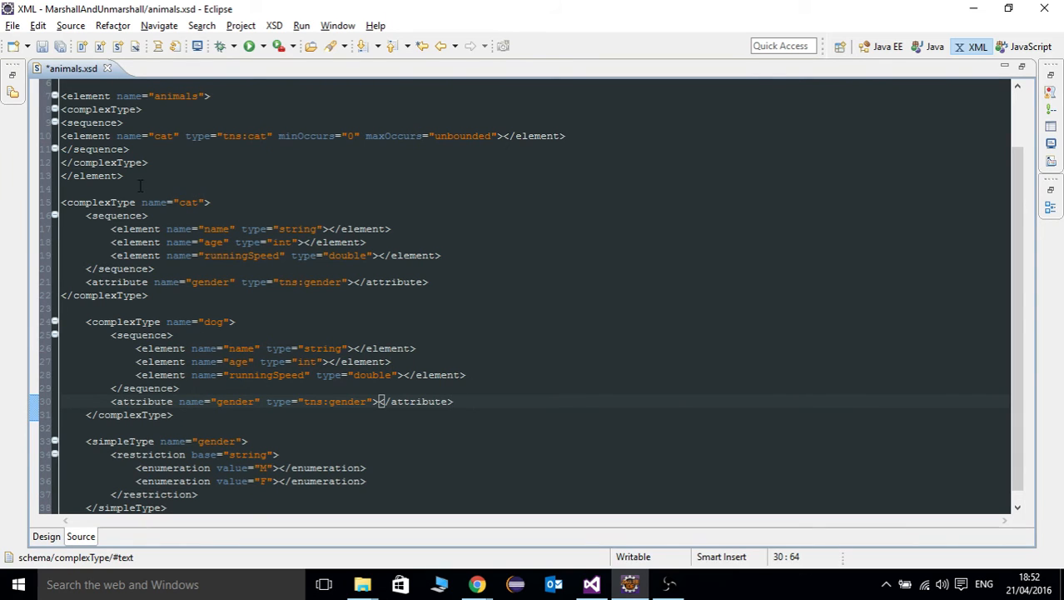
{"action": "left_click", "coordinate": [192, 177]}
{"action": "type", "text": "<element name=\"dog\" type=\"tns\" minOccurs=\"0\" maxOccurs=\"unbounded\"></element>"}
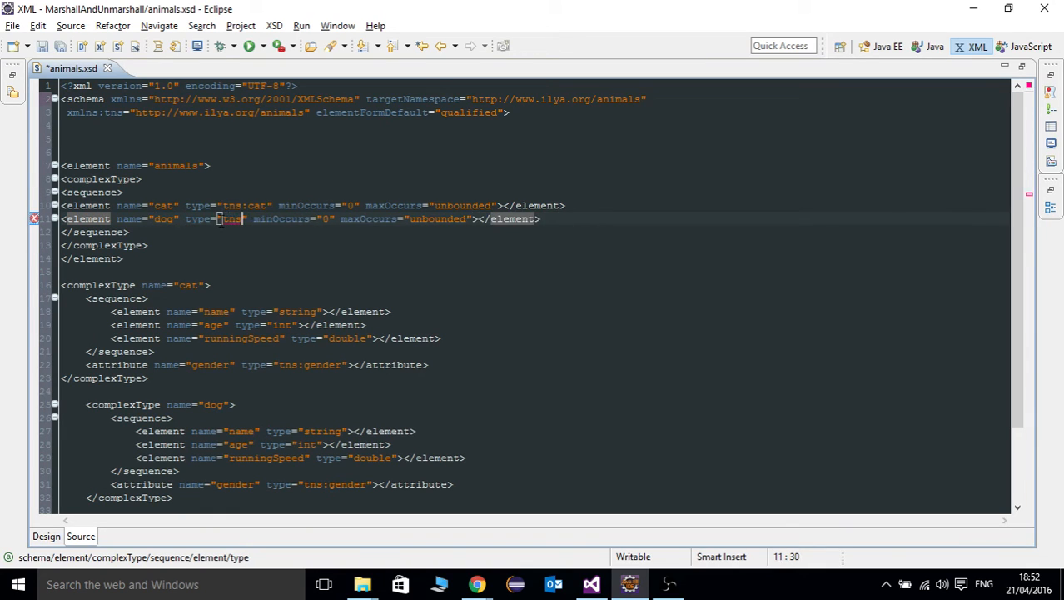
Finish the dog element as type tns:dog and format the animals element with Ctrl+Shift+F.
{"action": "type", "text": ":dog"}
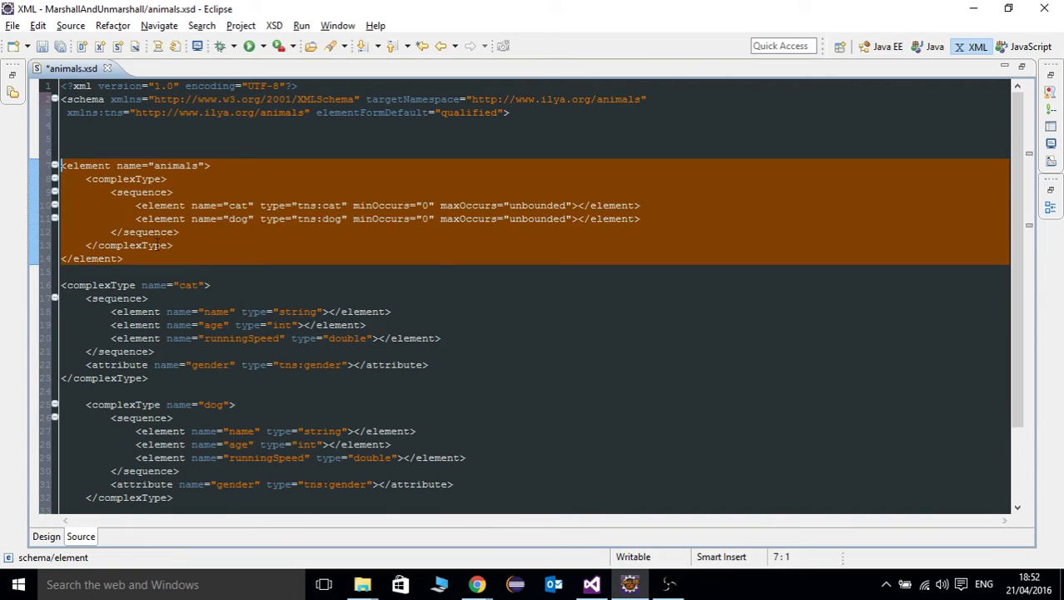
{"action": "left_click", "coordinate": [287, 267]}
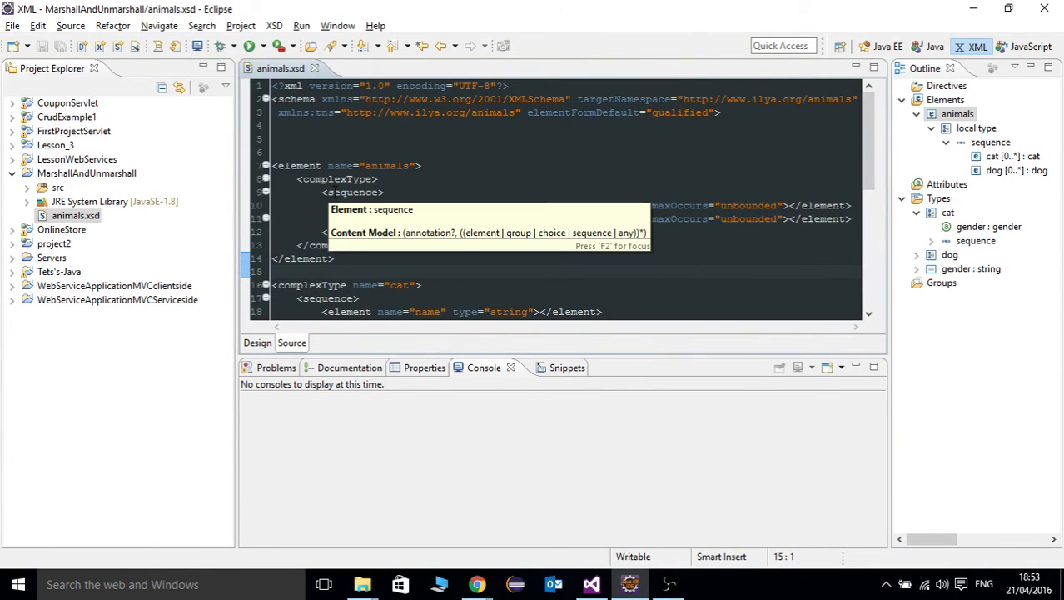
{"action": "left_click", "coordinate": [19, 583]}
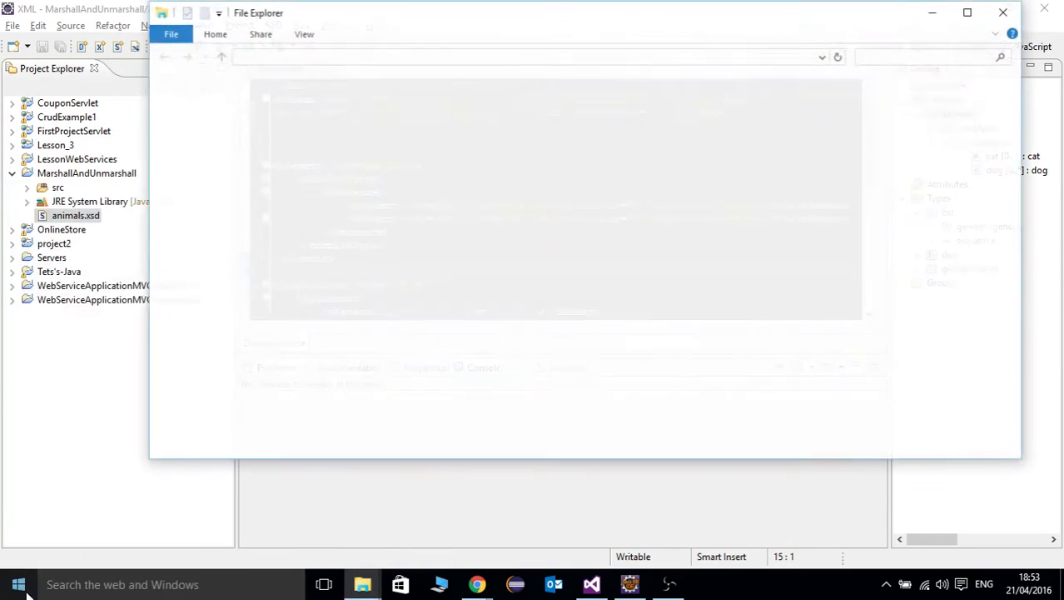
Reach the Environment Variables dialog through Windows Settings > System > advanced system settings.
{"action": "left_click", "coordinate": [18, 583]}
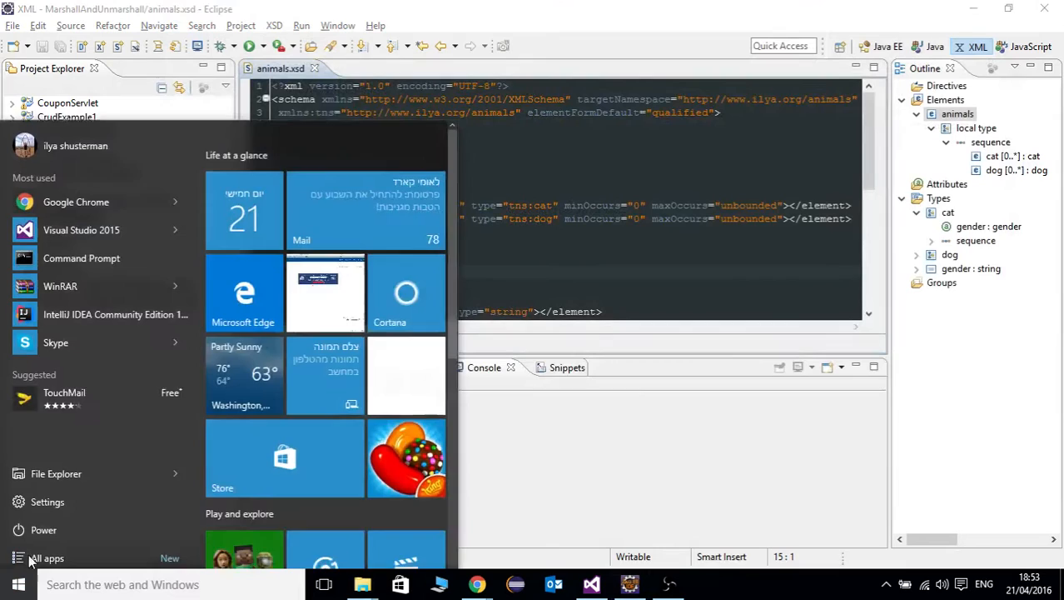
{"action": "left_click", "coordinate": [46, 502]}
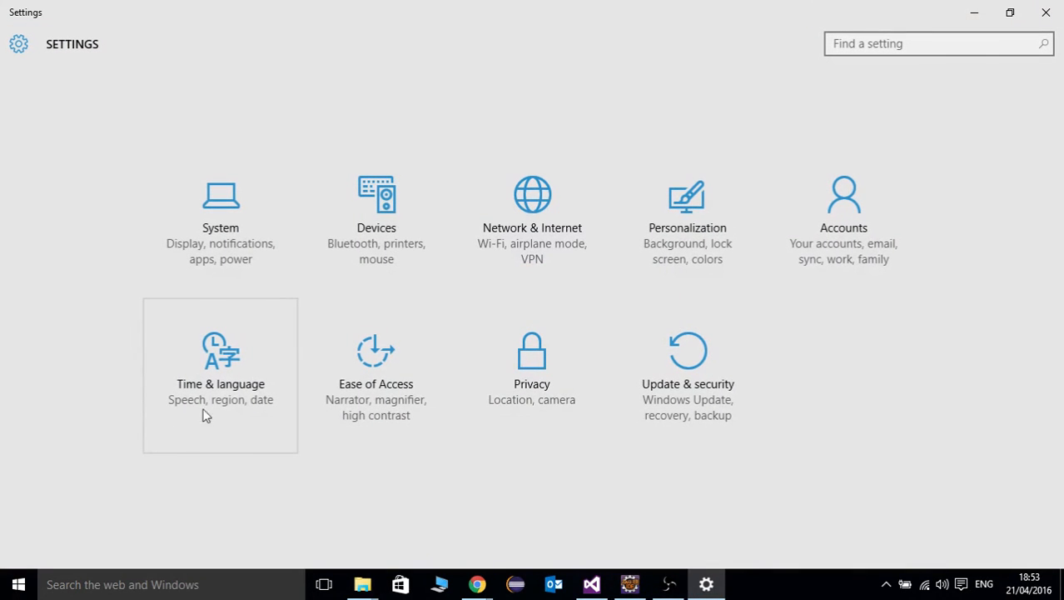
{"action": "mouse_move", "coordinate": [265, 375]}
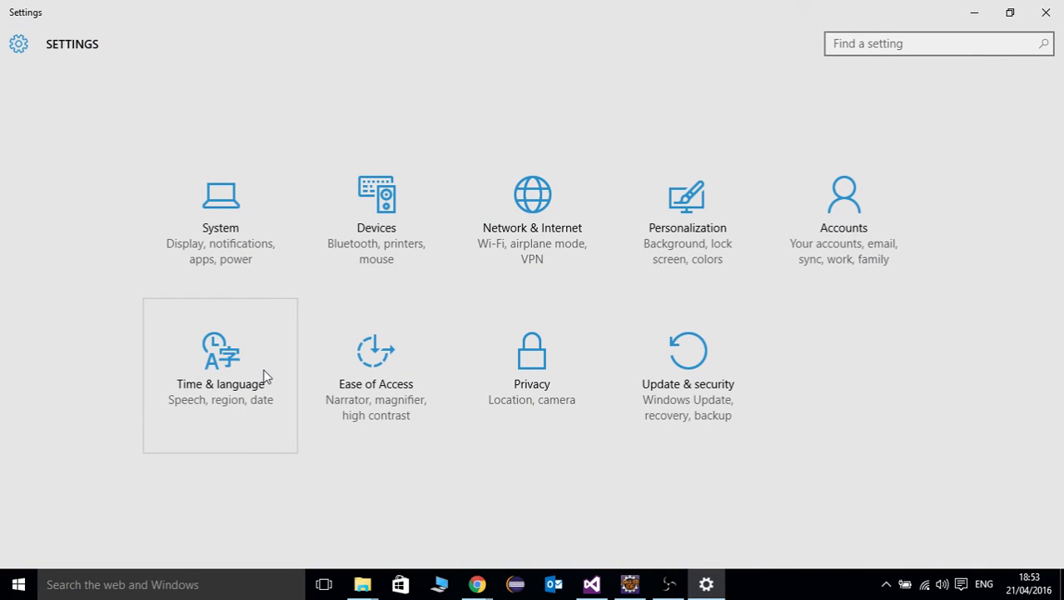
{"action": "mouse_move", "coordinate": [254, 253]}
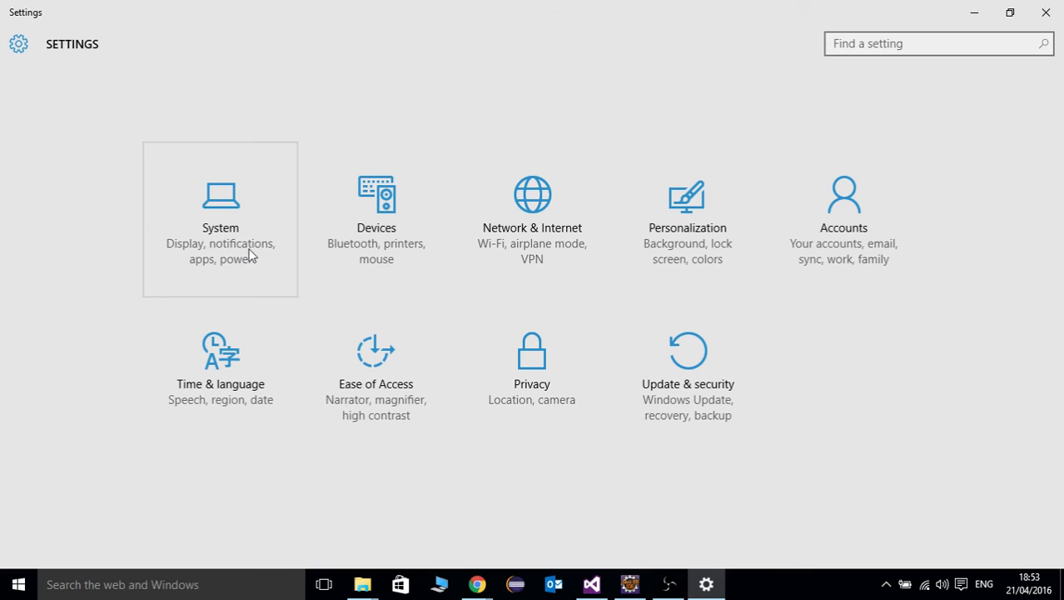
{"action": "mouse_move", "coordinate": [232, 254]}
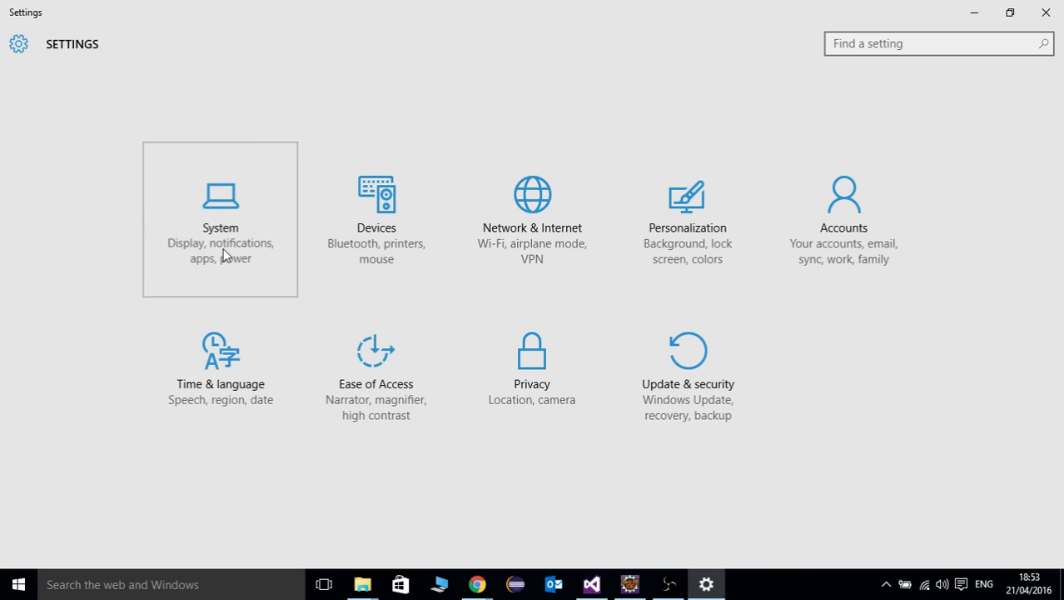
{"action": "left_click", "coordinate": [220, 220]}
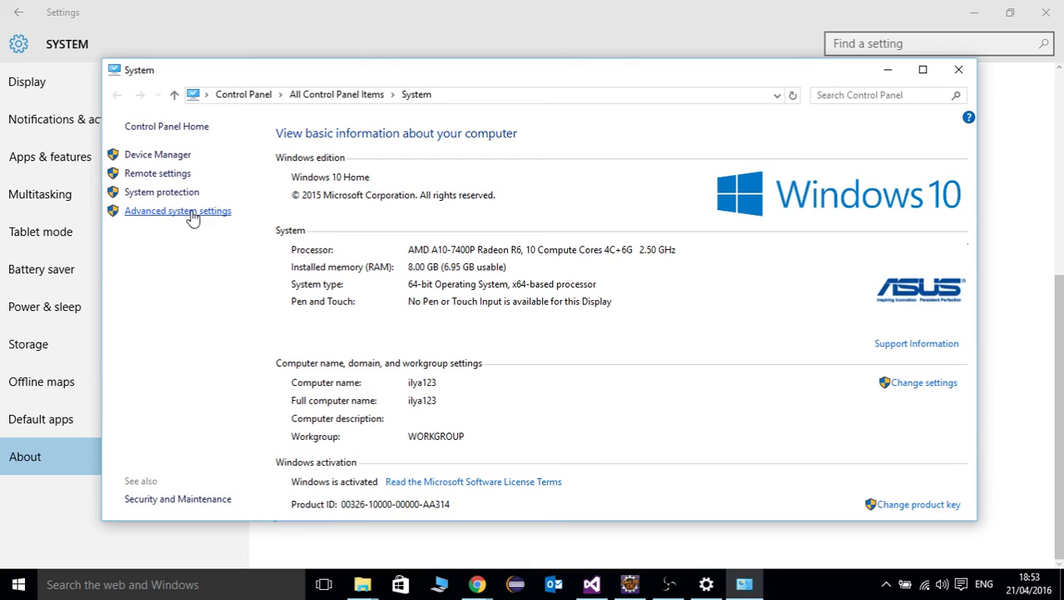
{"action": "left_click", "coordinate": [177, 210]}
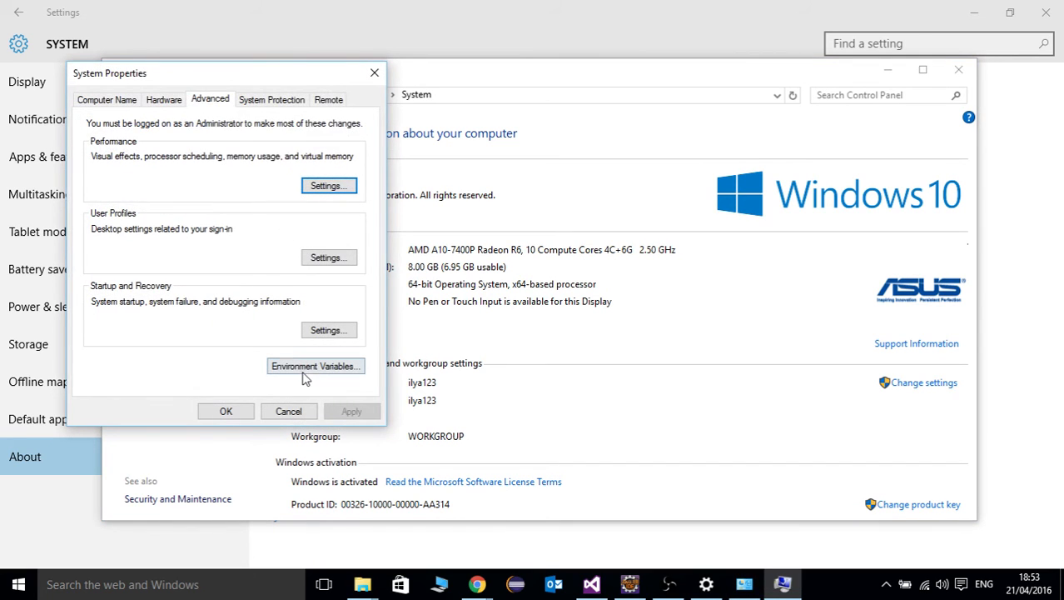
{"action": "left_click", "coordinate": [315, 367]}
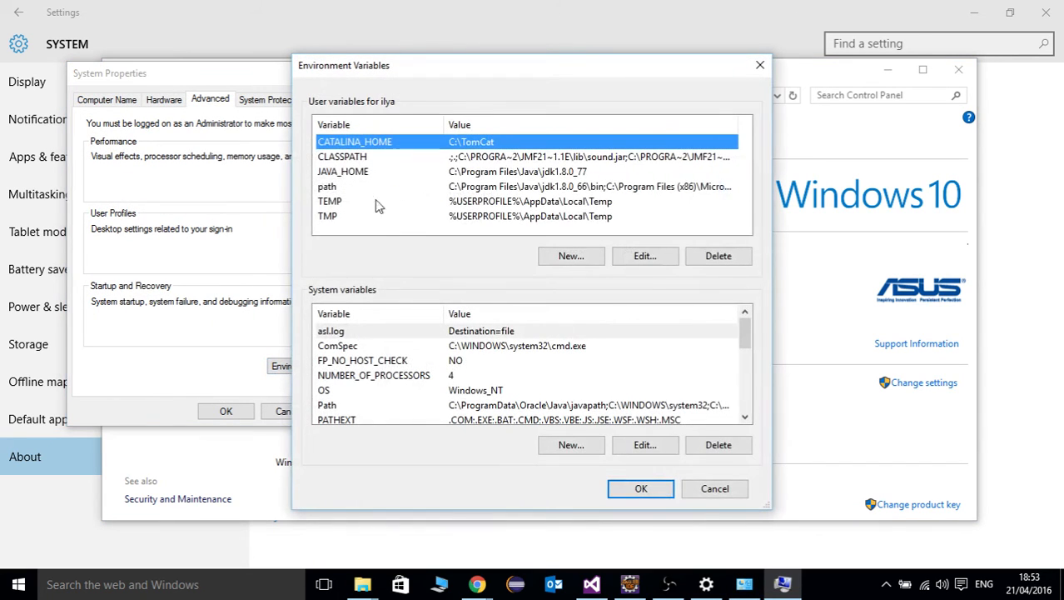
Close the environment variables list and the system properties after reviewing JAVA_HOME.
{"action": "left_click", "coordinate": [344, 170]}
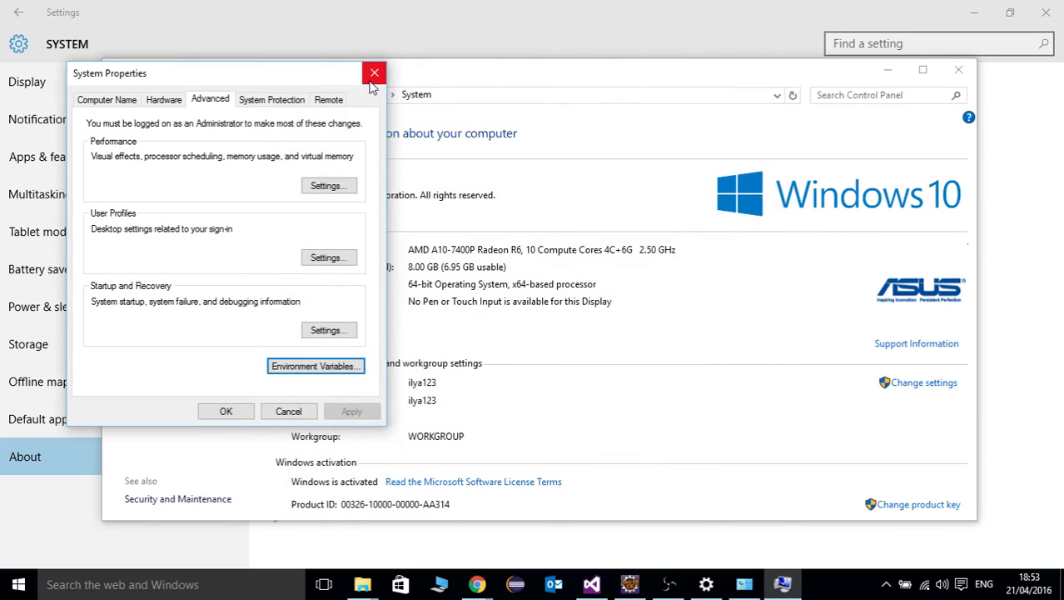
{"action": "left_click", "coordinate": [373, 74]}
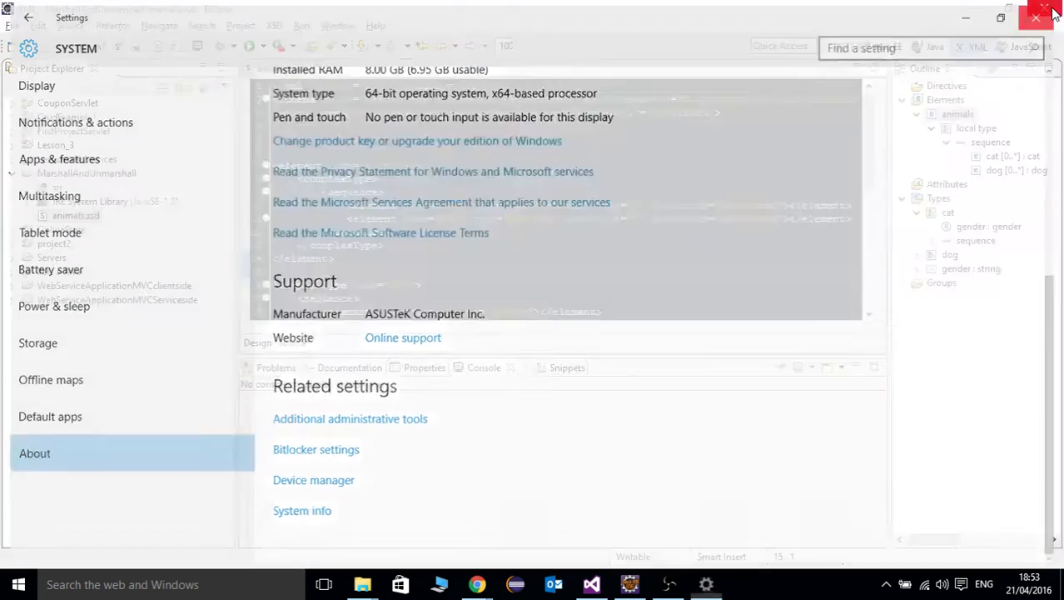
Close Windows Settings and return to animals.xsd in Eclipse with its cat and dog types.
{"action": "left_click", "coordinate": [1036, 17]}
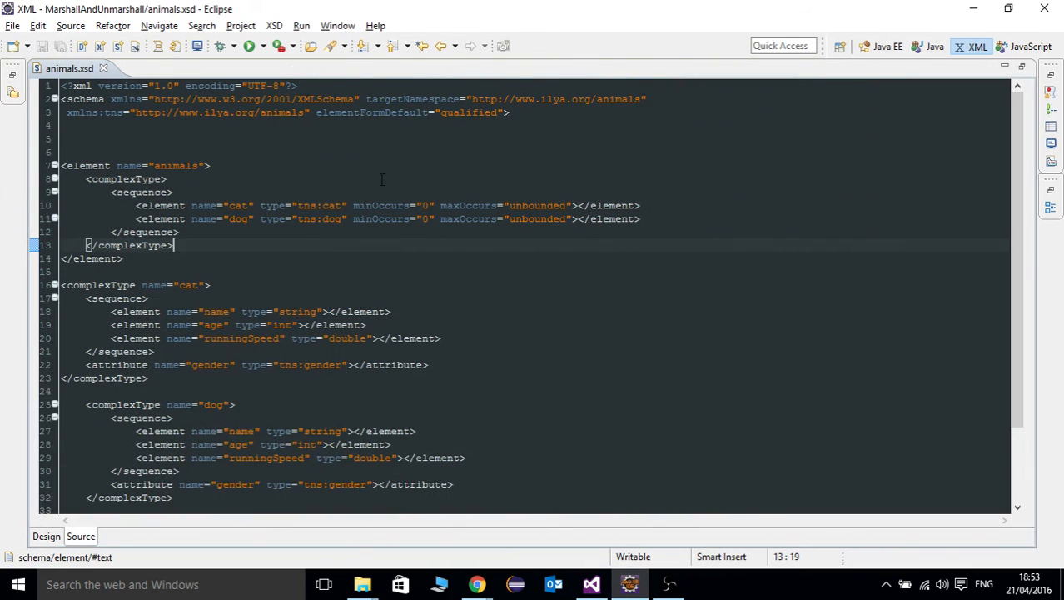
{"action": "scroll", "scroll_direction": "down", "scroll_amount": 3}
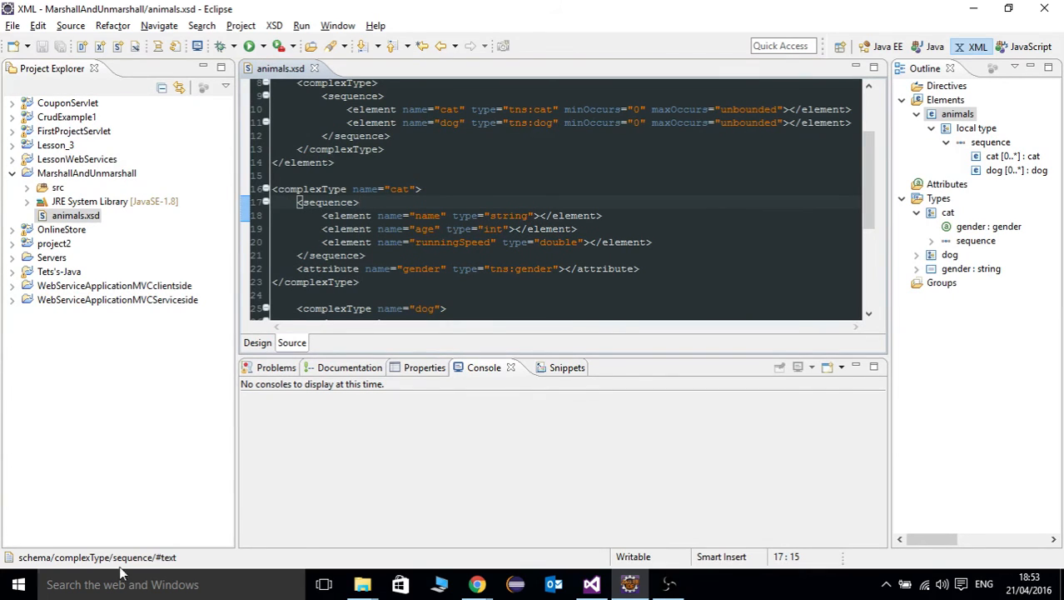
Launch a new Command Prompt and begin the command 'xjc -d'.
{"action": "left_click", "coordinate": [124, 583]}
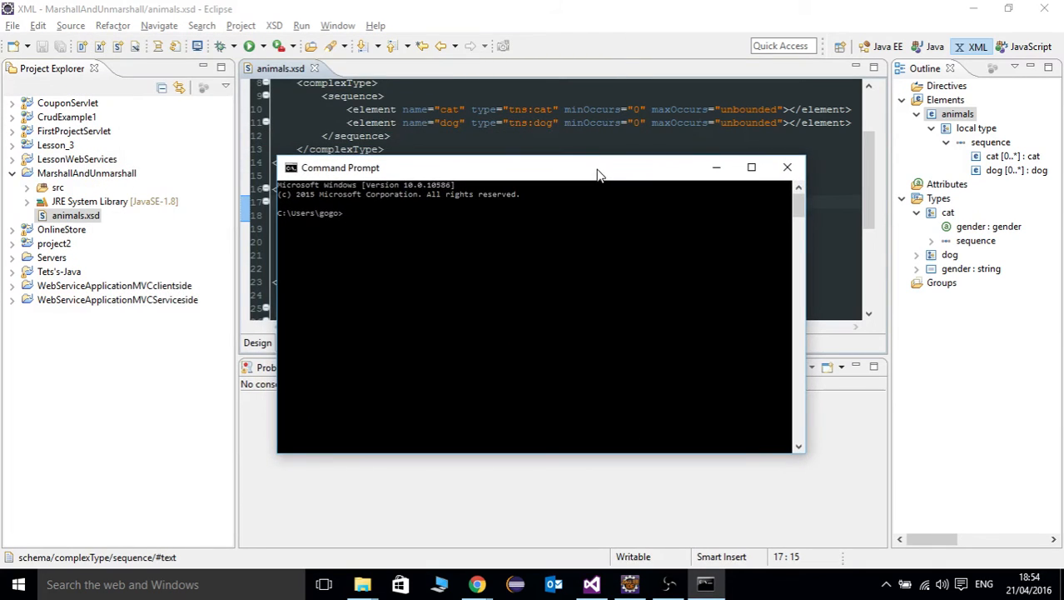
{"action": "mouse_move", "coordinate": [591, 185]}
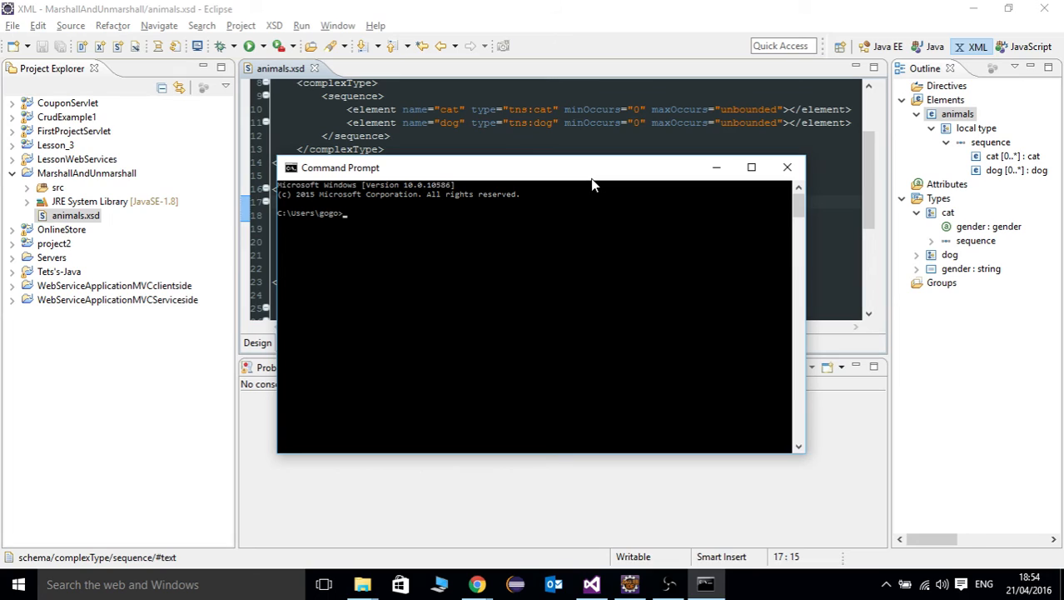
{"action": "type", "text": "xjc"}
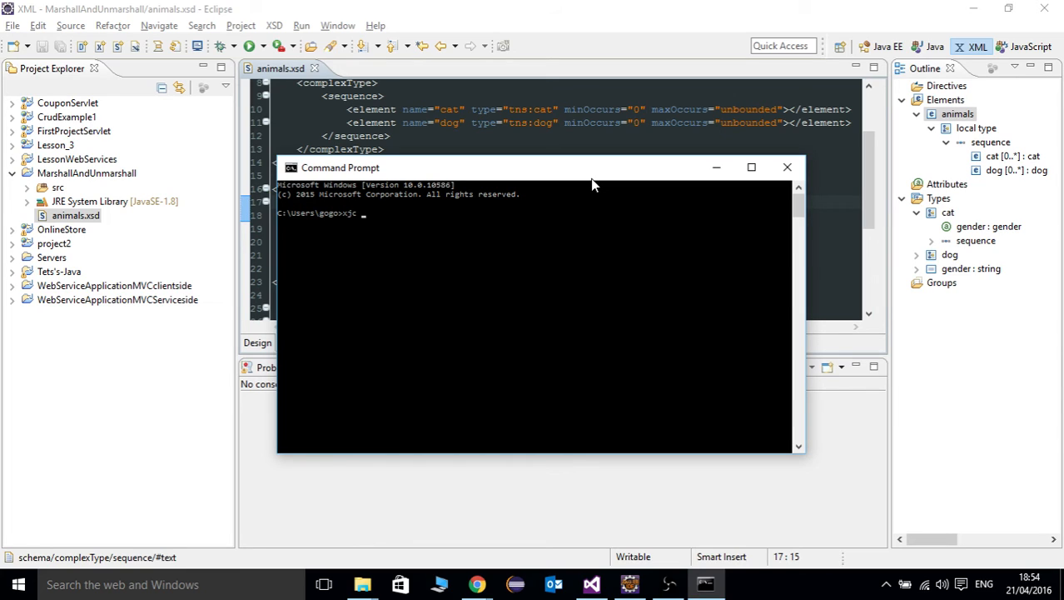
{"action": "type", "text": "-d"}
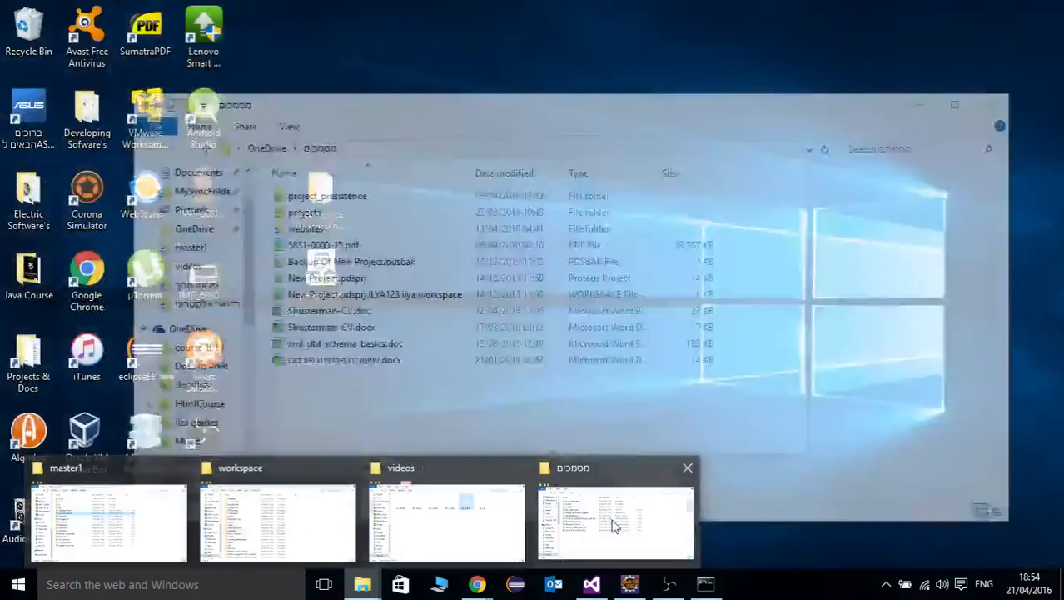
Browse File Explorer to This PC and enter the Data (D:) drive.
{"action": "left_click", "coordinate": [616, 520]}
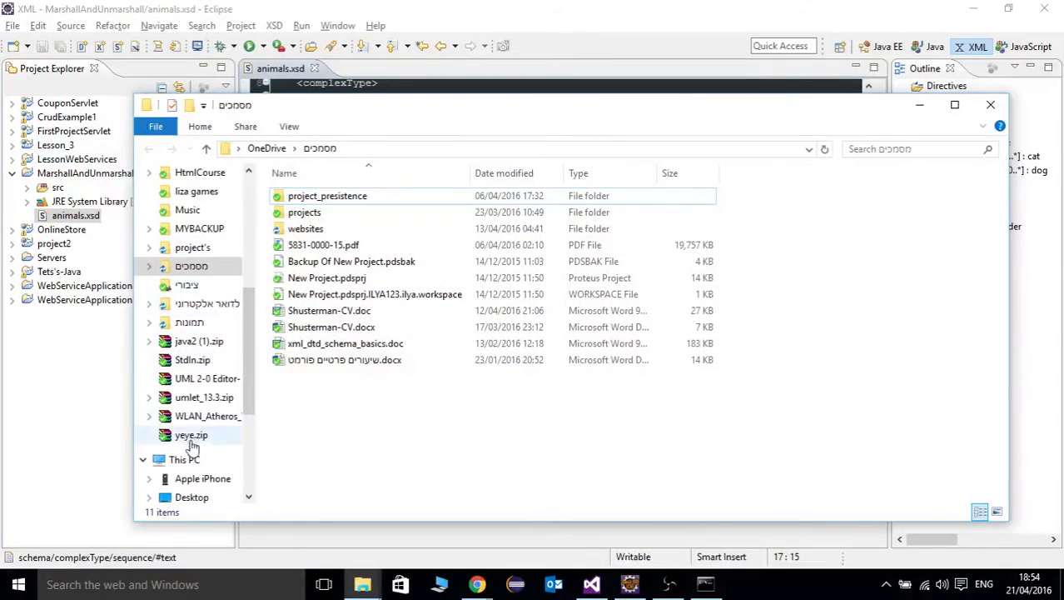
{"action": "left_click", "coordinate": [184, 460]}
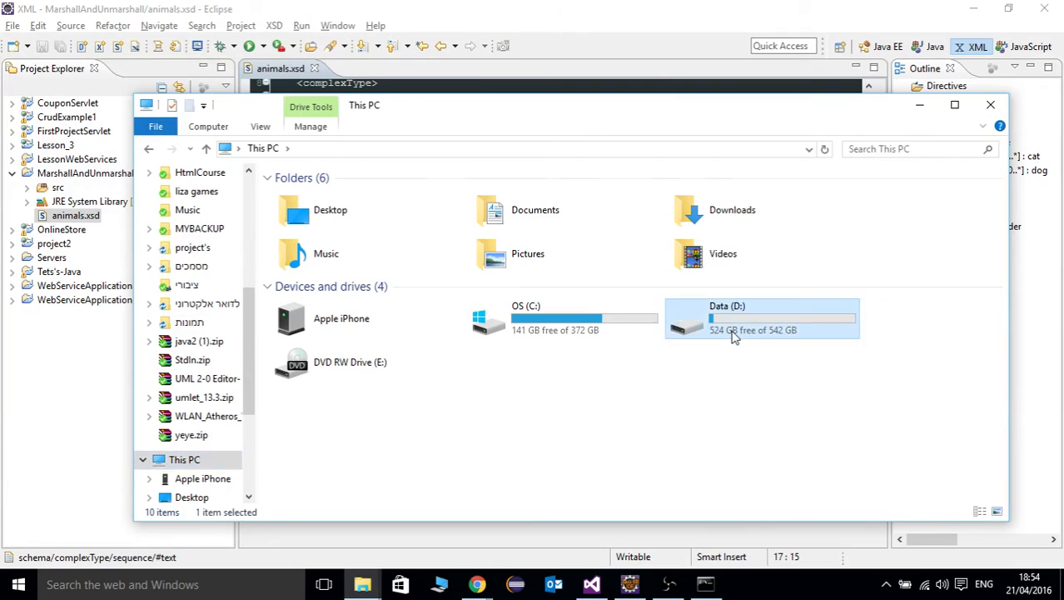
{"action": "double_click", "coordinate": [759, 319]}
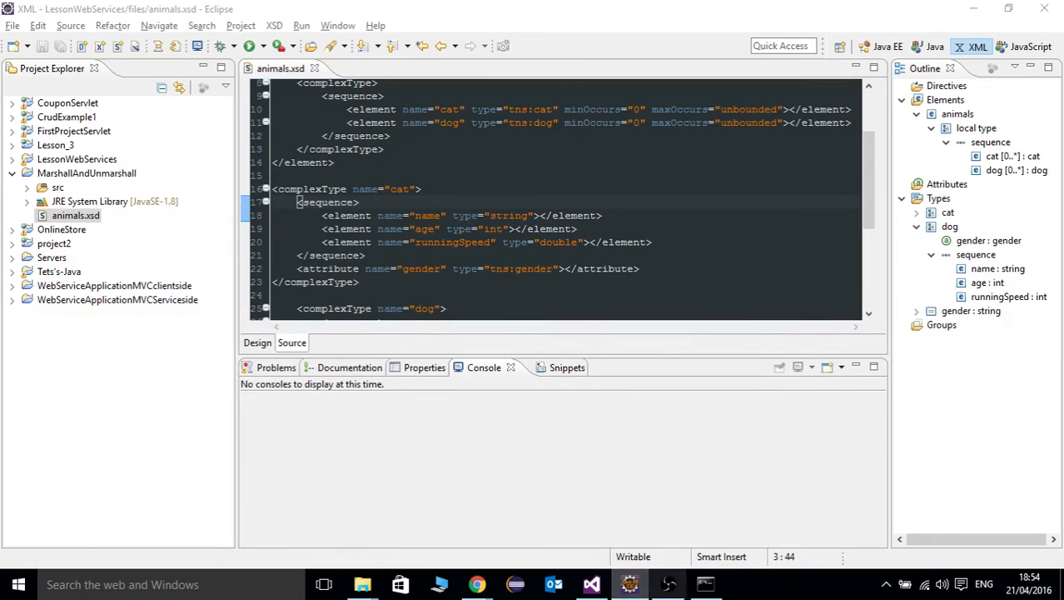
{"action": "mouse_move", "coordinate": [706, 583]}
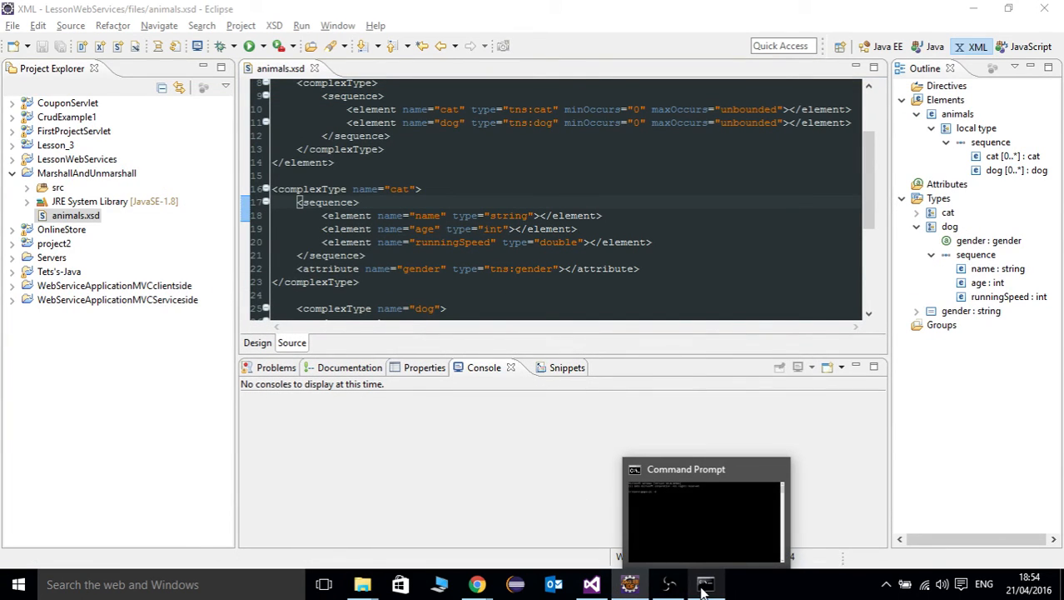
Run 'xjc -d D:\temp -p animalspackage animals.xsd' to generate the JAXB classes.
{"action": "left_click", "coordinate": [706, 583]}
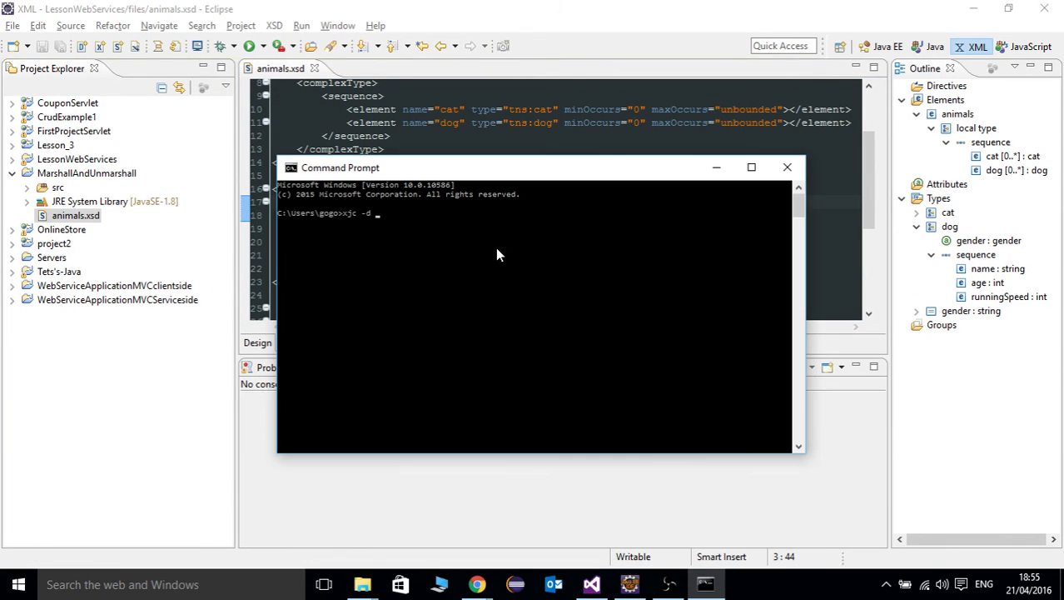
{"action": "type", "text": "D:\\temp"}
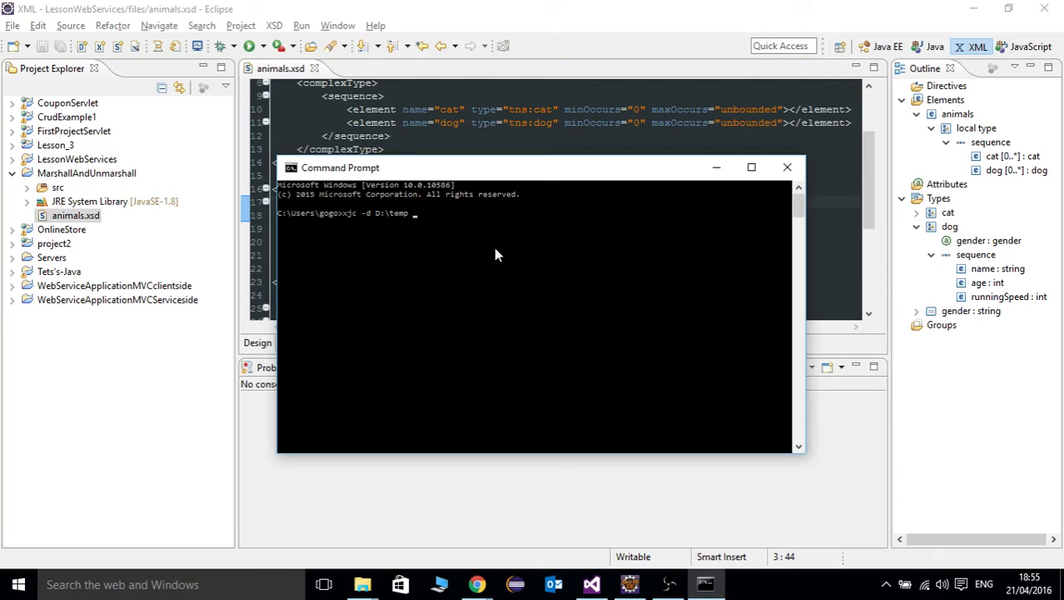
{"action": "type", "text": "-p"}
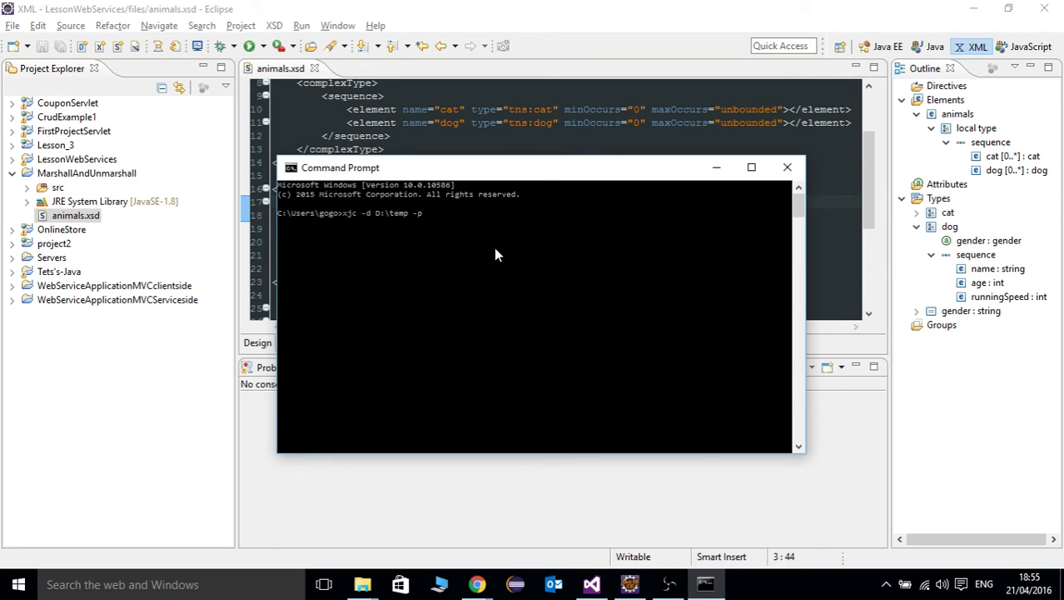
{"action": "type", "text": "animals"}
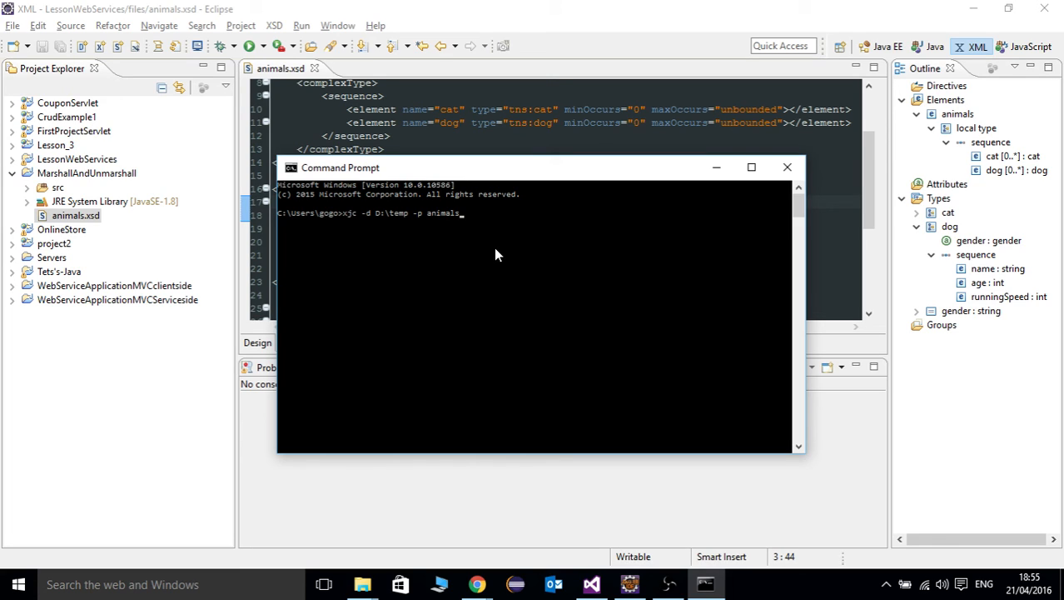
{"action": "type", "text": "pakc"}
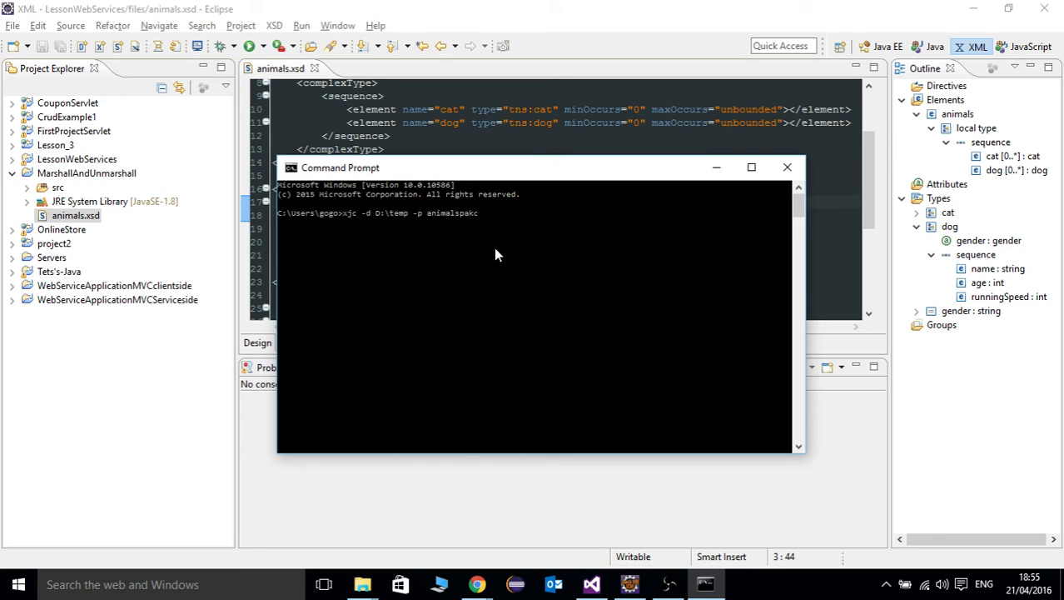
{"action": "type", "text": "age"}
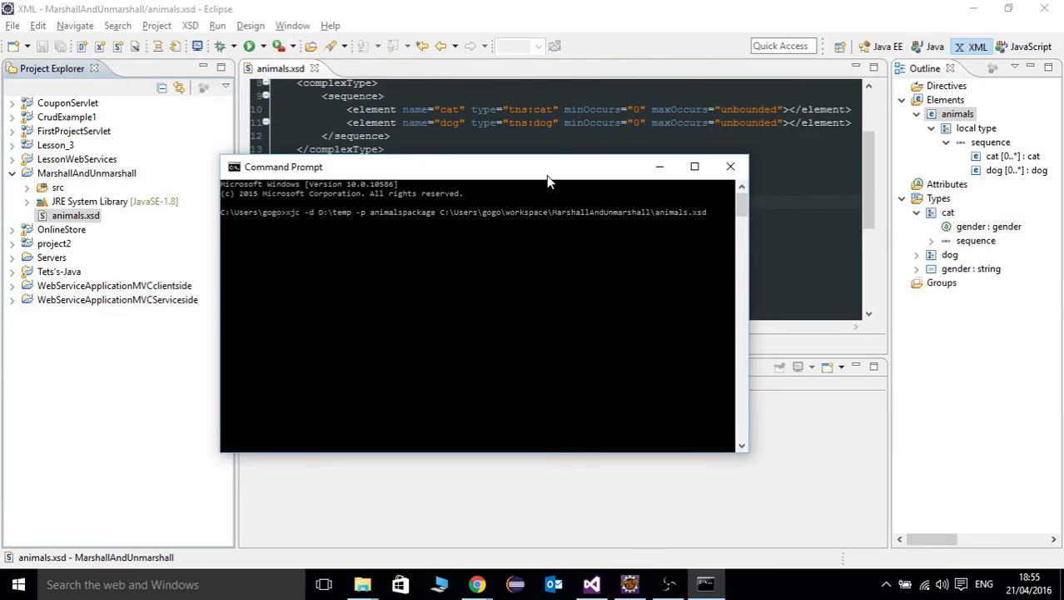
{"action": "key", "text": "Return"}
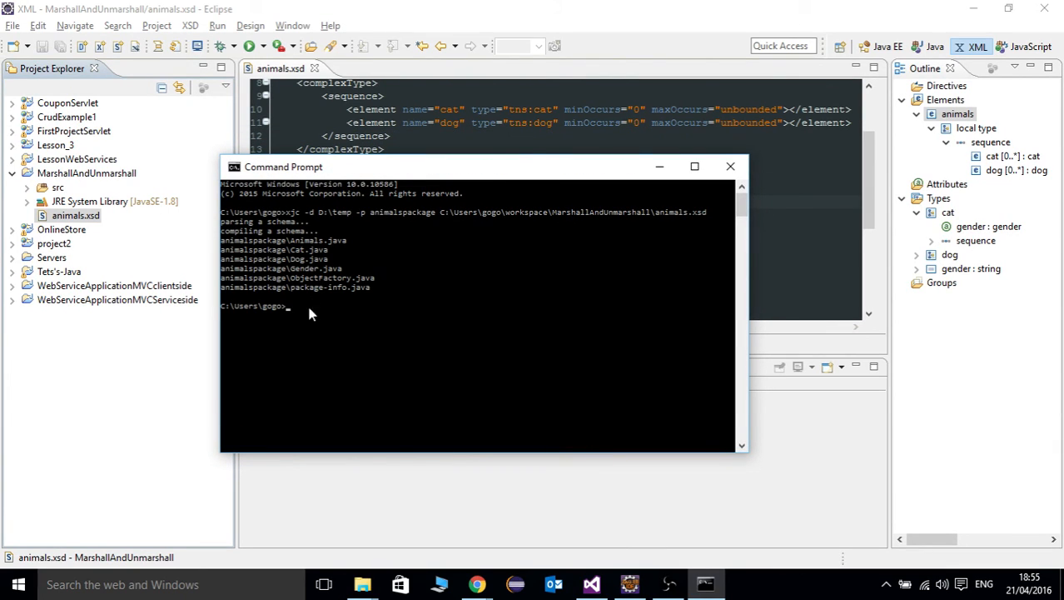
{"action": "mouse_move", "coordinate": [303, 260]}
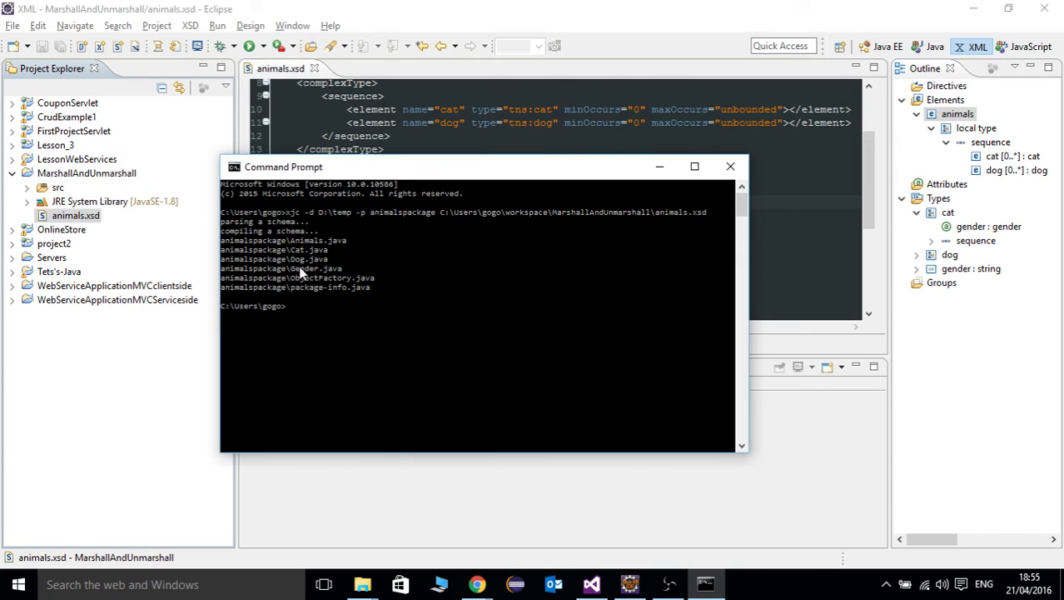
{"action": "mouse_move", "coordinate": [304, 282]}
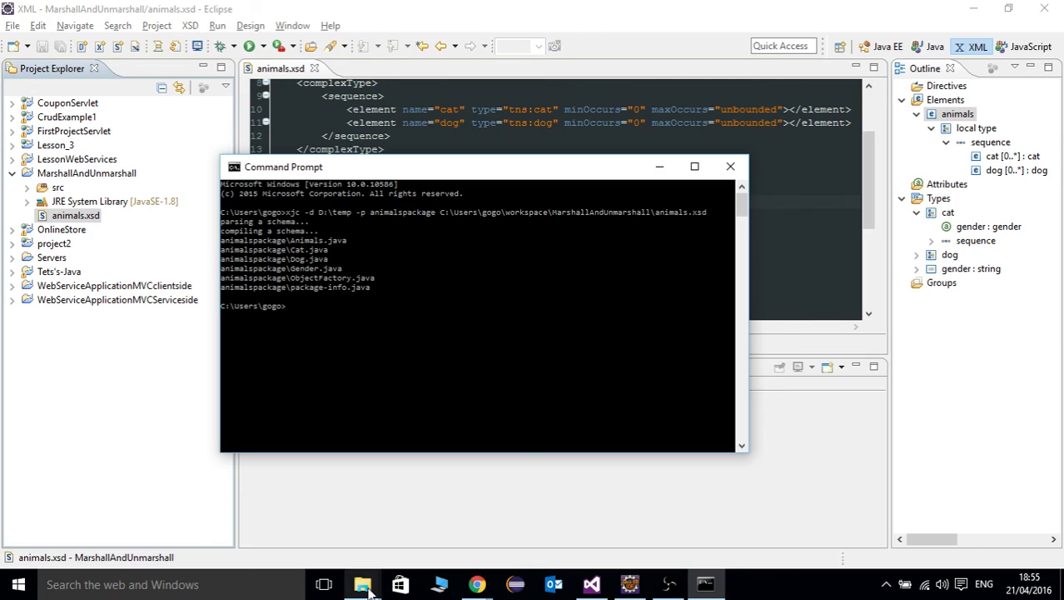
Locate the generated animalspackage folder in D:\temp and look inside it.
{"action": "left_click", "coordinate": [364, 583]}
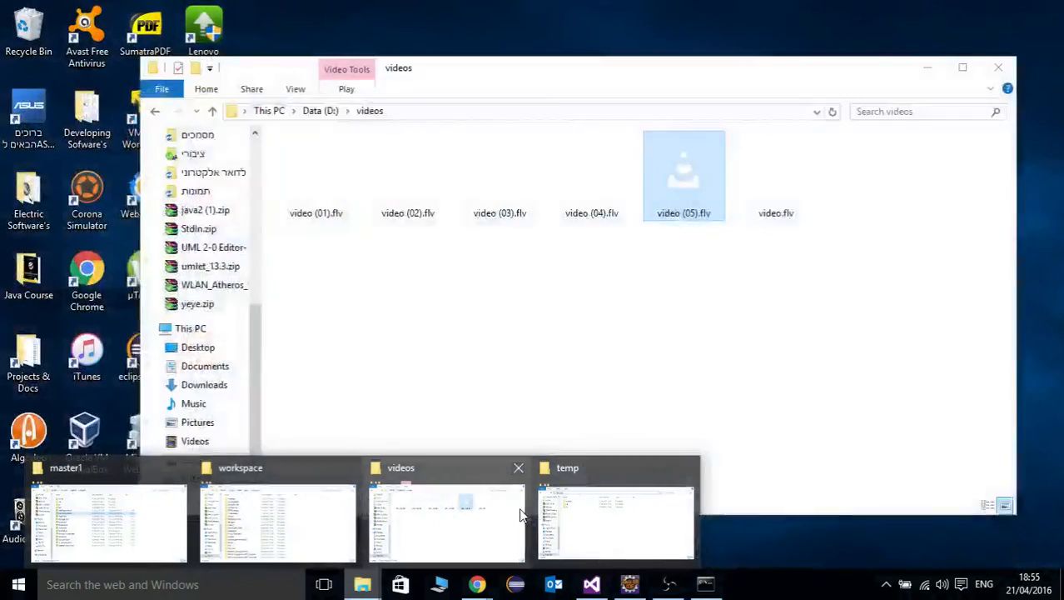
{"action": "left_click", "coordinate": [616, 524]}
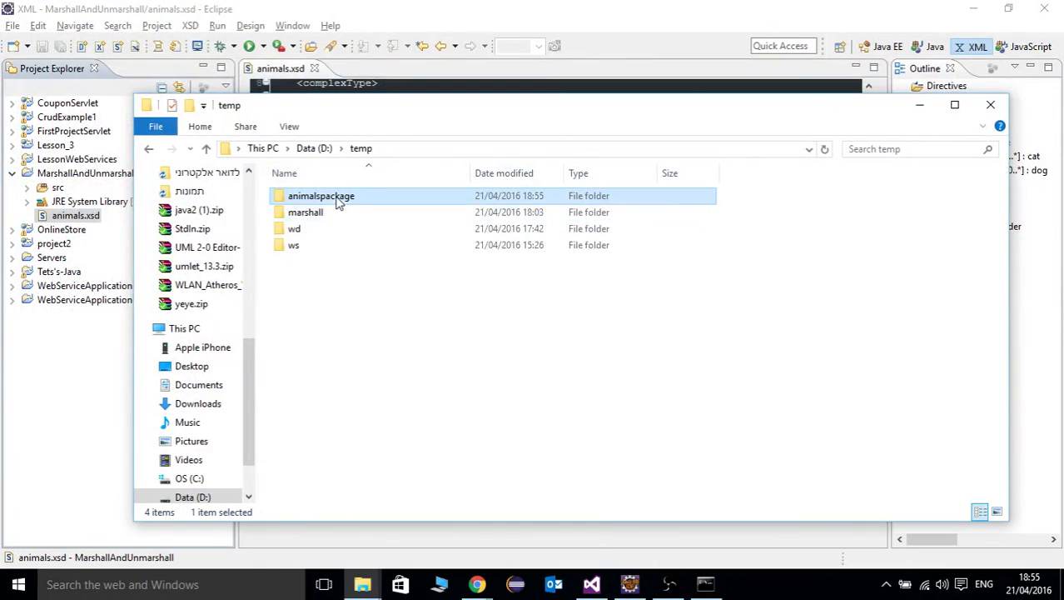
{"action": "double_click", "coordinate": [321, 195]}
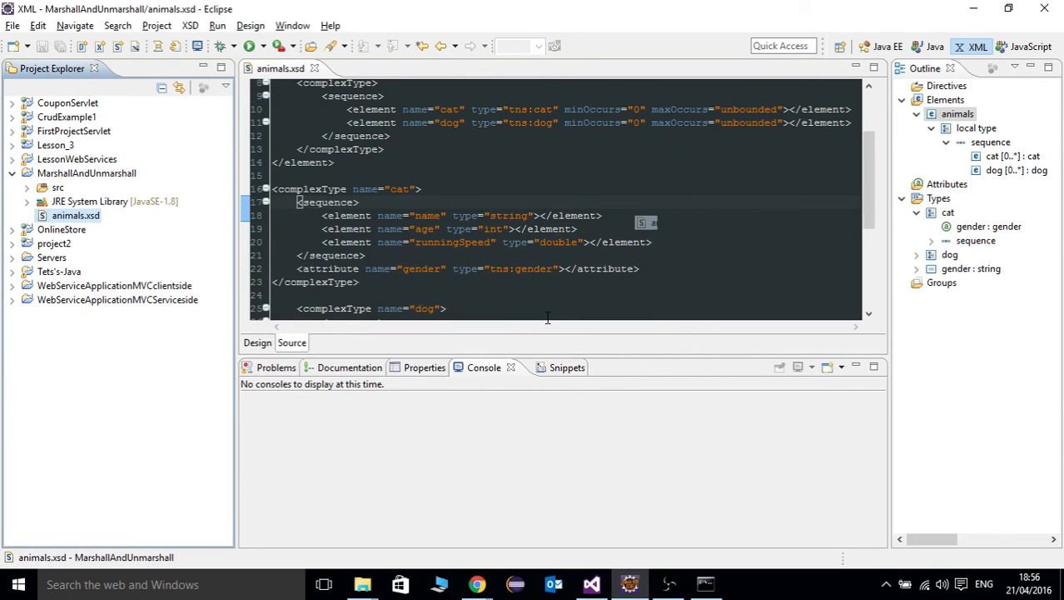
Expand src/animalspackage in Project Explorer and open the generated Cat and Animals classes.
{"action": "left_click", "coordinate": [26, 186]}
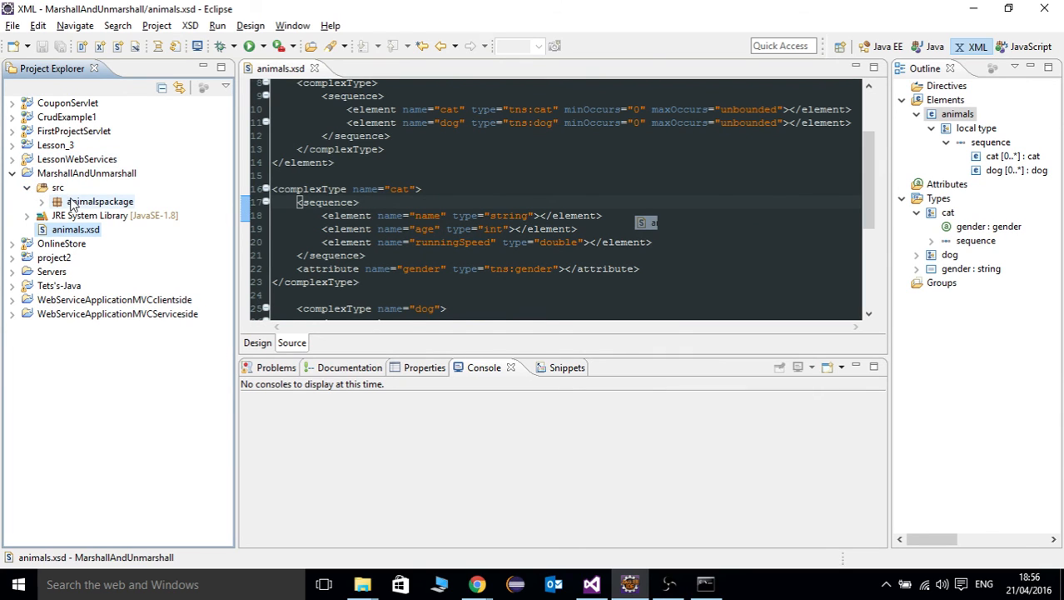
{"action": "left_click", "coordinate": [41, 200]}
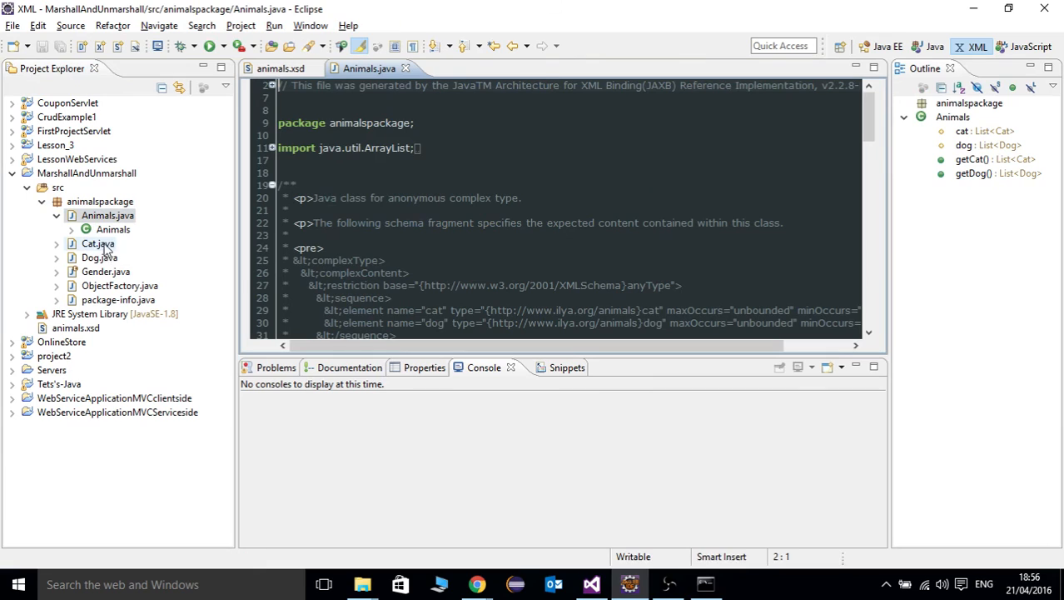
{"action": "left_click", "coordinate": [97, 244]}
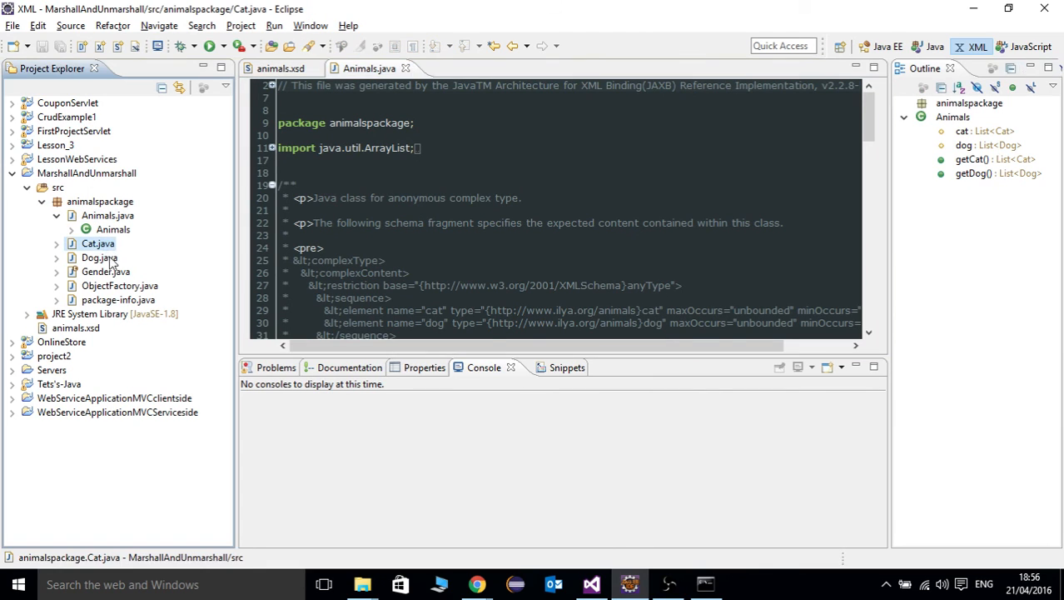
{"action": "double_click", "coordinate": [107, 271]}
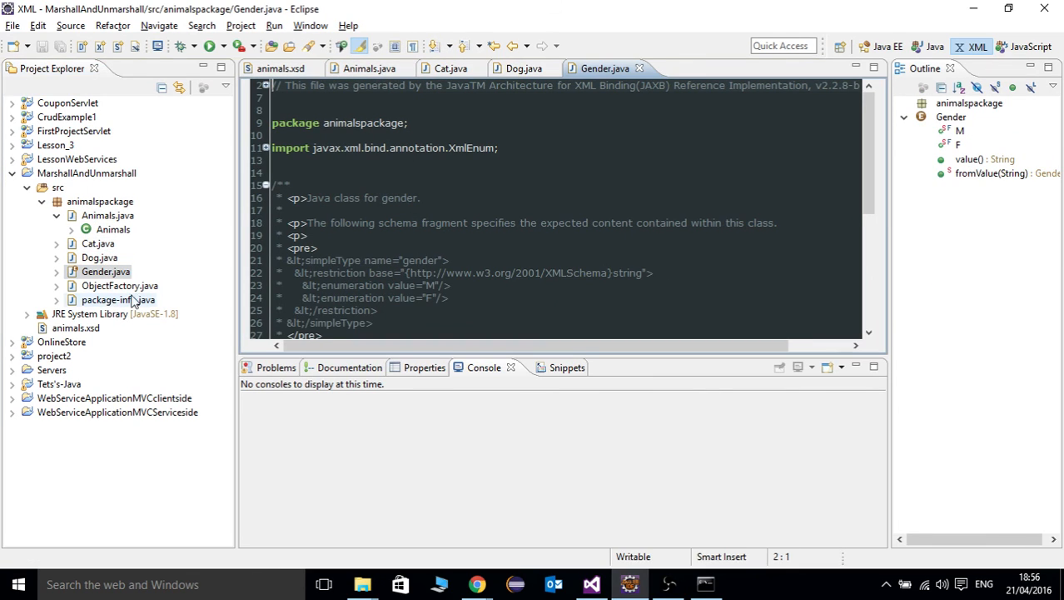
{"action": "mouse_move", "coordinate": [120, 285]}
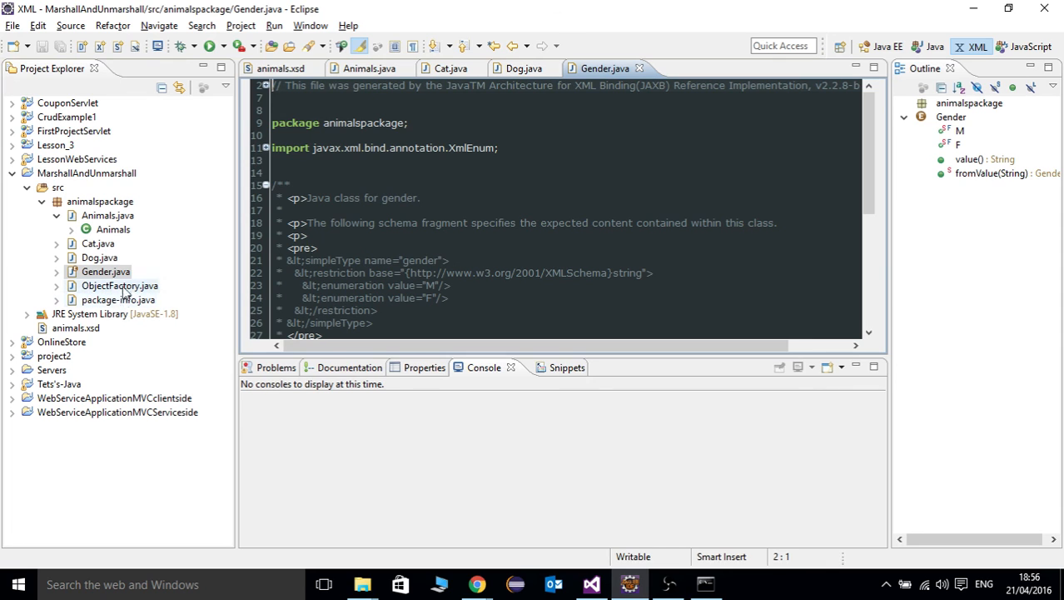
{"action": "left_click", "coordinate": [369, 69]}
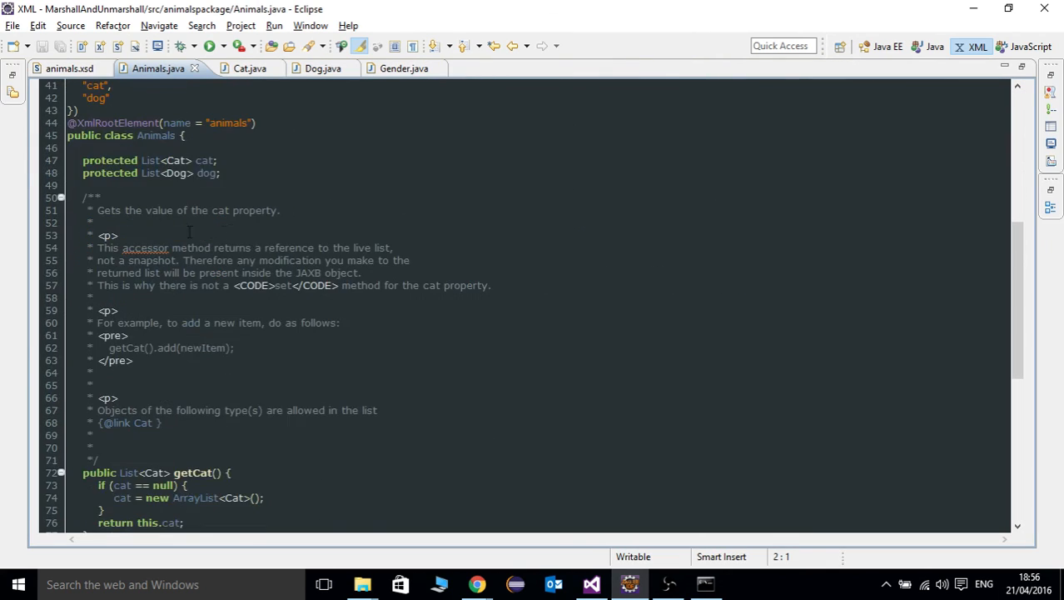
Review the JAXB-annotated fields and accessors in Animals, Cat and Dog, ending on Dog.
{"action": "scroll", "scroll_direction": "down", "scroll_amount": 3}
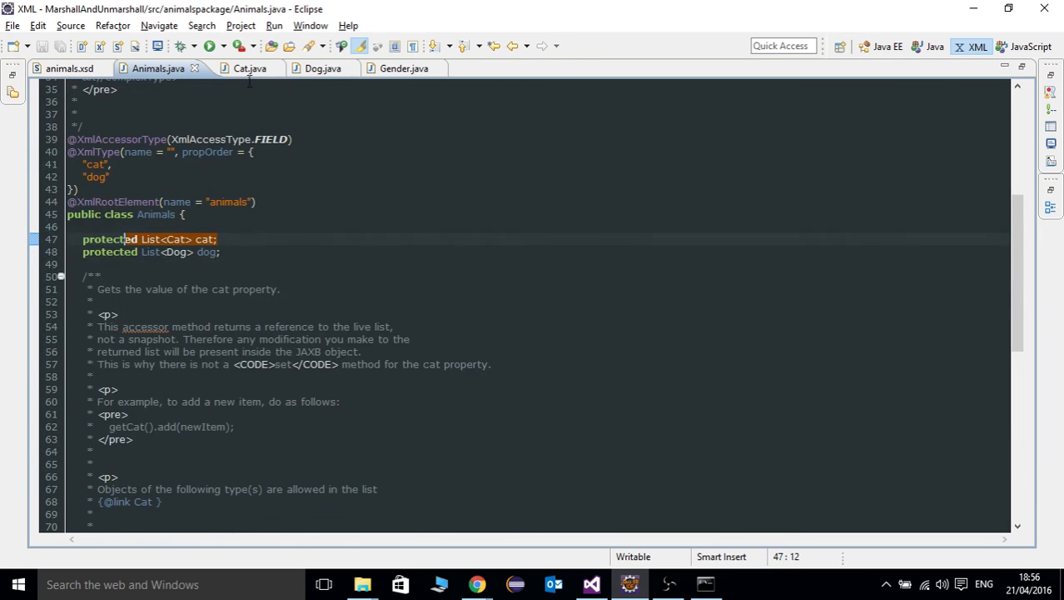
{"action": "left_click", "coordinate": [249, 69]}
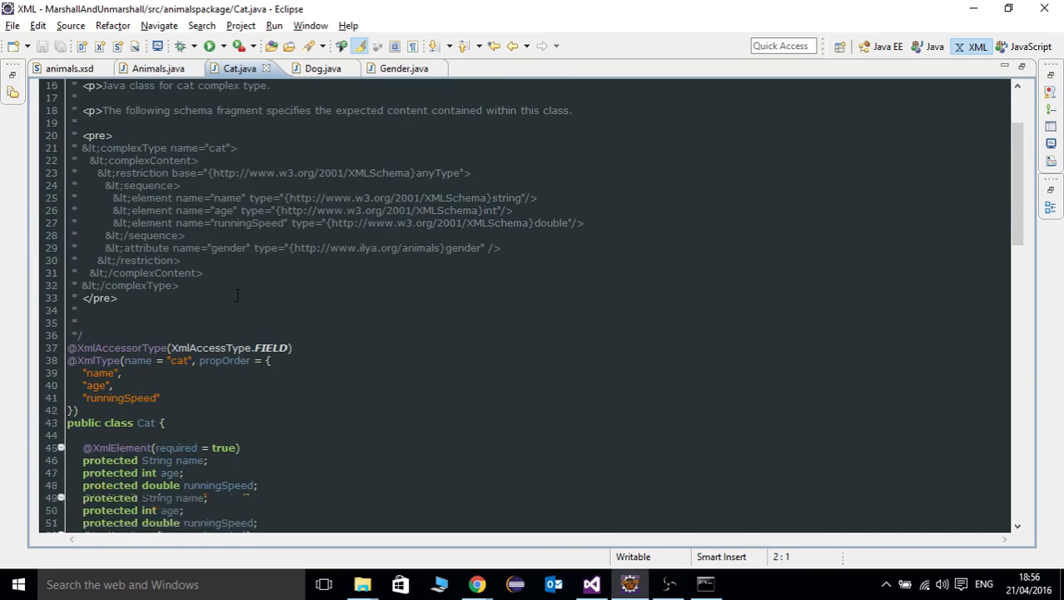
{"action": "scroll", "scroll_direction": "down", "scroll_amount": 3}
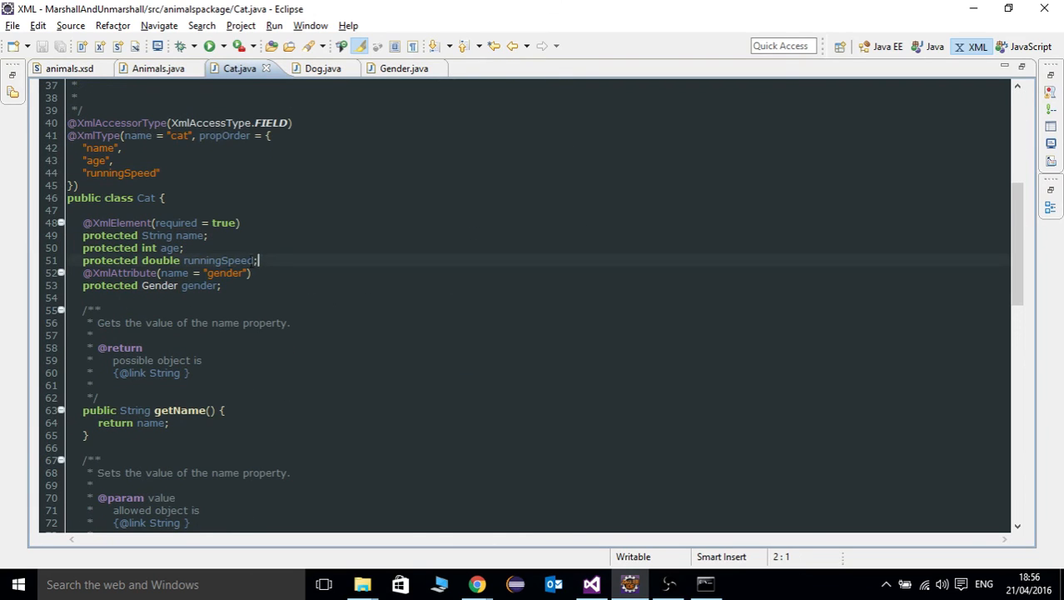
{"action": "left_click", "coordinate": [172, 246]}
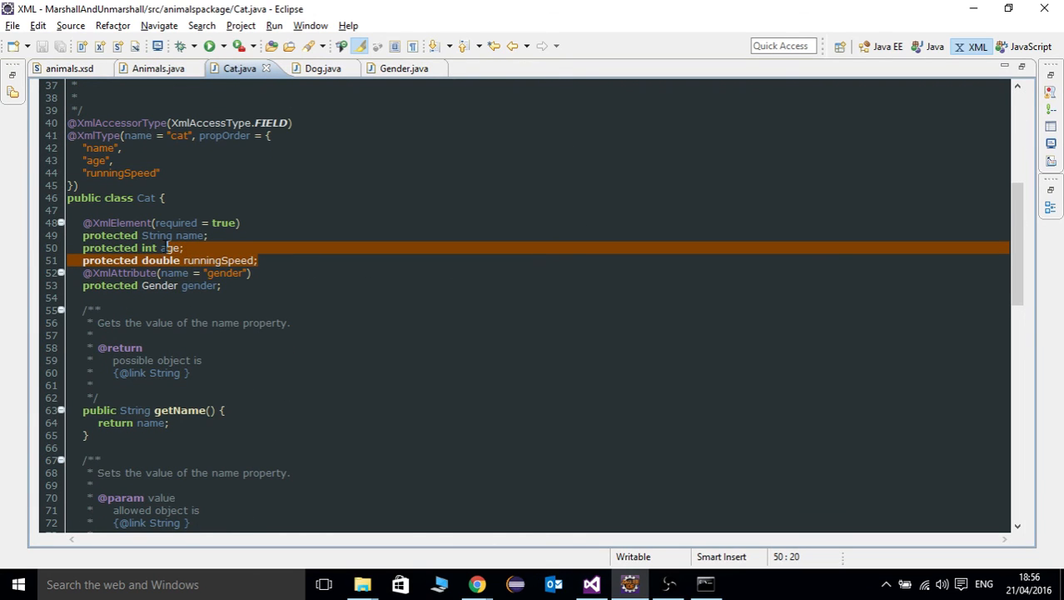
{"action": "scroll", "scroll_direction": "down", "scroll_amount": 3}
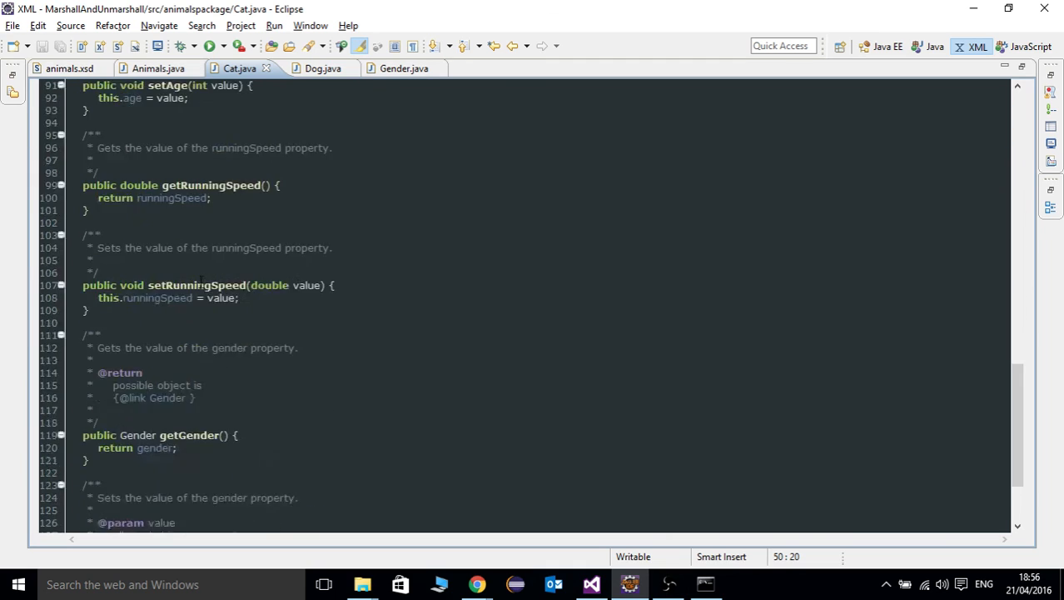
{"action": "left_click", "coordinate": [313, 68]}
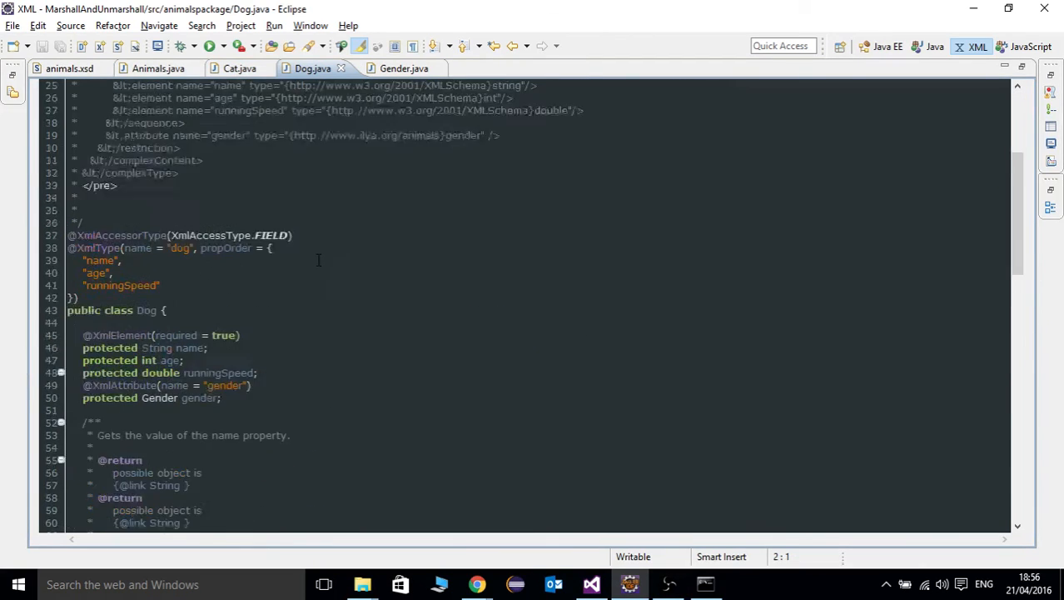
{"action": "scroll", "scroll_direction": "down", "scroll_amount": 3}
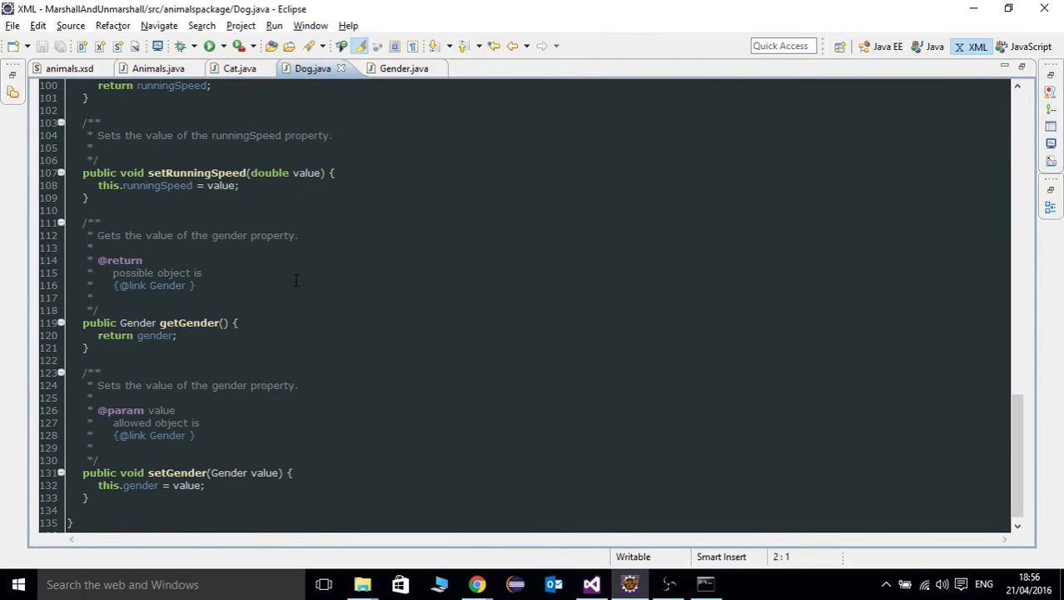
{"action": "scroll", "scroll_direction": "up", "scroll_amount": 3}
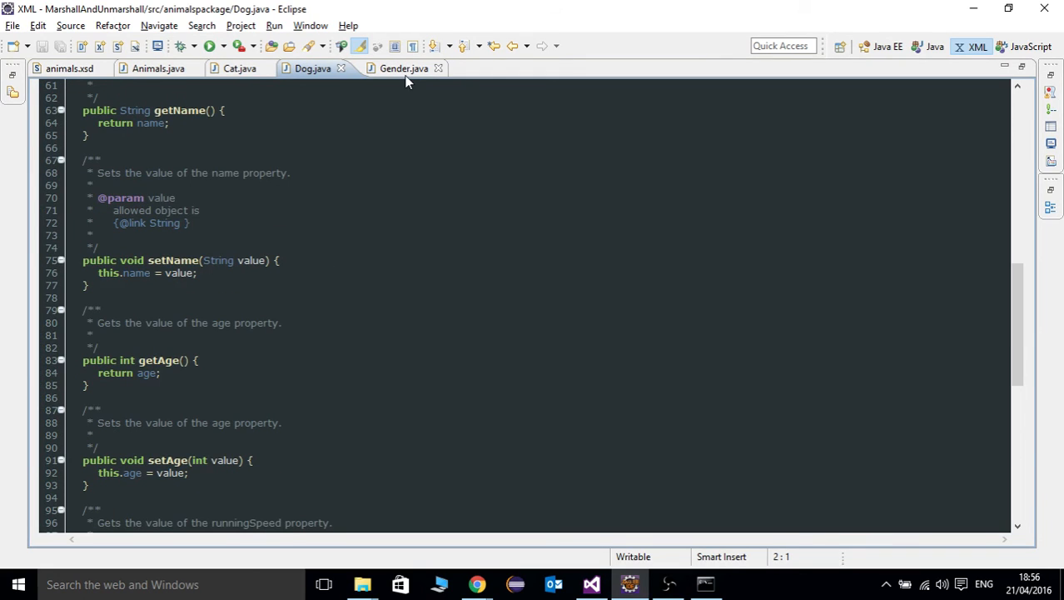